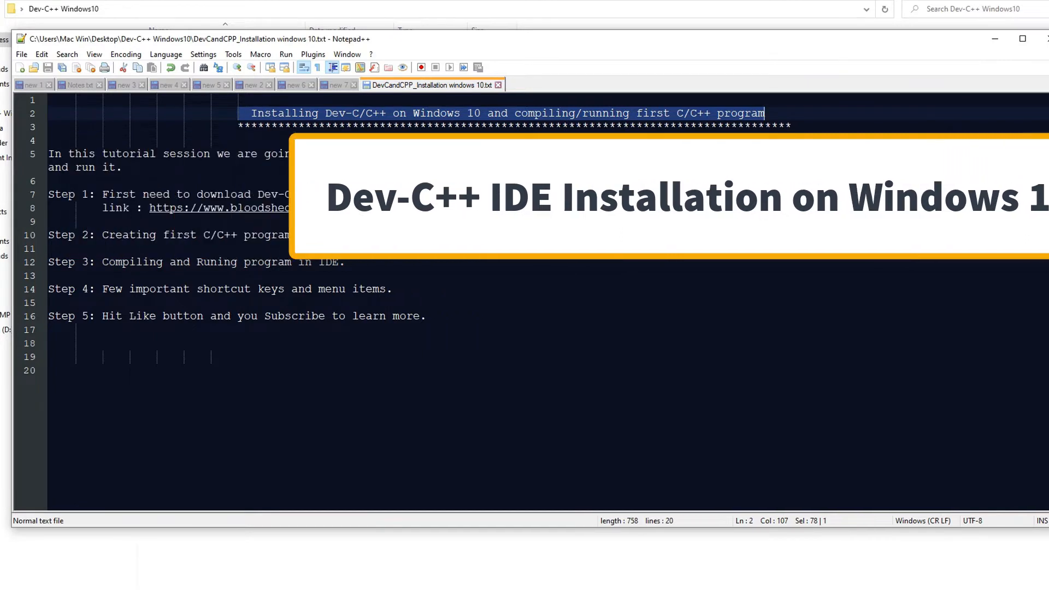
- Add 'IDE' after 'Dev-C/C++' in the title line, then highlight words in the notes
type("IDE")
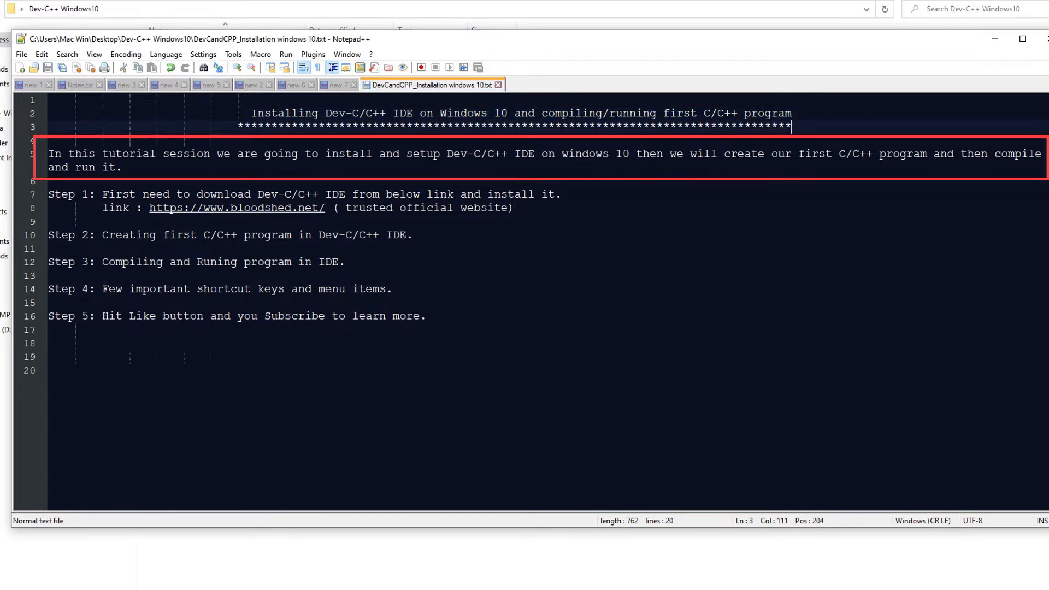
left_click_drag(48, 153, 440, 153)
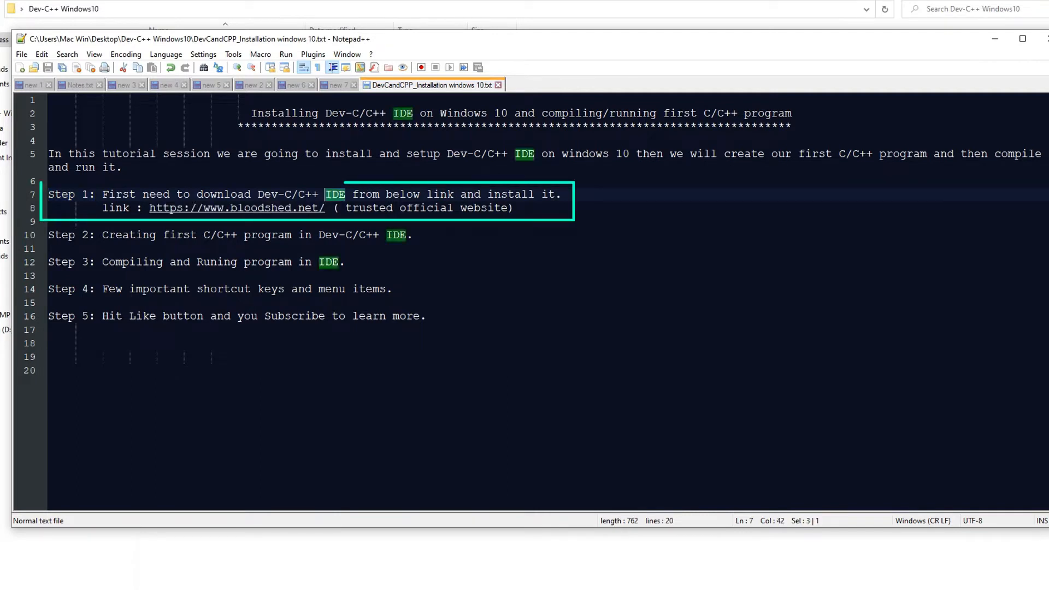
double_click(365, 194)
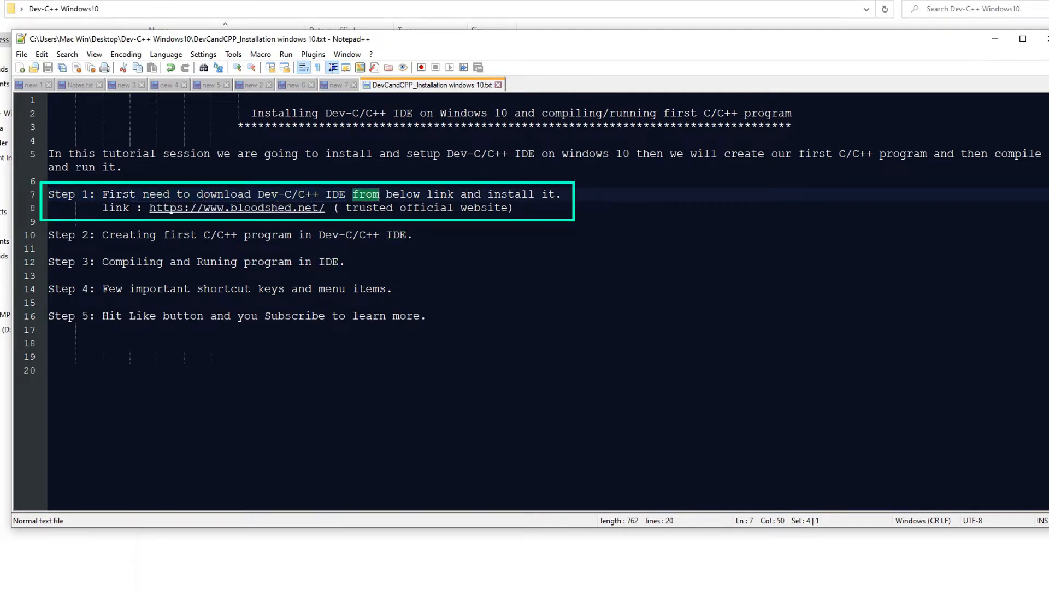
left_click_drag(352, 194, 561, 194)
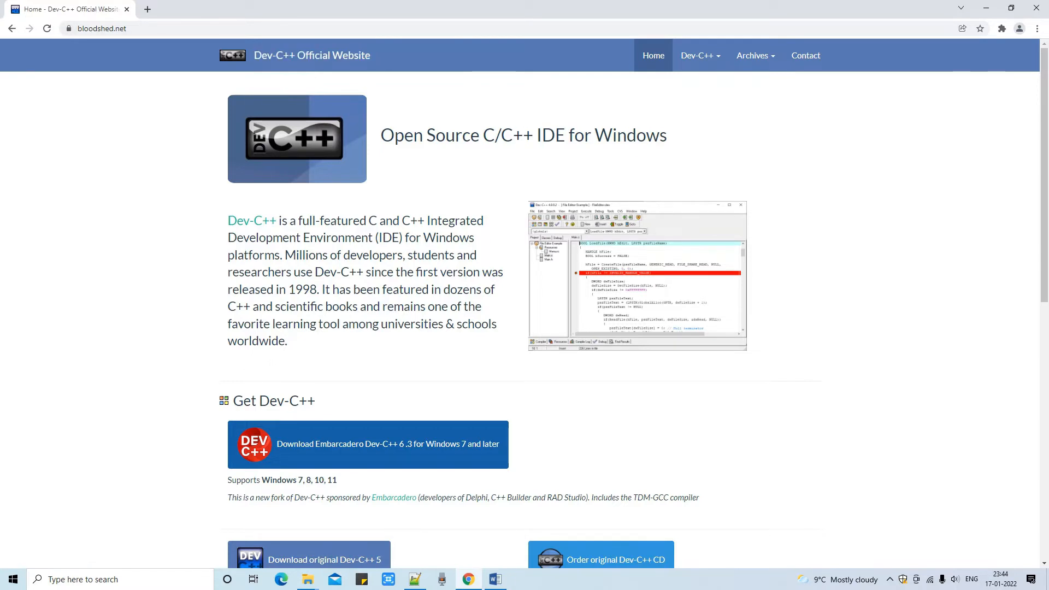
- On bloodshed.net, read down to 'Get Dev-C++' and follow the Embarcadero Dev-C++ 6.3 download link
left_click_drag(229, 220, 287, 340)
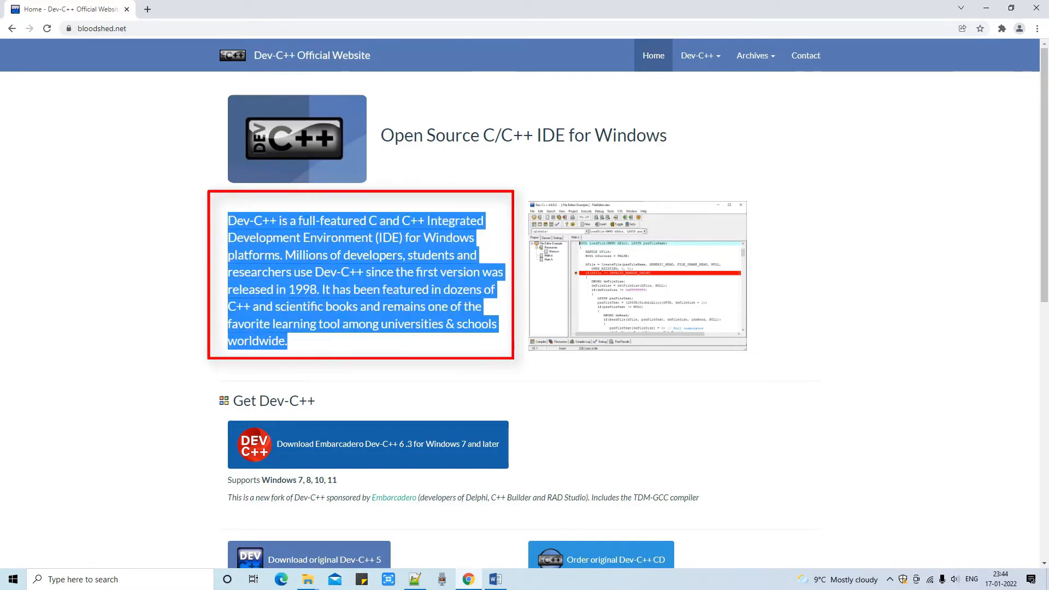
scroll("down", 3)
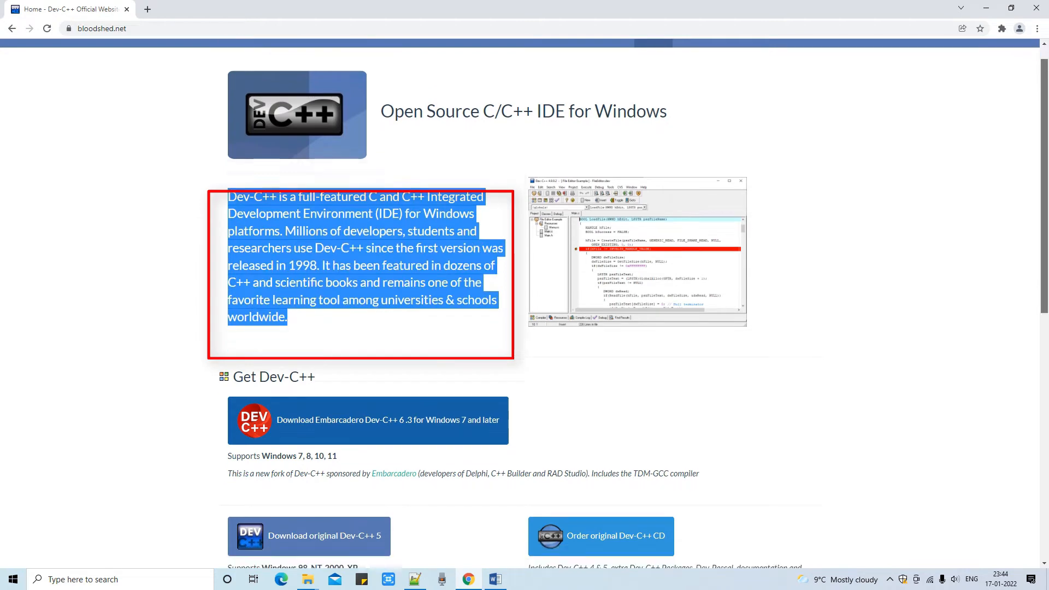
scroll("down", 3)
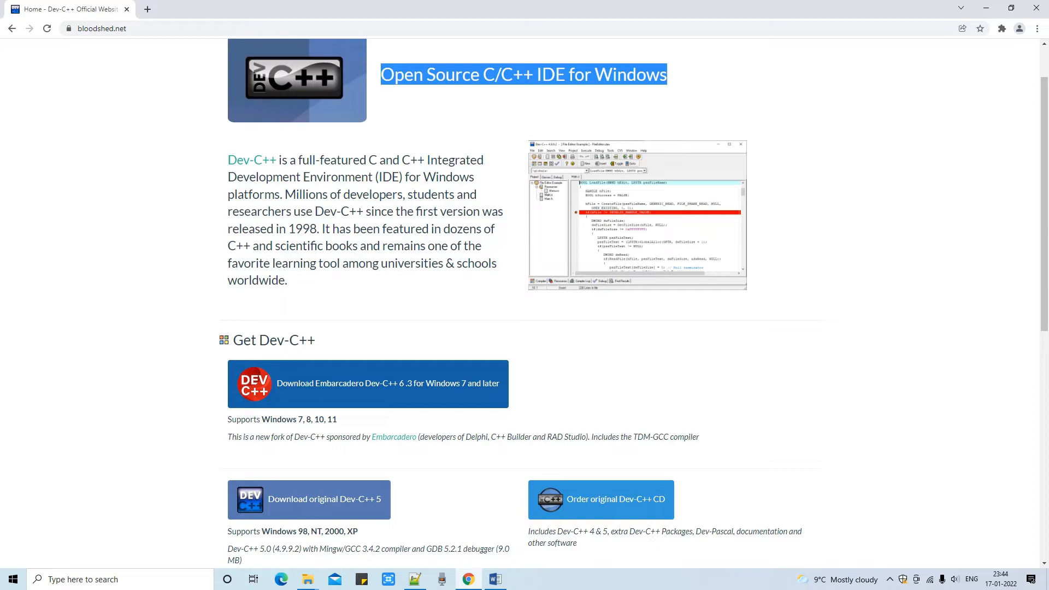
scroll("down", 3)
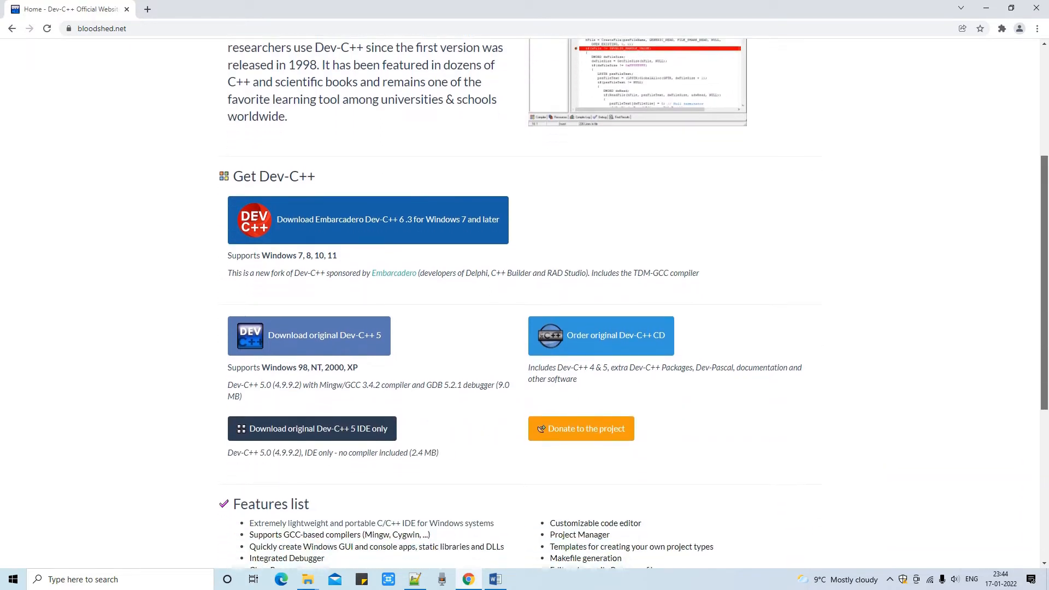
scroll("down", 3)
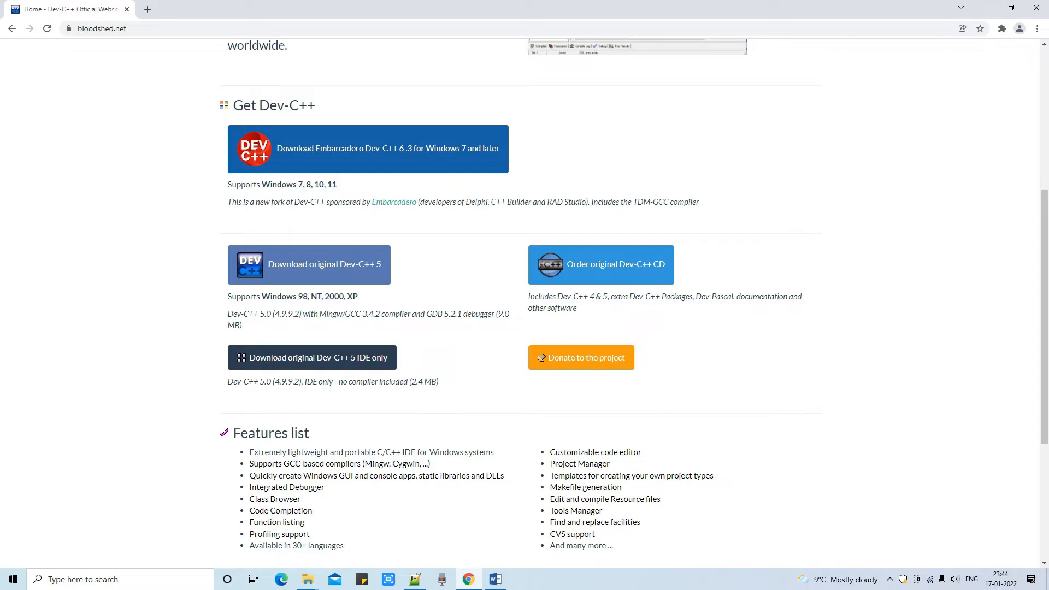
double_click(273, 104)
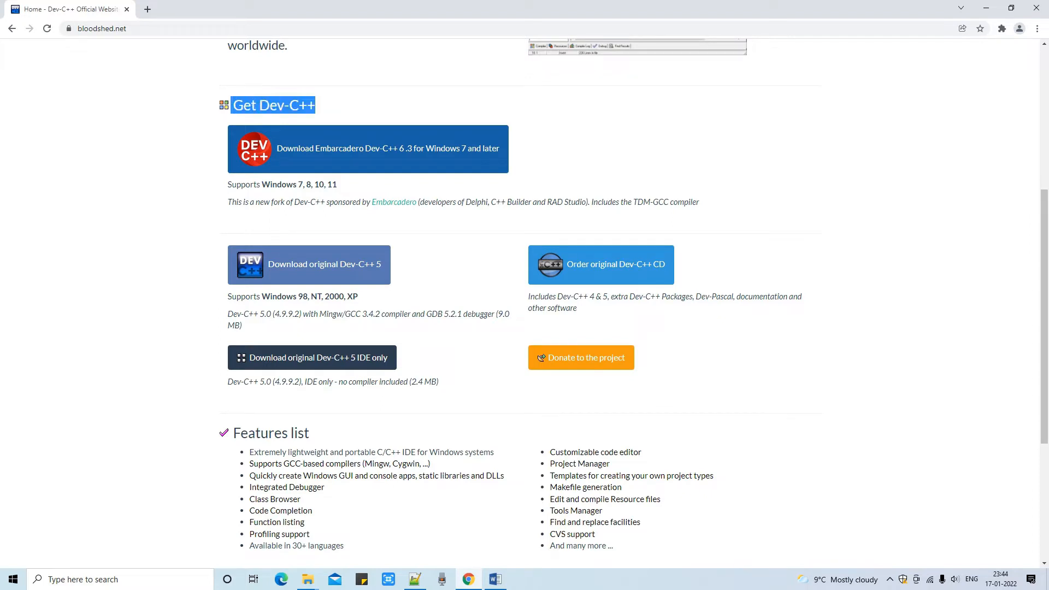
mouse_move(367, 149)
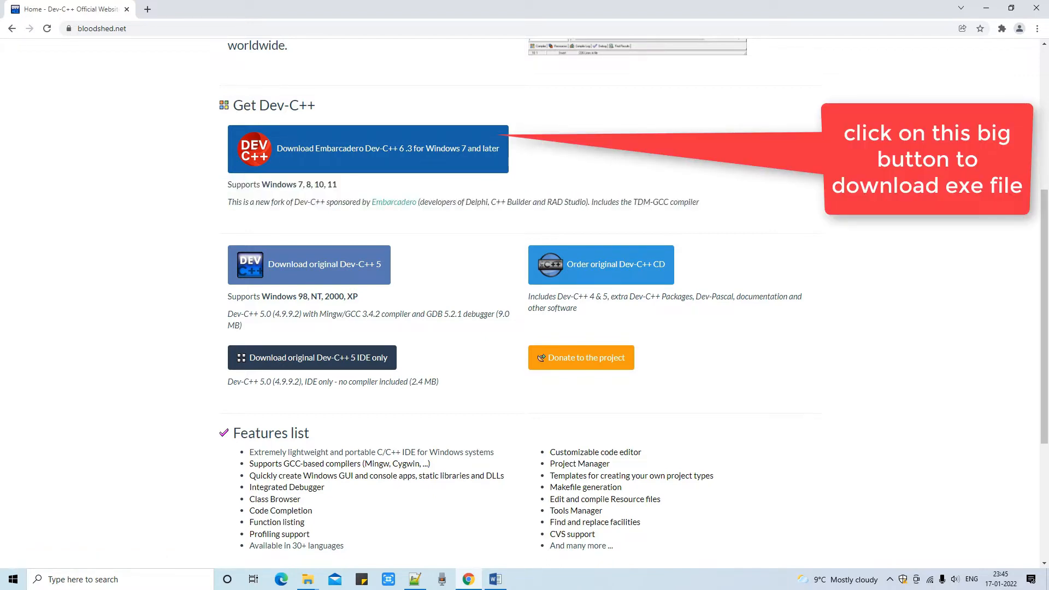
left_click(368, 149)
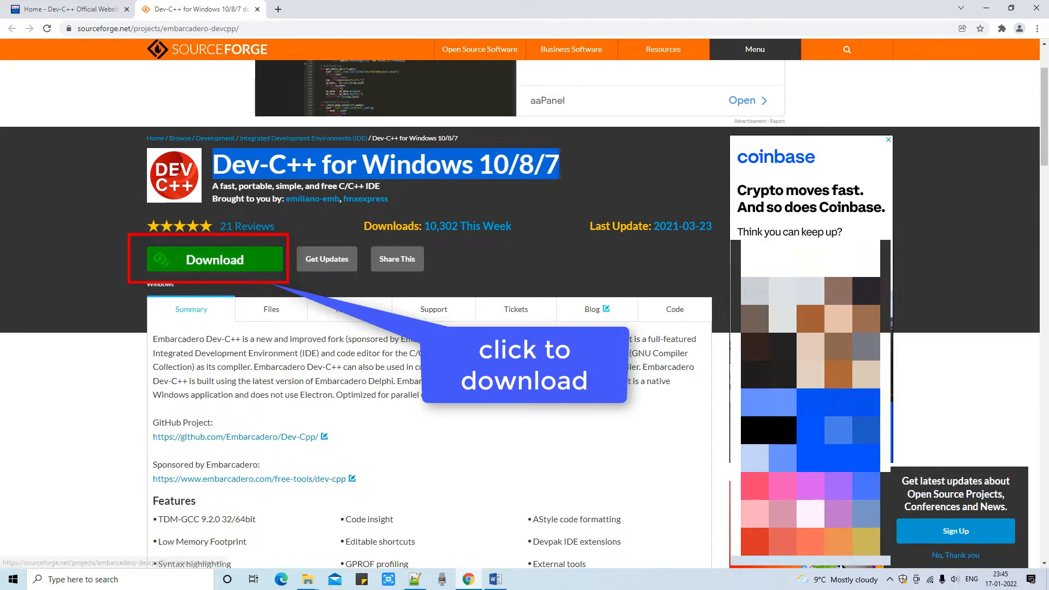
- Start the Dev-C++ 6.3 zip download from SourceForge, then bring up the setup-files folder
left_click(215, 260)
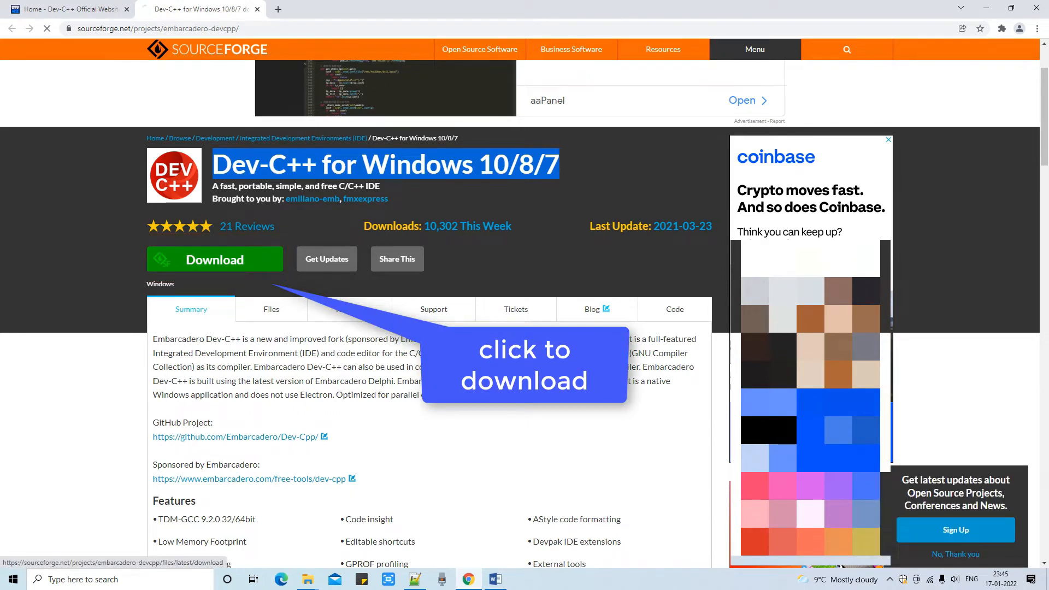
left_click(215, 259)
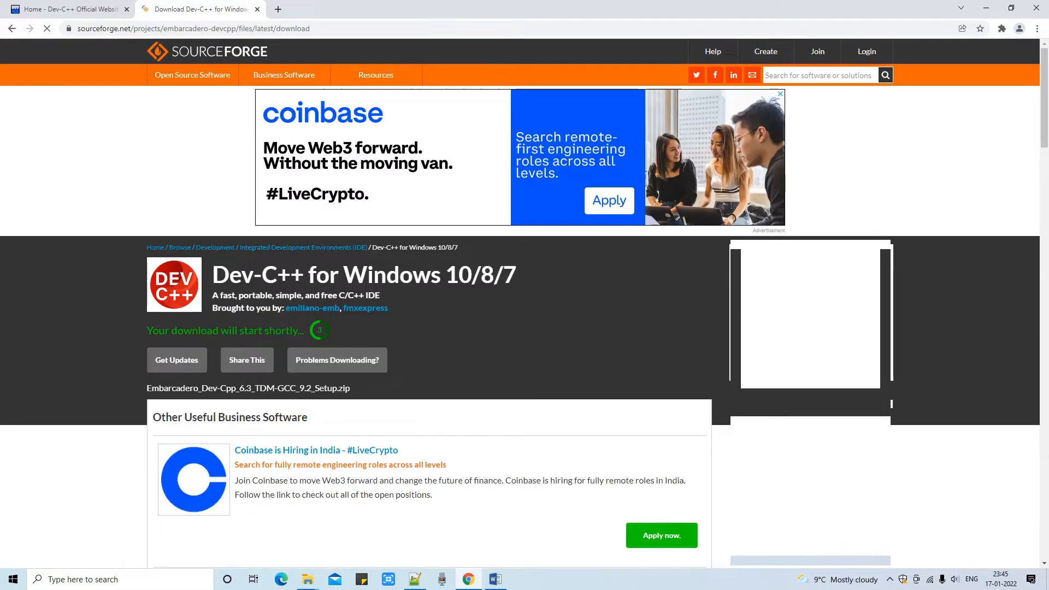
scroll("down", 3)
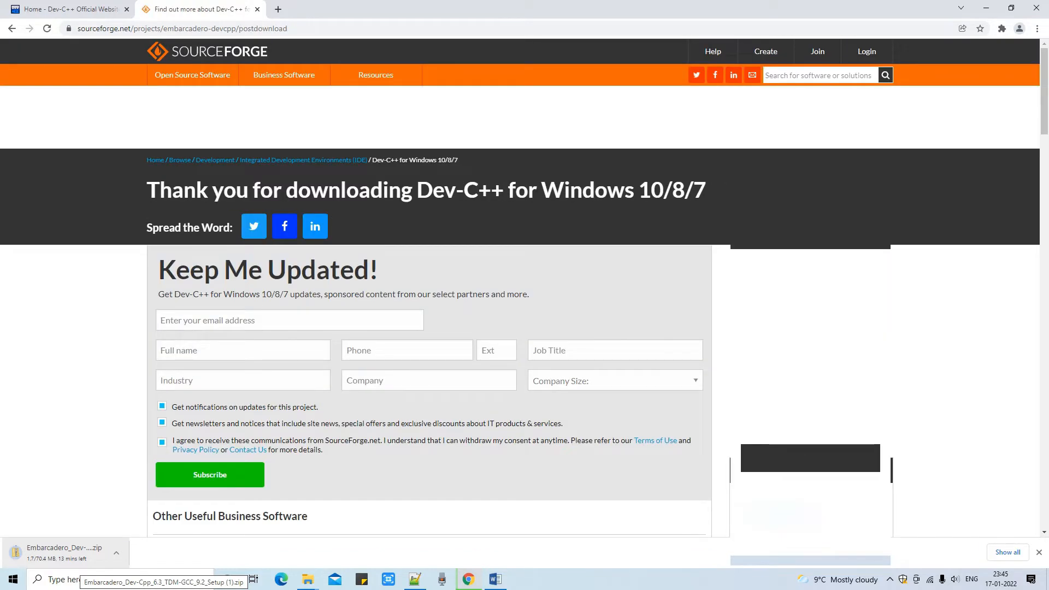
left_click(306, 580)
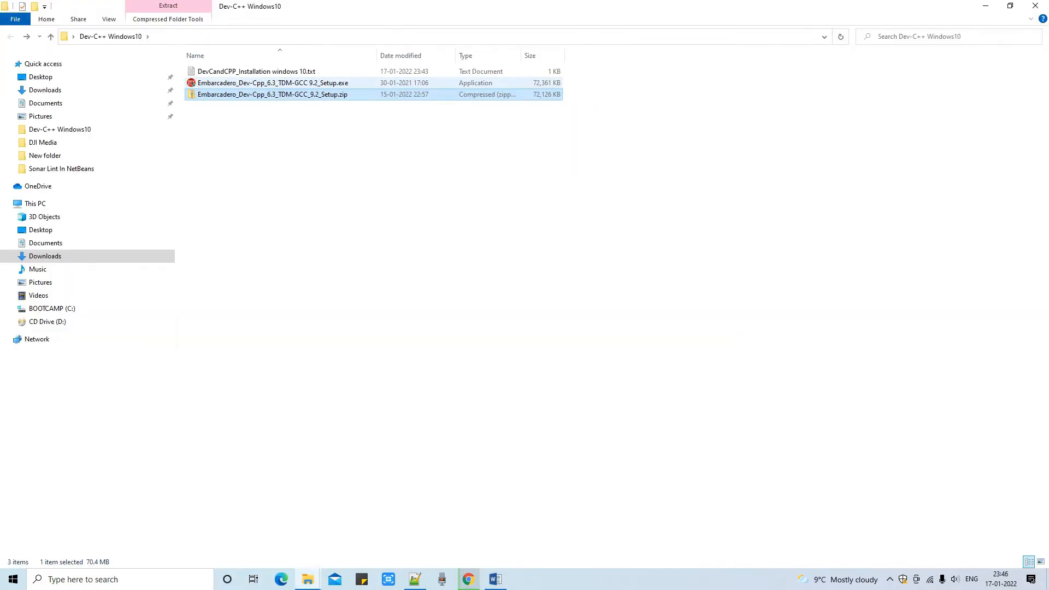
- Run Embarcadero_Dev-Cpp_6.3_TDM-GCC_9.2_Setup.exe from the Dev-C++ Windows10 folder
left_click(273, 83)
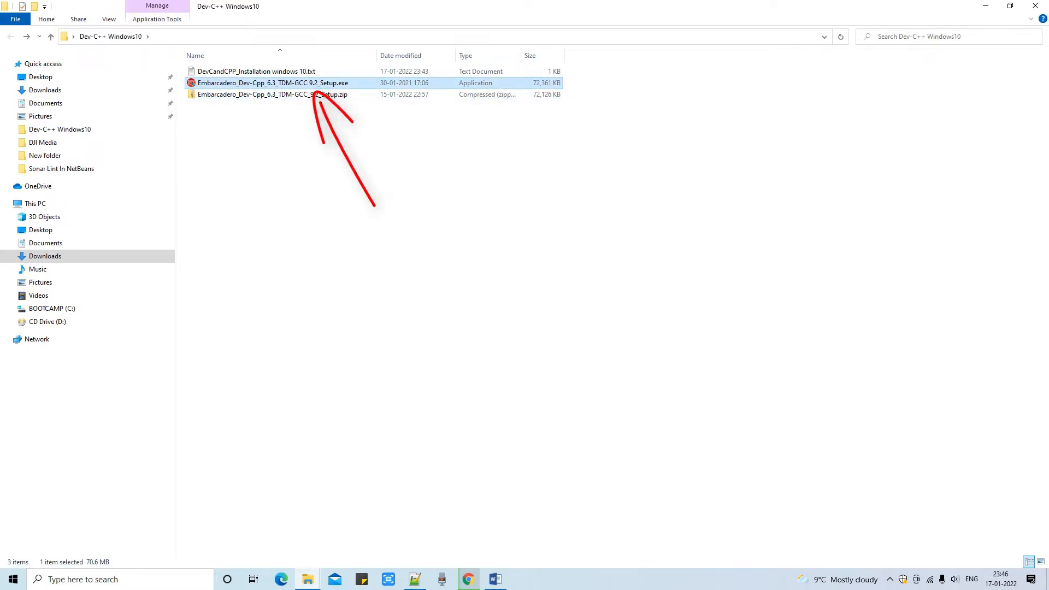
double_click(248, 71)
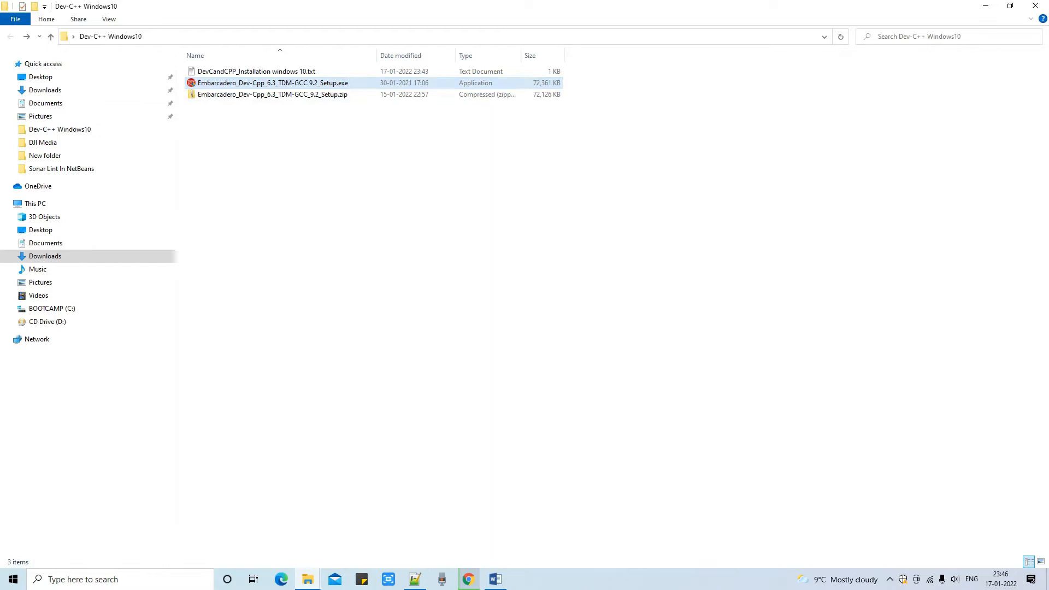
double_click(274, 83)
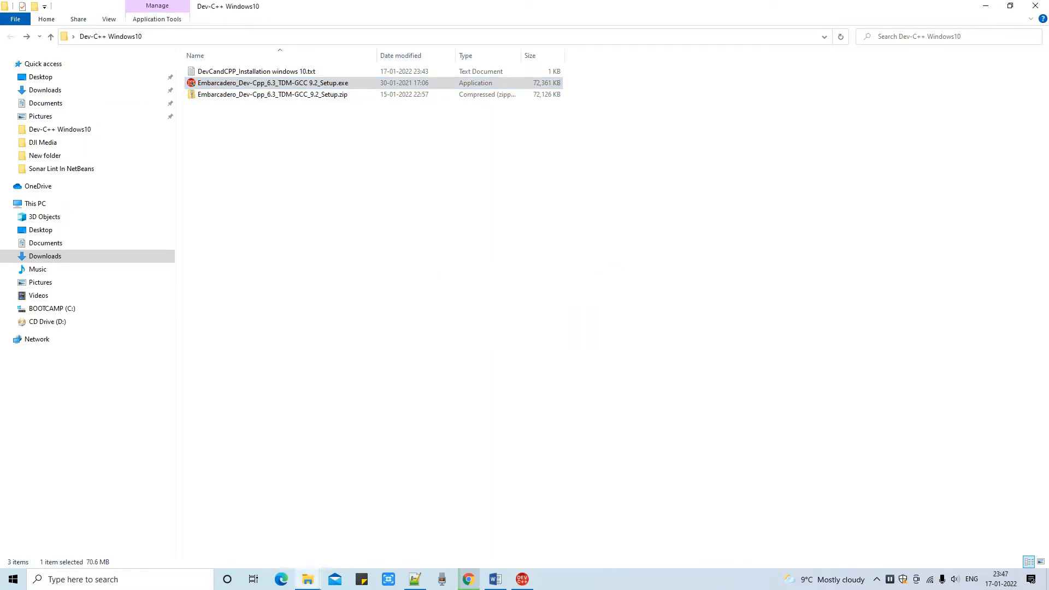
double_click(272, 83)
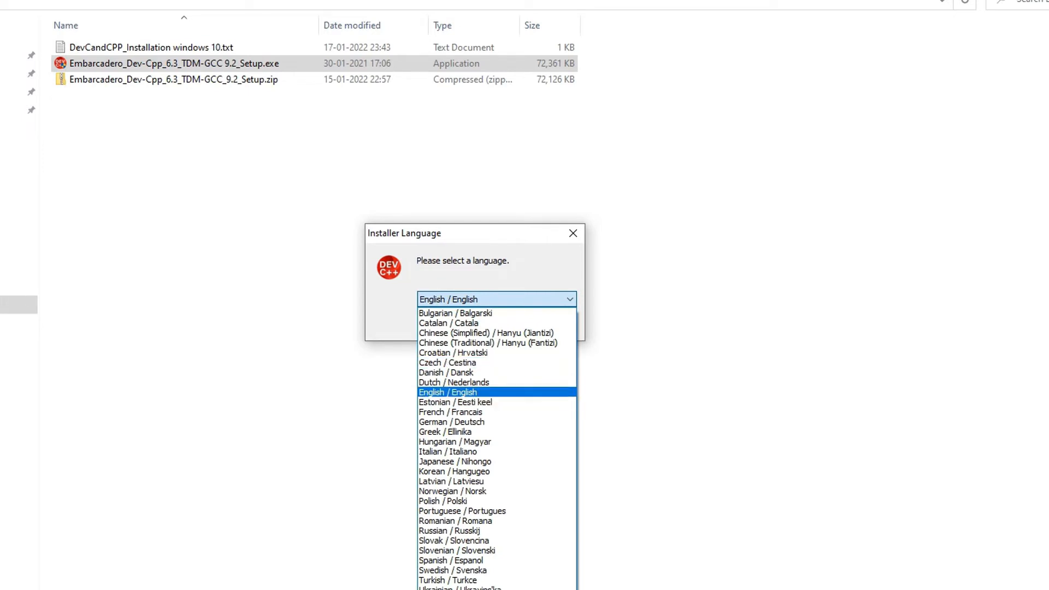
- Choose English as installer language, accept the licence, and keep the Full component set
left_click(446, 393)
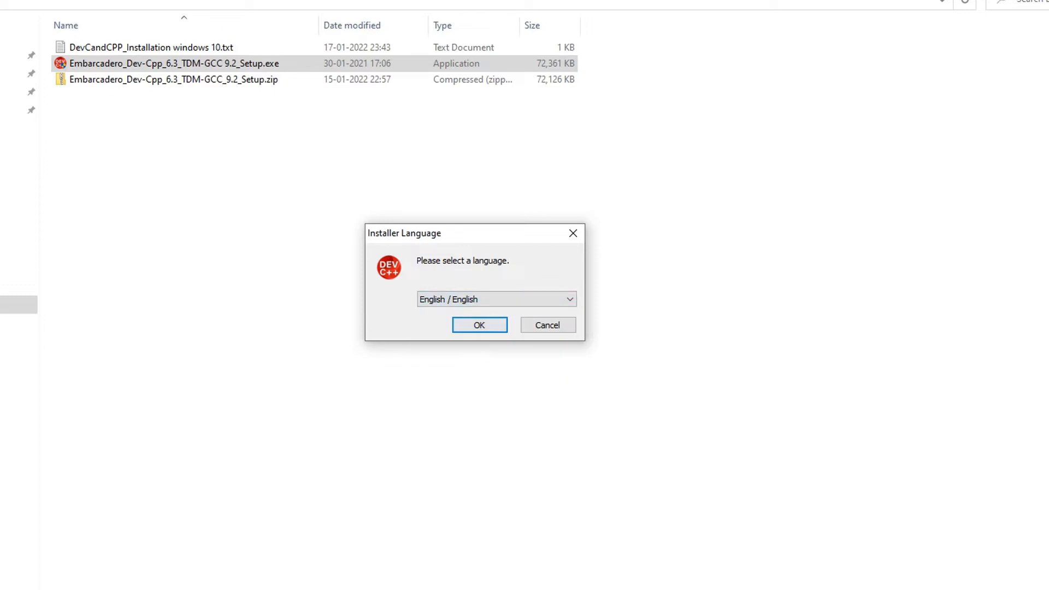
left_click(480, 324)
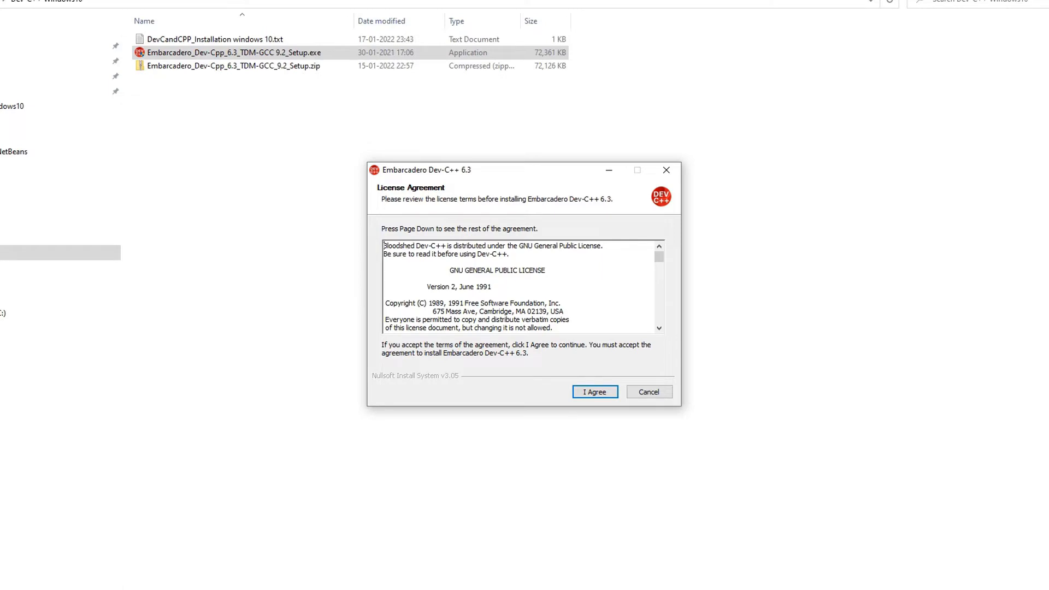
left_click_drag(399, 245, 553, 328)
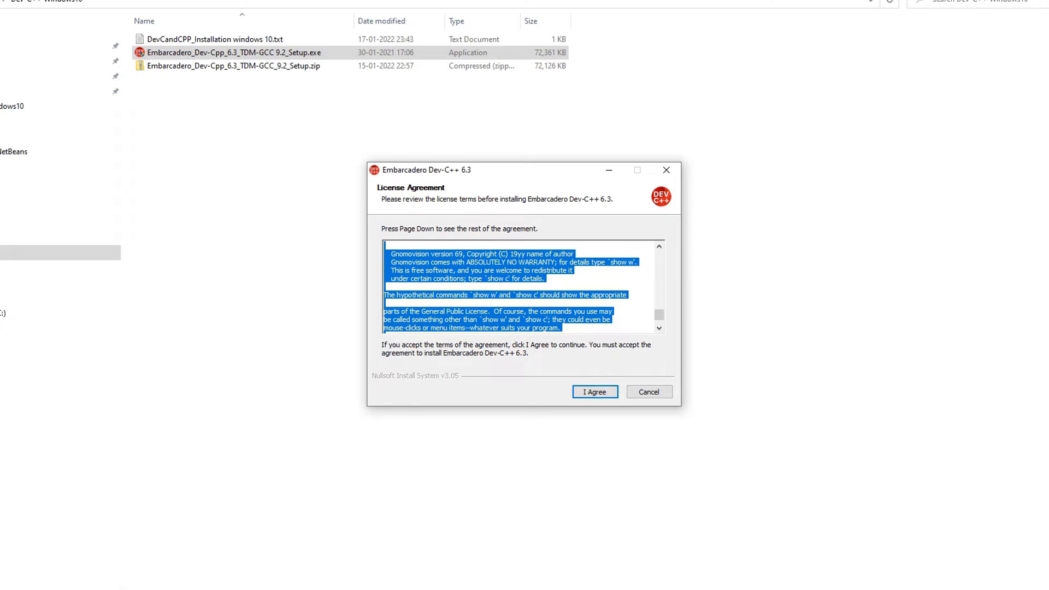
left_click(594, 392)
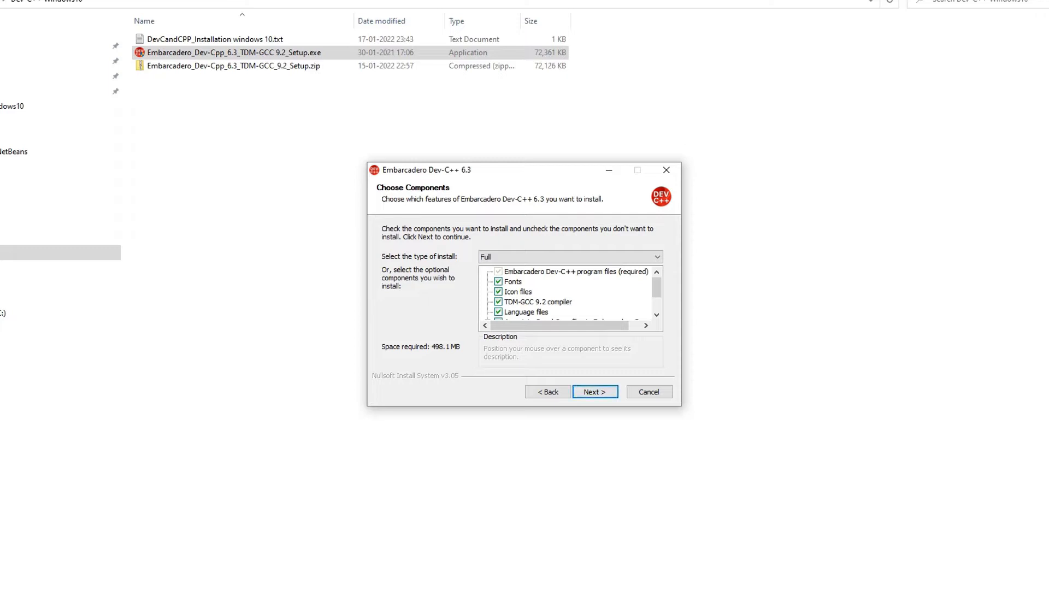
scroll("down", 3)
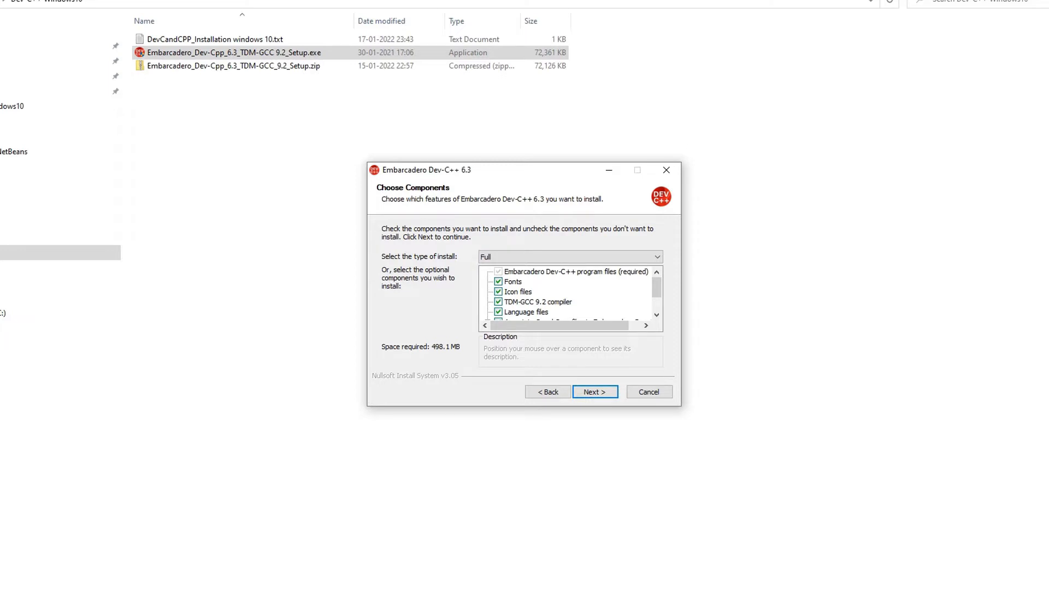
left_click(595, 392)
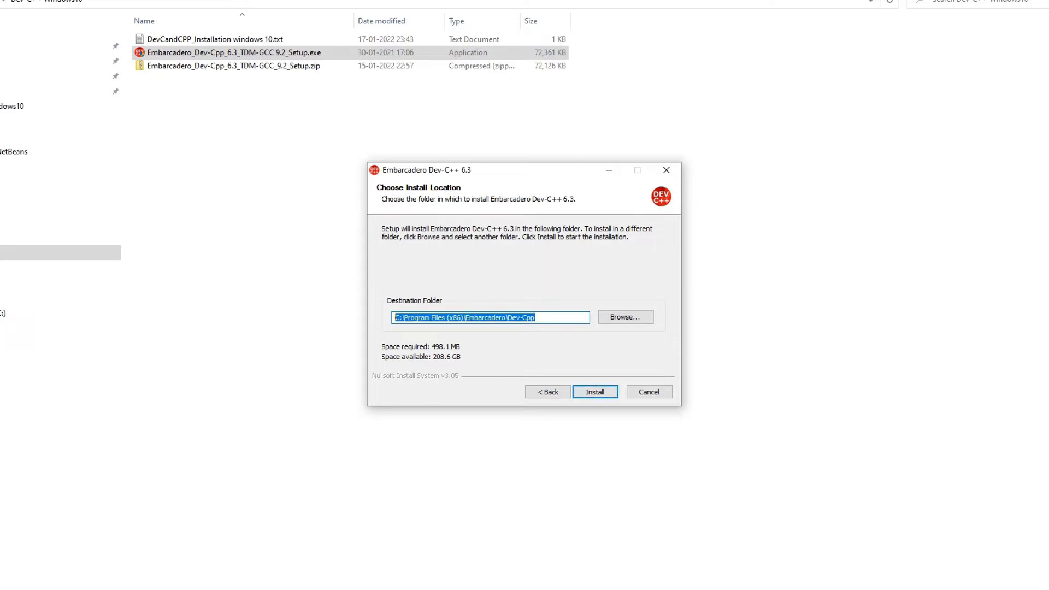
- Install into C:\Program Files (x86)\Embarcadero\Dev-Cpp and finish with 'Run Embarcadero Dev-C++ 6.3' checked
left_click(596, 391)
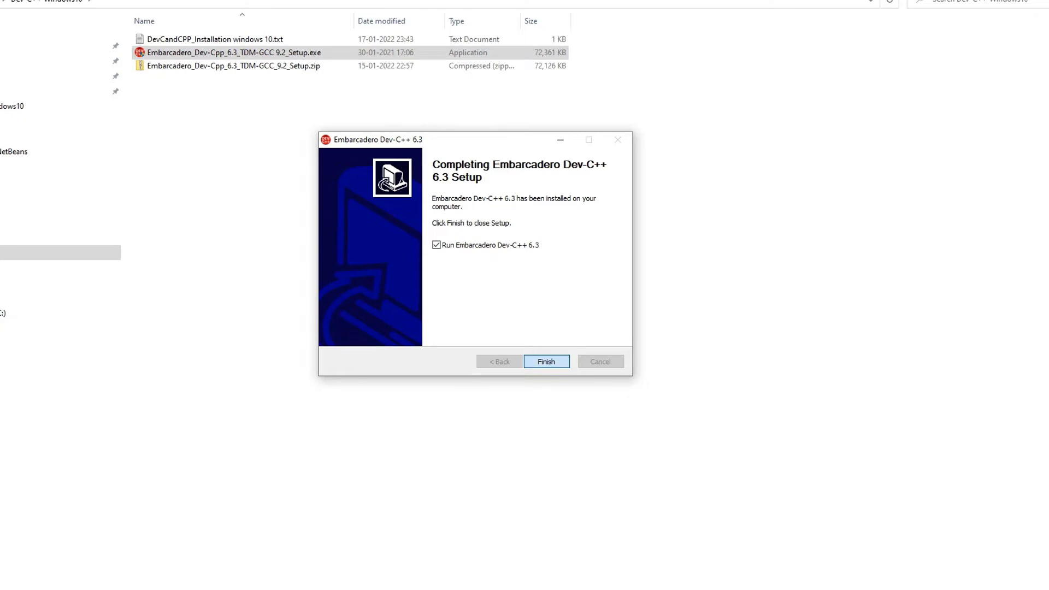
left_click(547, 361)
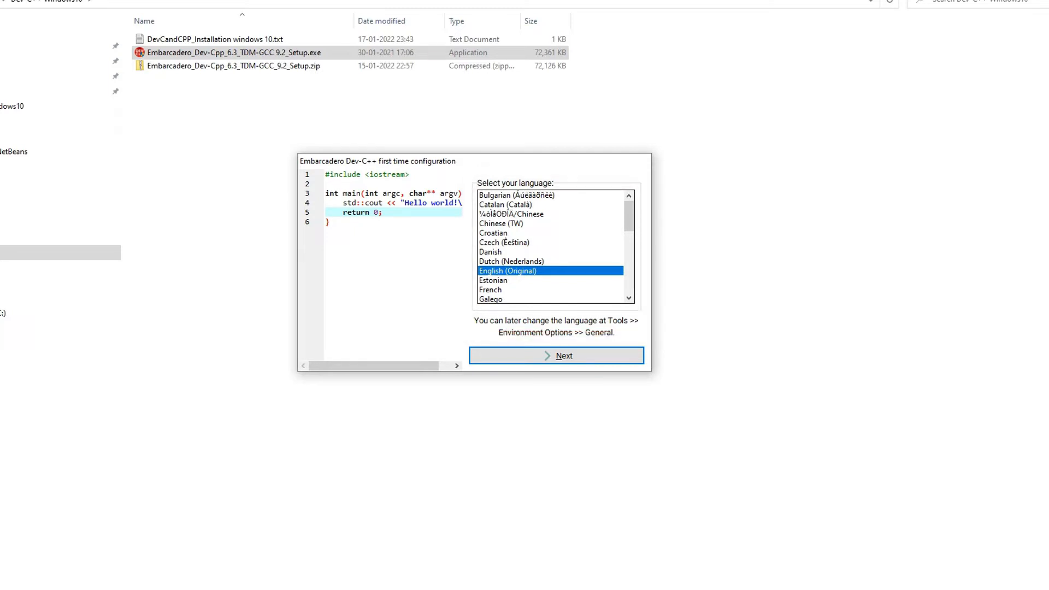
- Leave English (Original) as the interface language and advance to the theme step
scroll("down", 3)
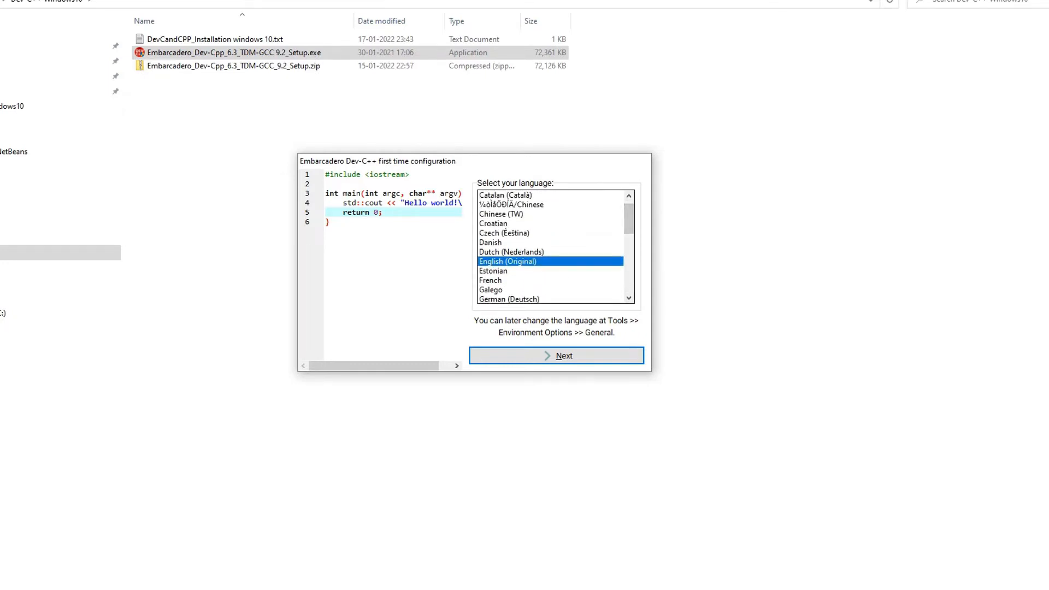
left_click(556, 355)
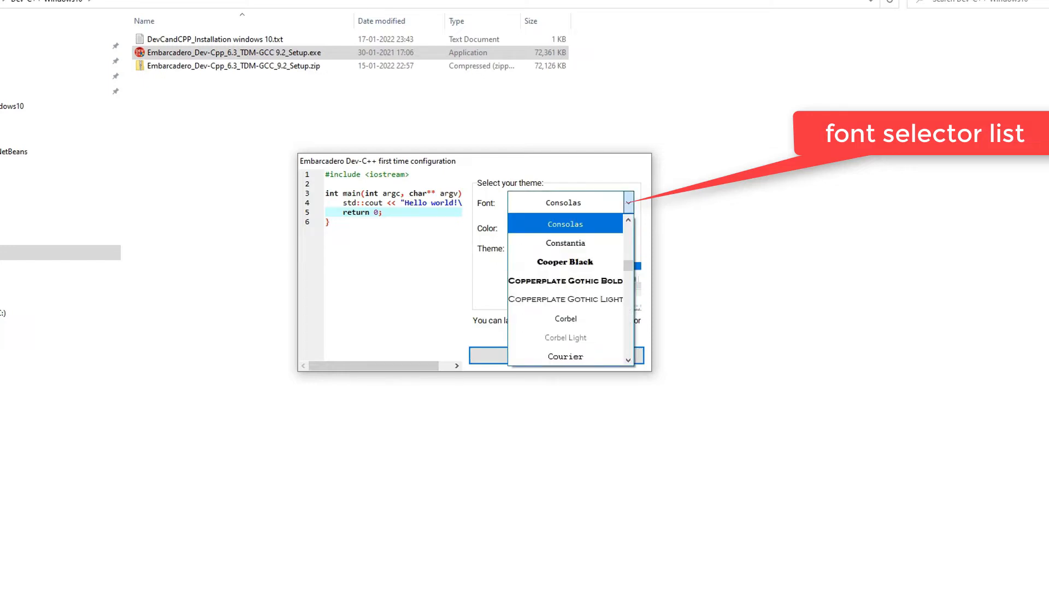
- Try Cooper Black and Cambria Math as editor fonts, then return to Consolas
left_click(565, 262)
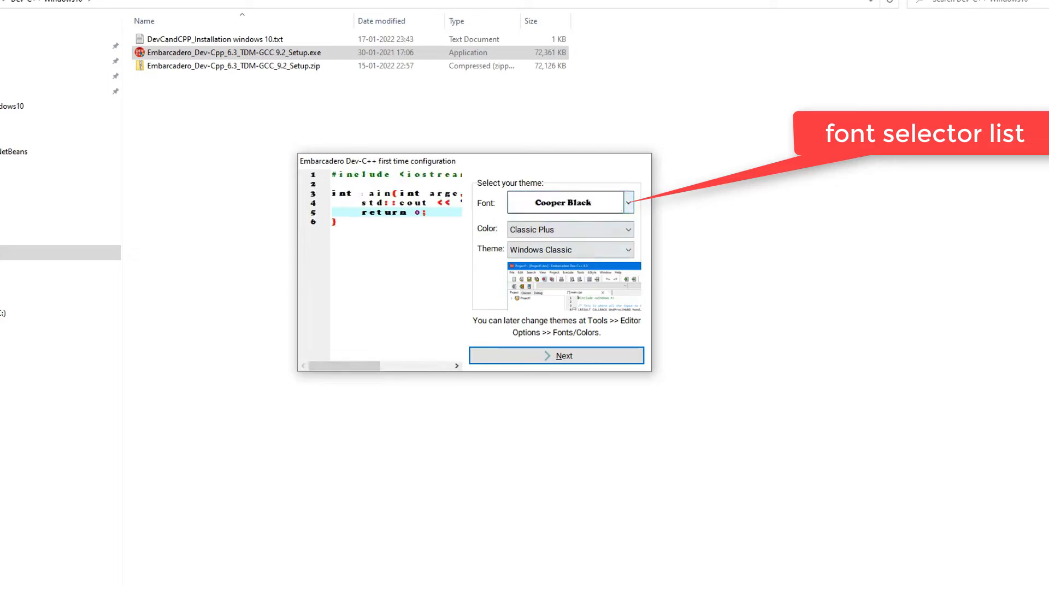
left_click(629, 202)
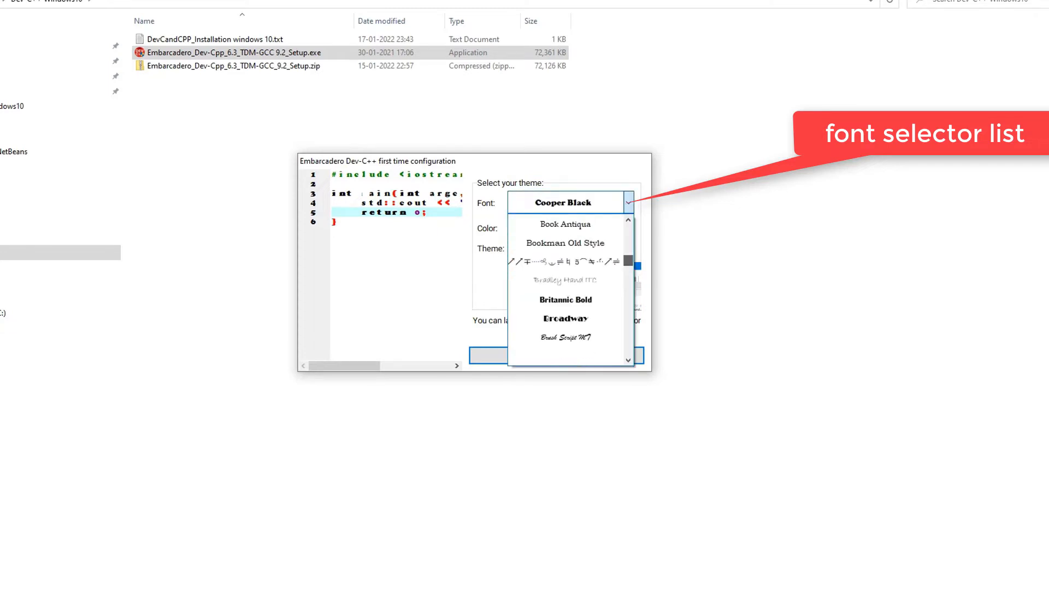
scroll("down", 3)
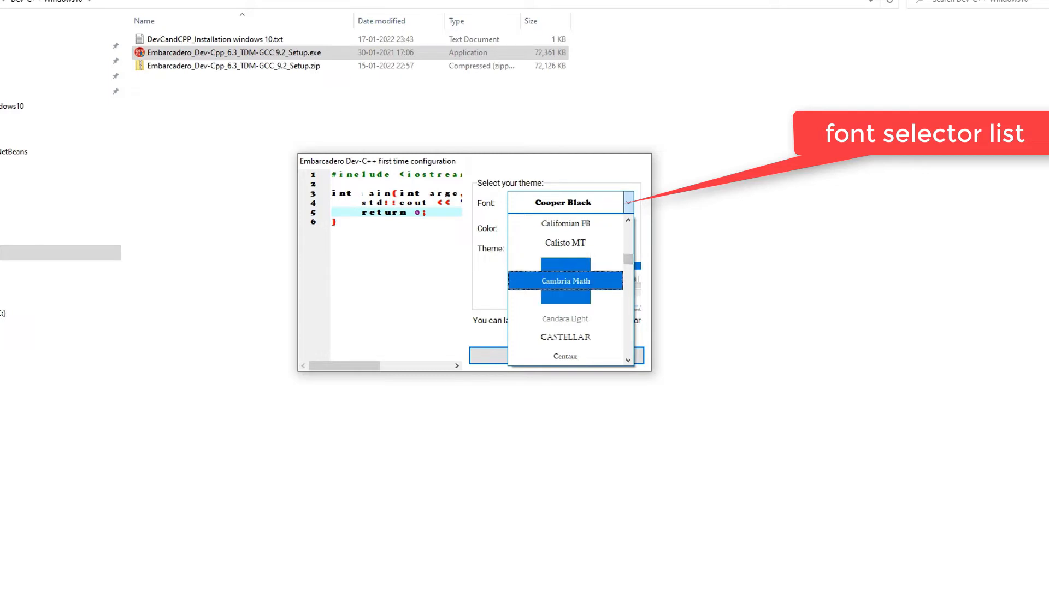
left_click(566, 281)
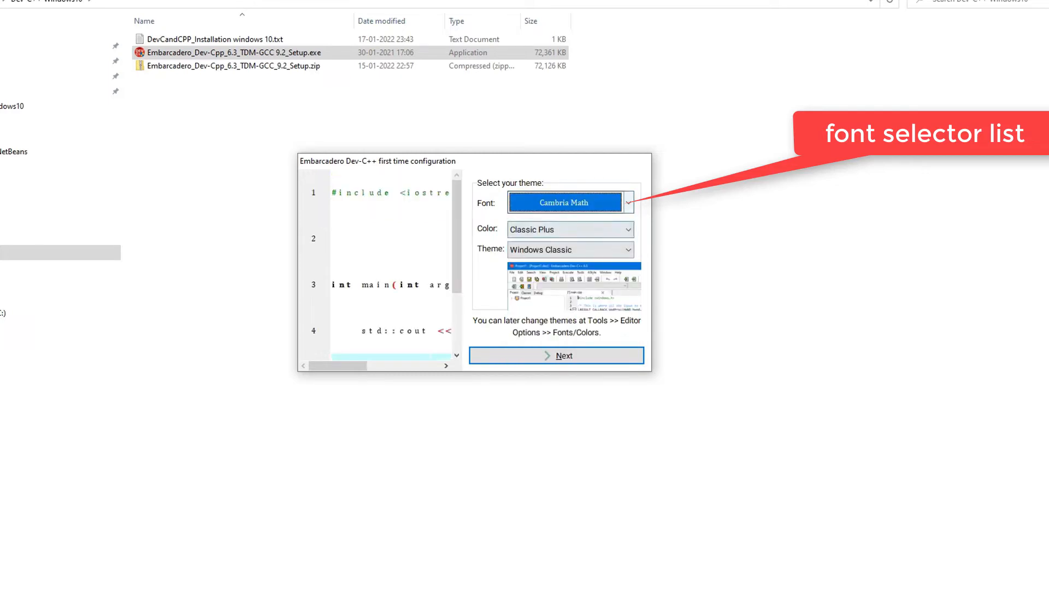
left_click(627, 202)
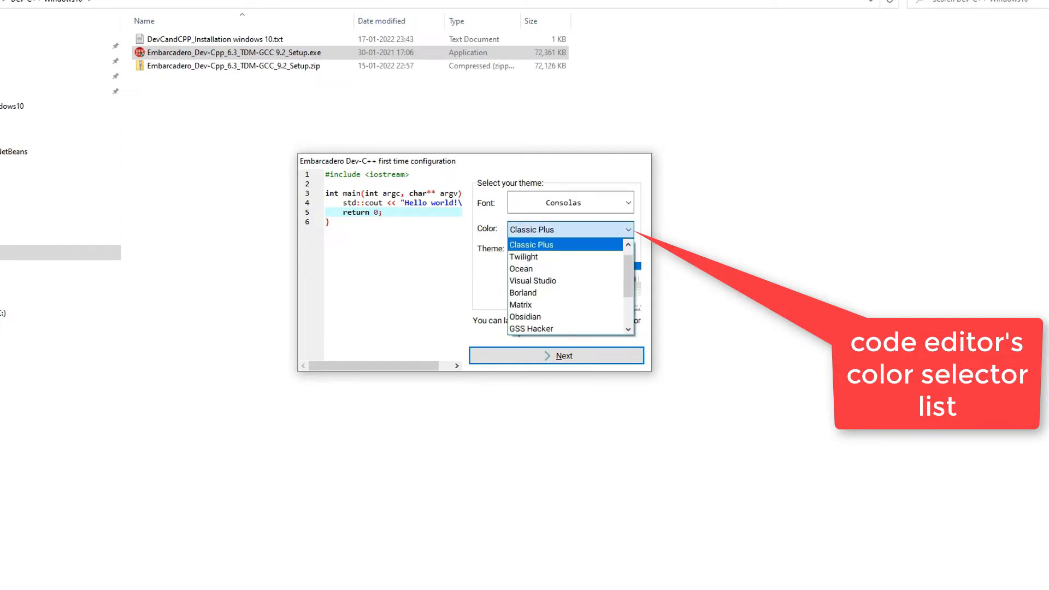
- Pick Visual Studio Dark editor colours and the Blue Whale IDE theme, and complete configuration
left_click(524, 256)
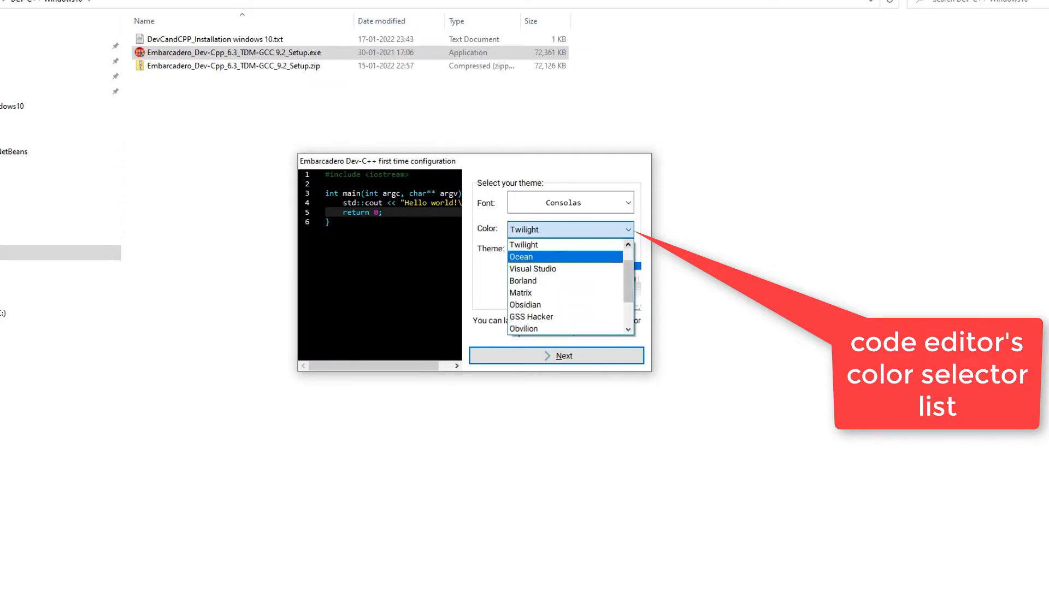
scroll("down", 3)
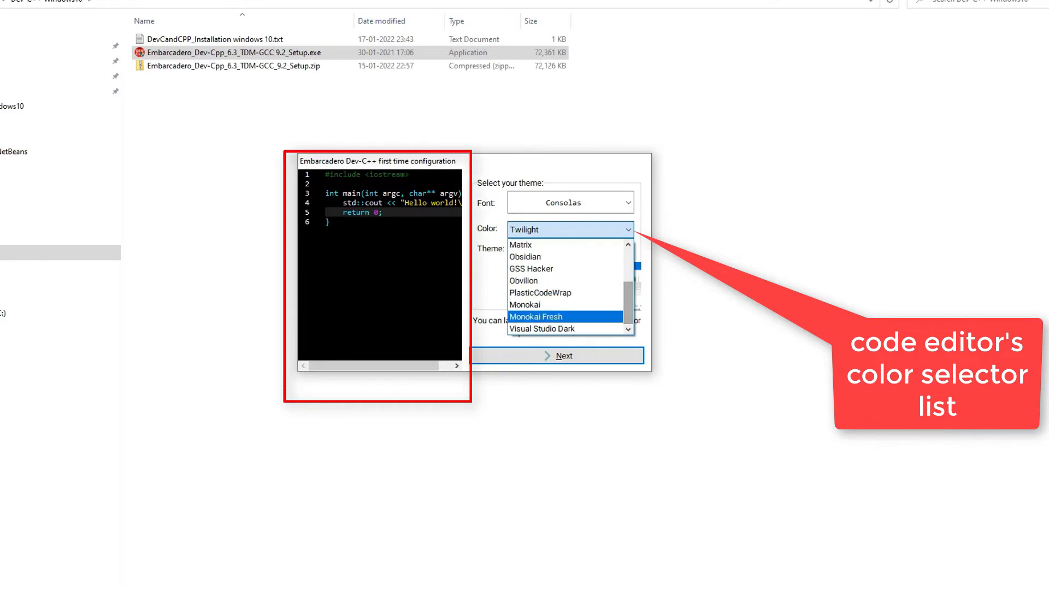
mouse_move(525, 304)
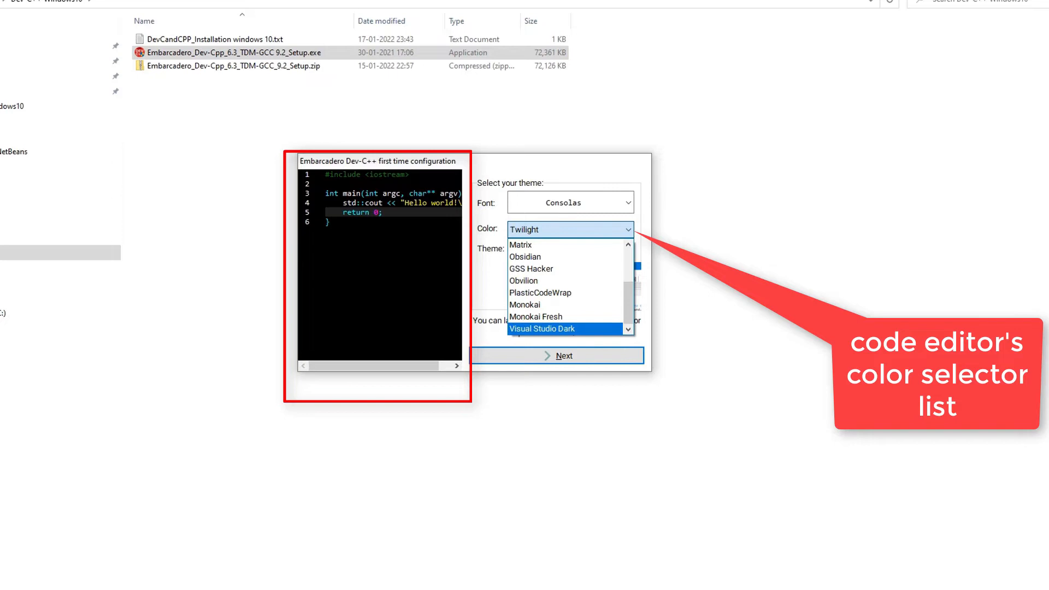
left_click(541, 329)
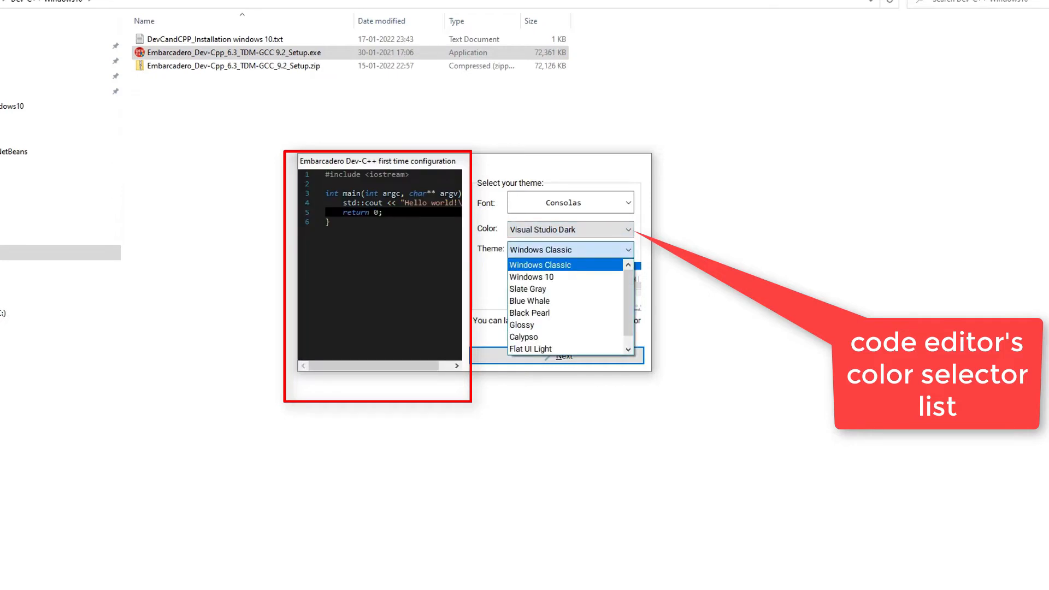
left_click(531, 277)
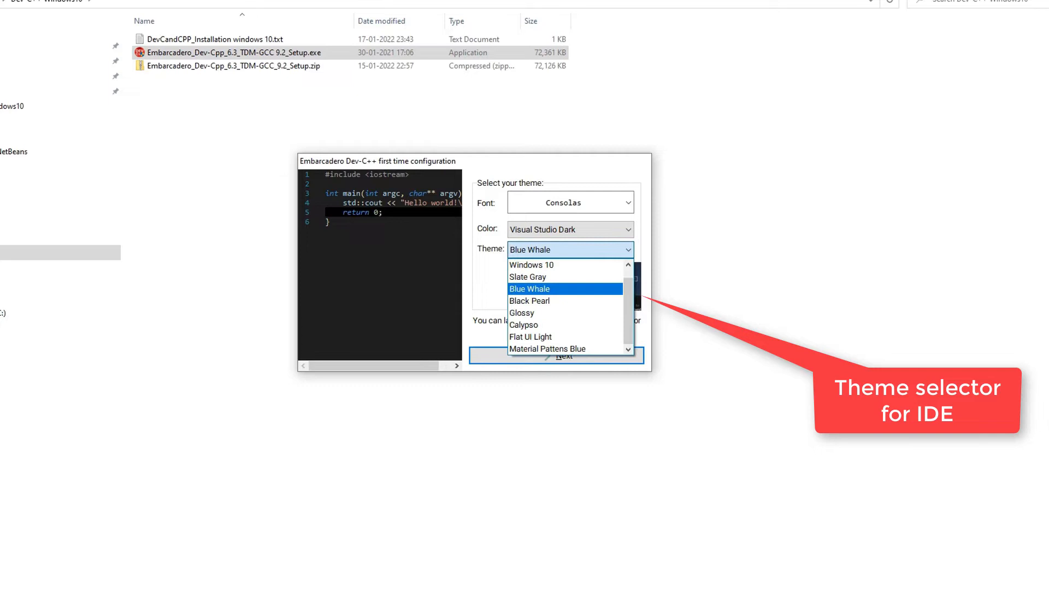
left_click(528, 277)
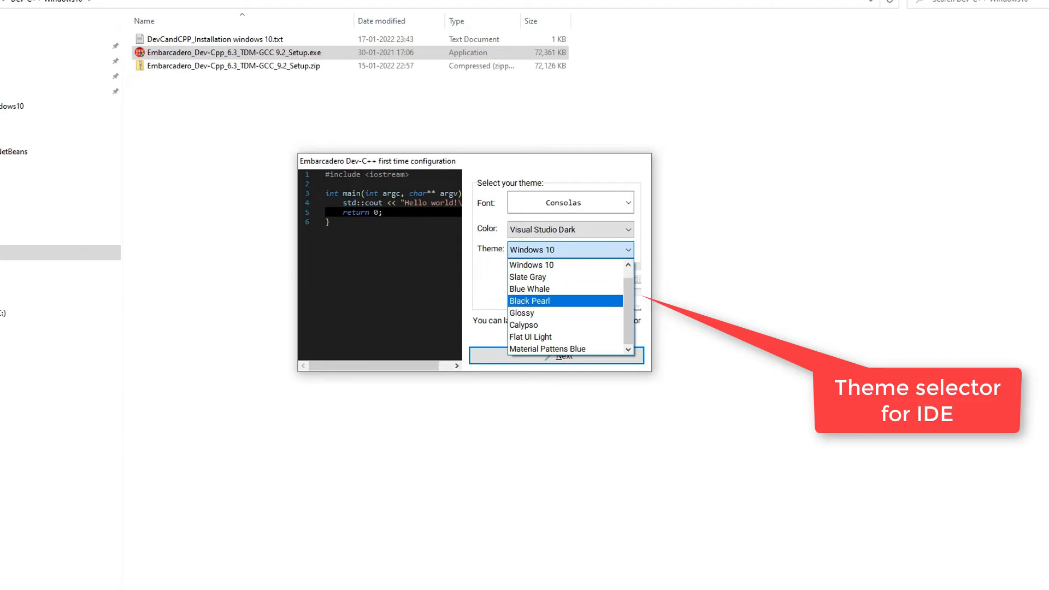
left_click(529, 288)
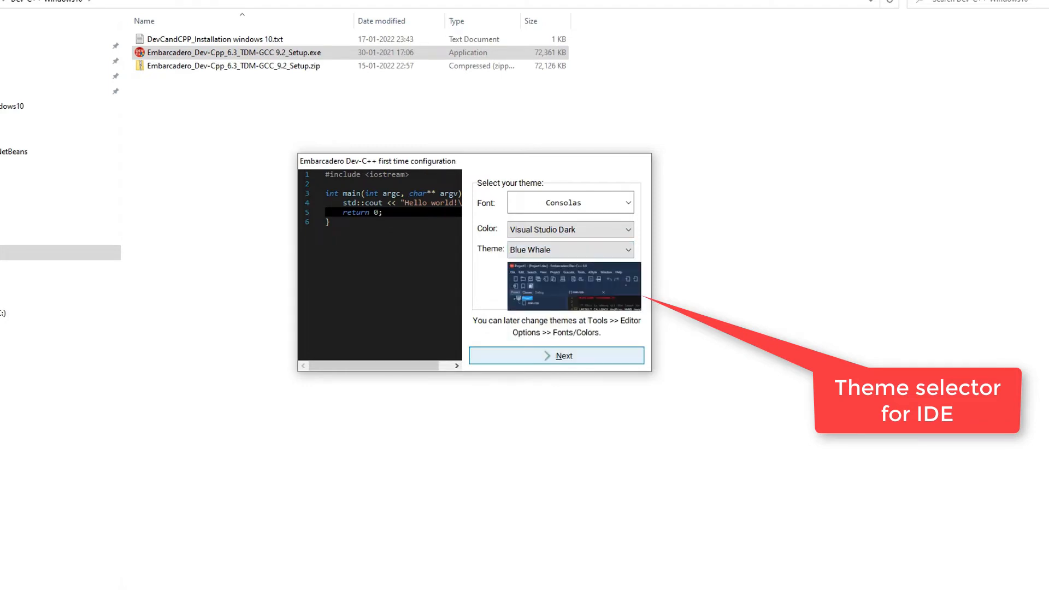
left_click(556, 356)
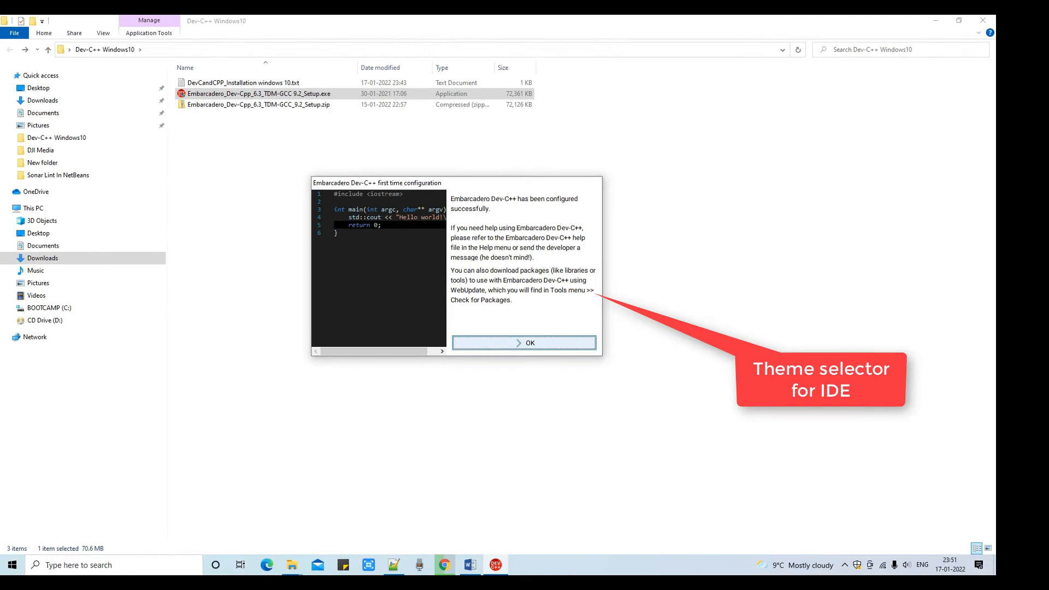
- Dismiss the 'configured successfully' dialog to reach the Dev-C++ Welcome page
left_click(525, 344)
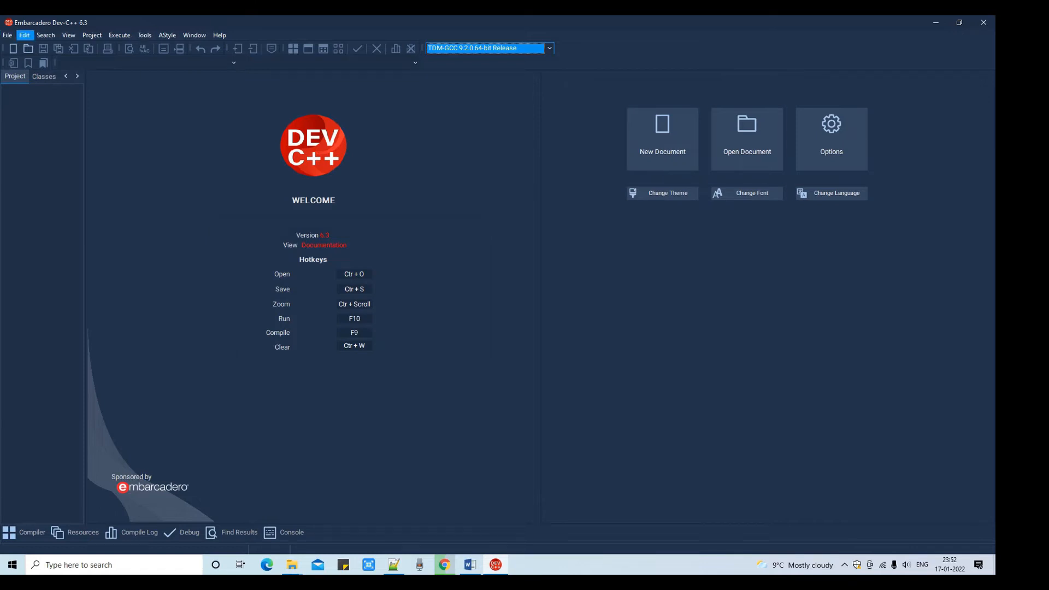
- Browse the Project, Help and AStyle menus, then return to the Notepad++ tutorial notes
left_click(92, 34)
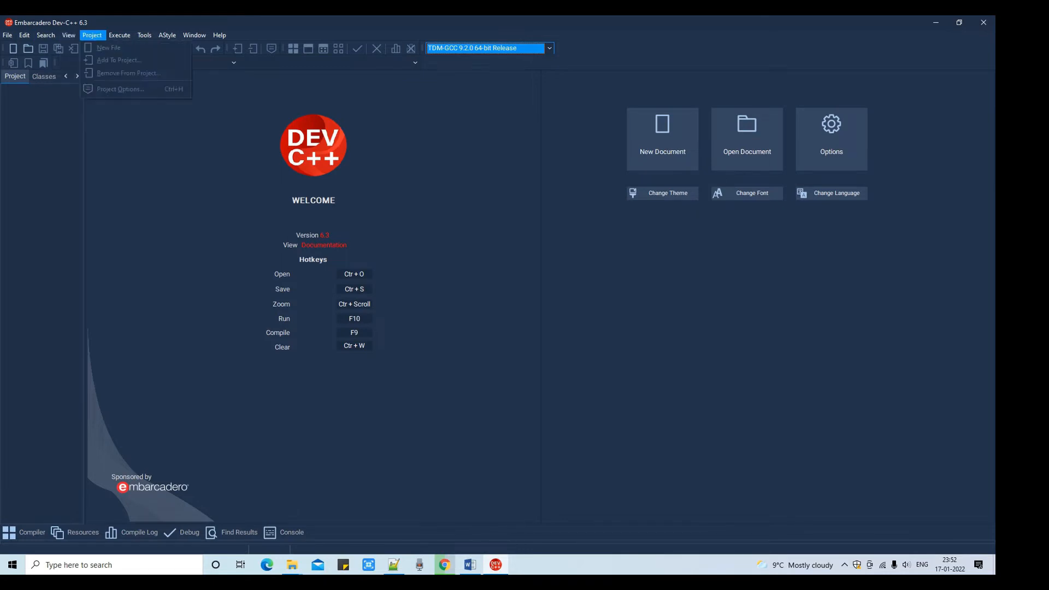
left_click(166, 35)
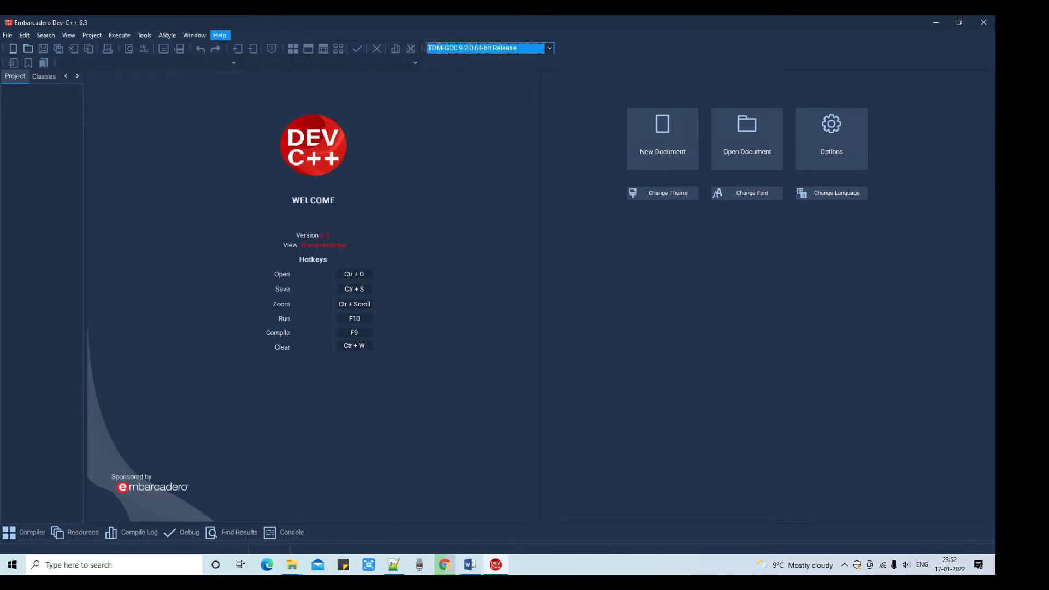
left_click(167, 35)
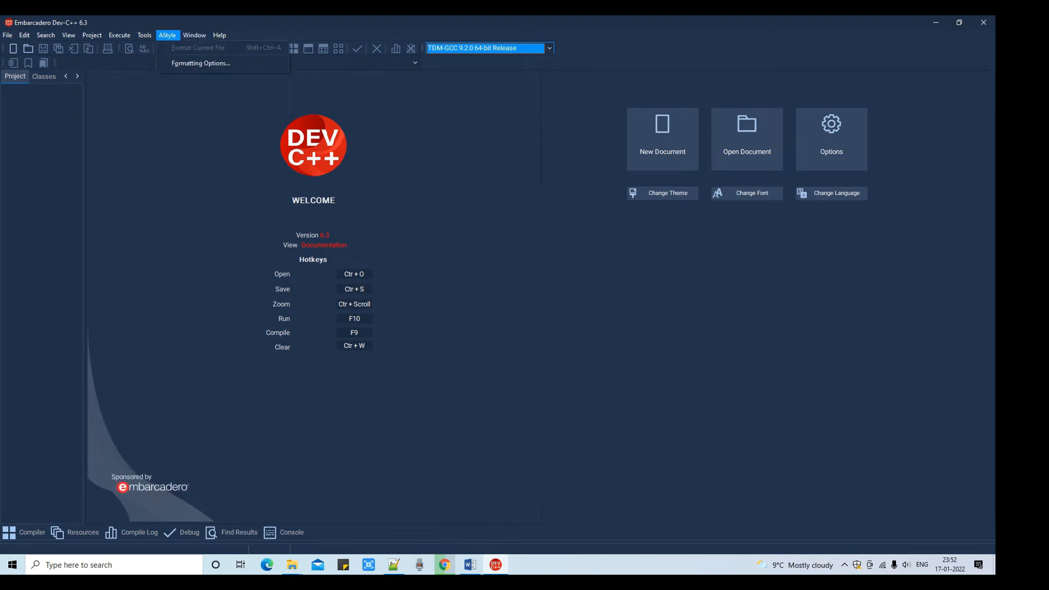
left_click(24, 35)
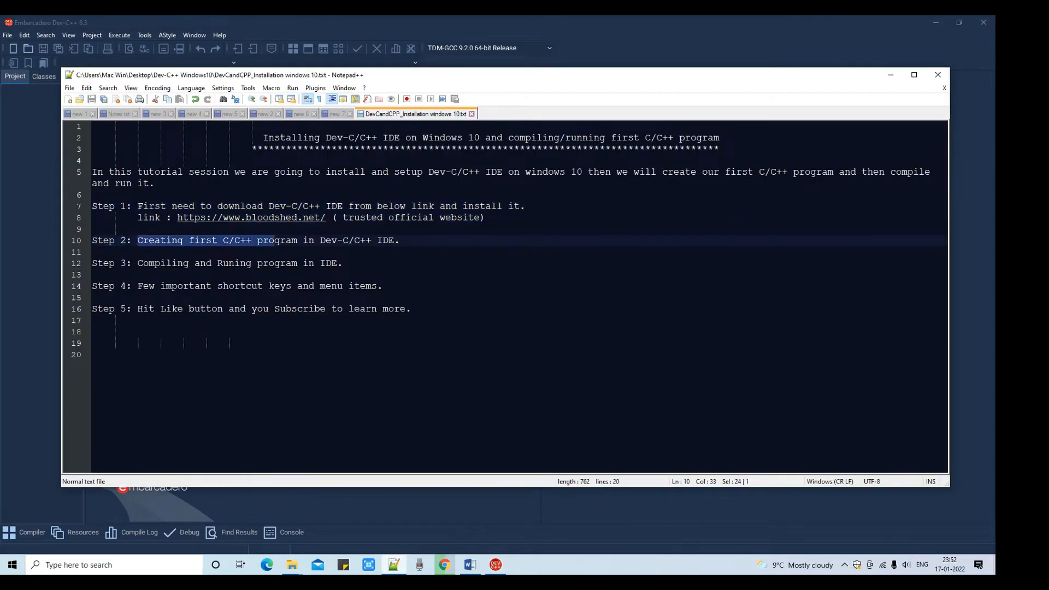
- Highlight the 'Step 2' line about creating the first program in Notepad++
left_click_drag(273, 240, 399, 241)
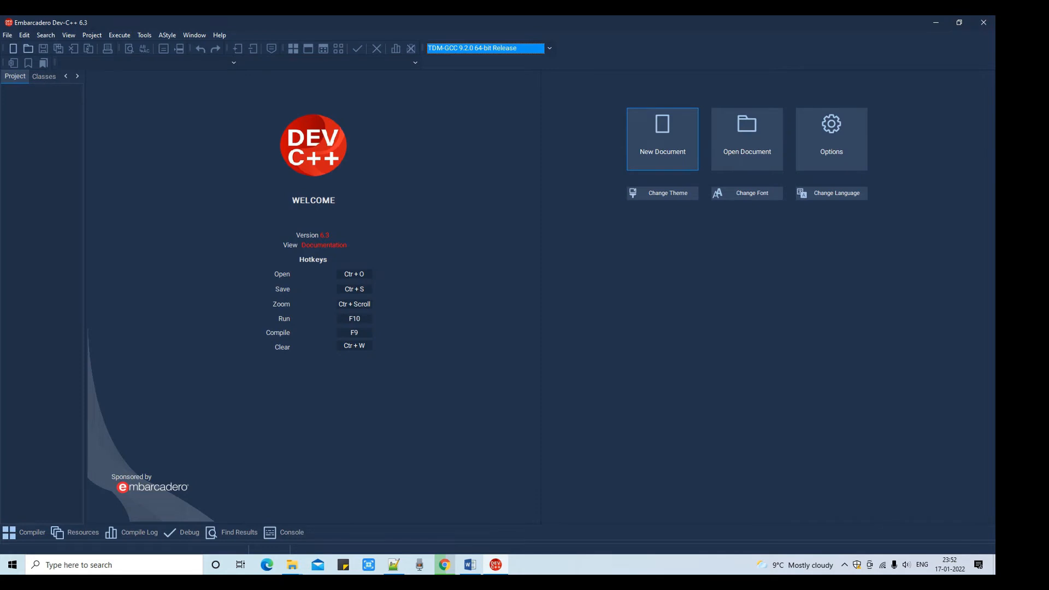
- Create a blank Untitled1 source file from the Dev-C++ welcome page
left_click(10, 35)
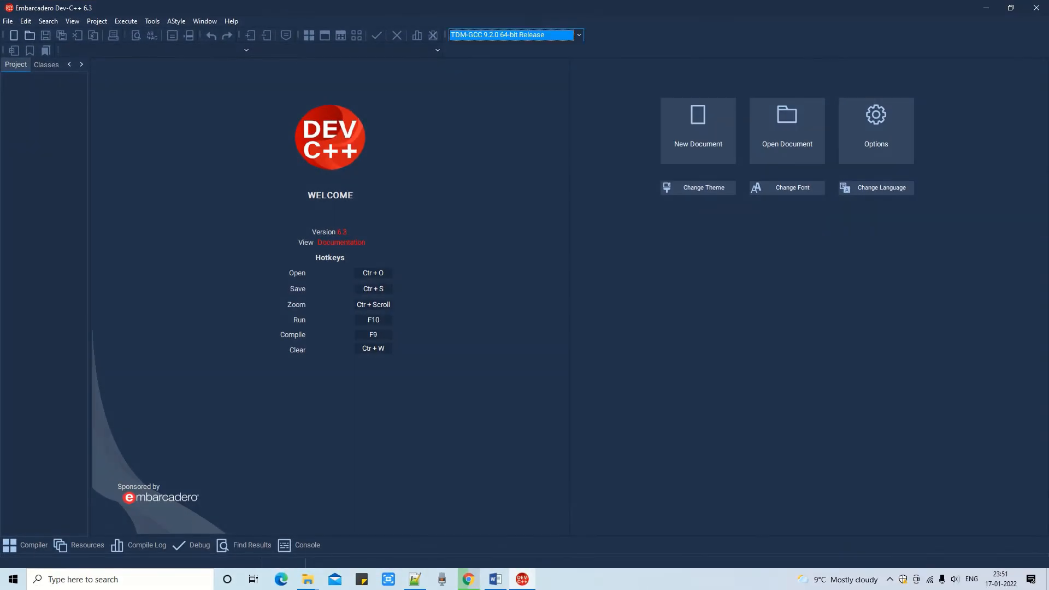
mouse_move(698, 130)
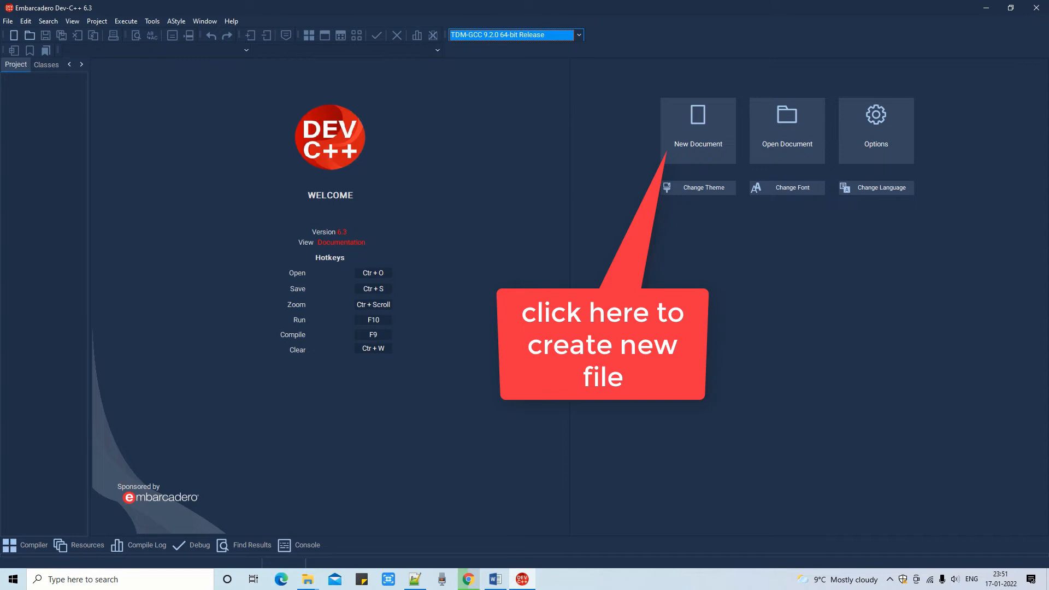
left_click(8, 21)
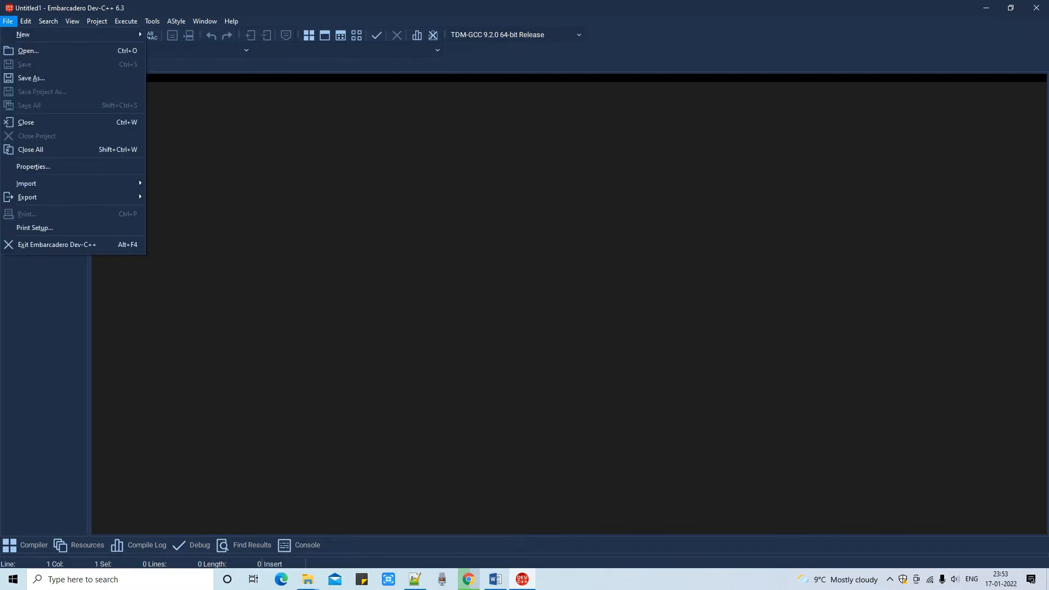
mouse_move(31, 79)
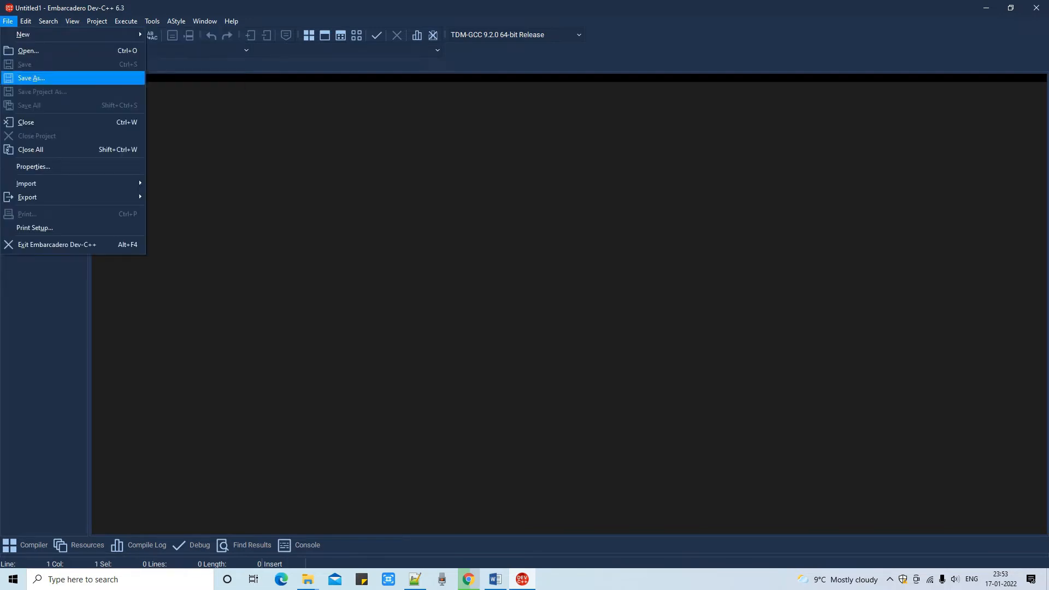
- Save Untitled1 as the C source file program2.c inside Documents\DevC++
left_click(32, 78)
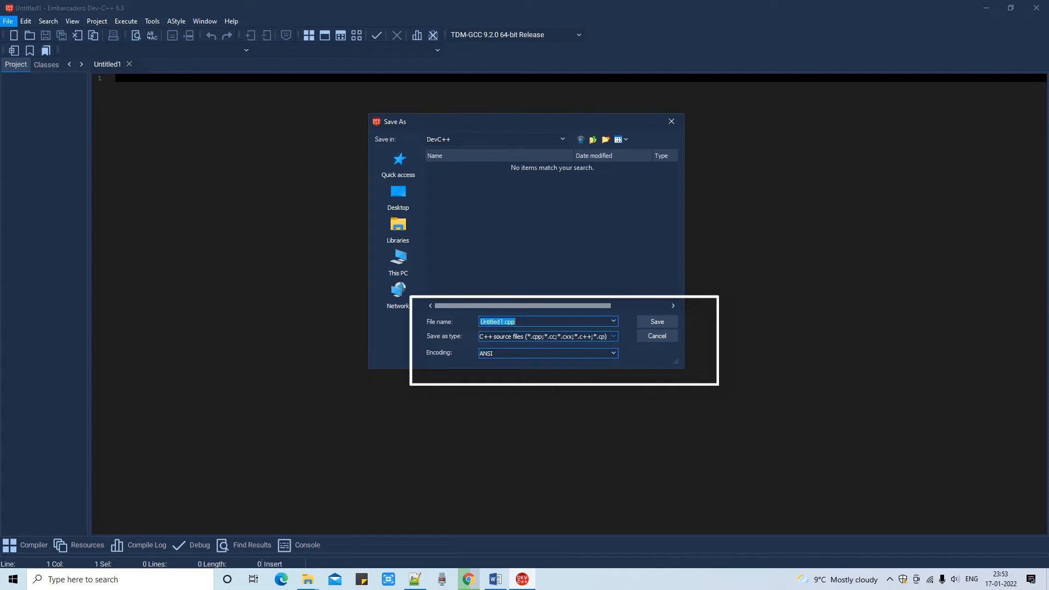
left_click(612, 337)
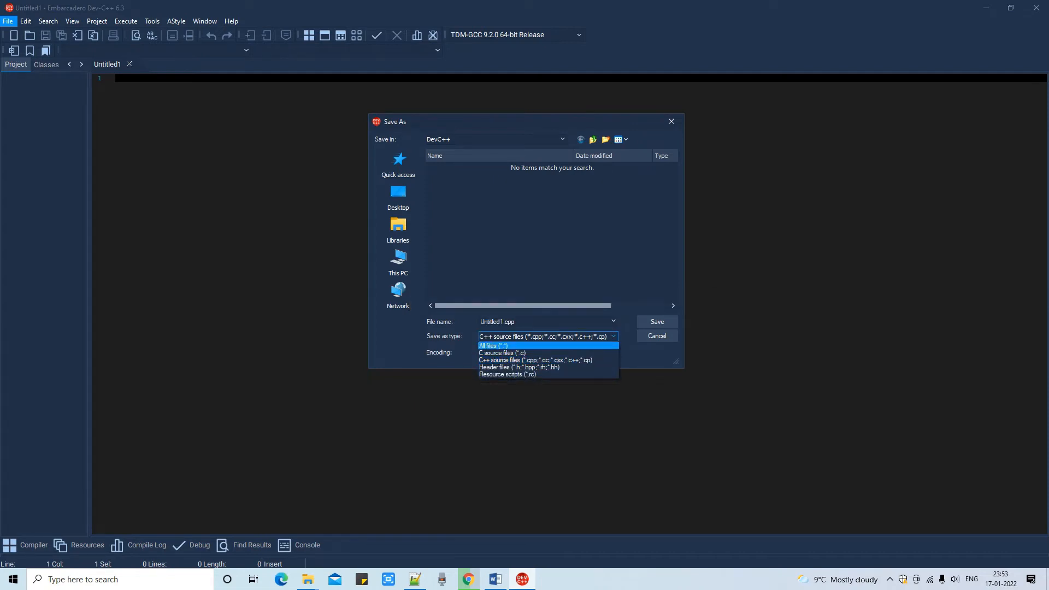
mouse_move(502, 353)
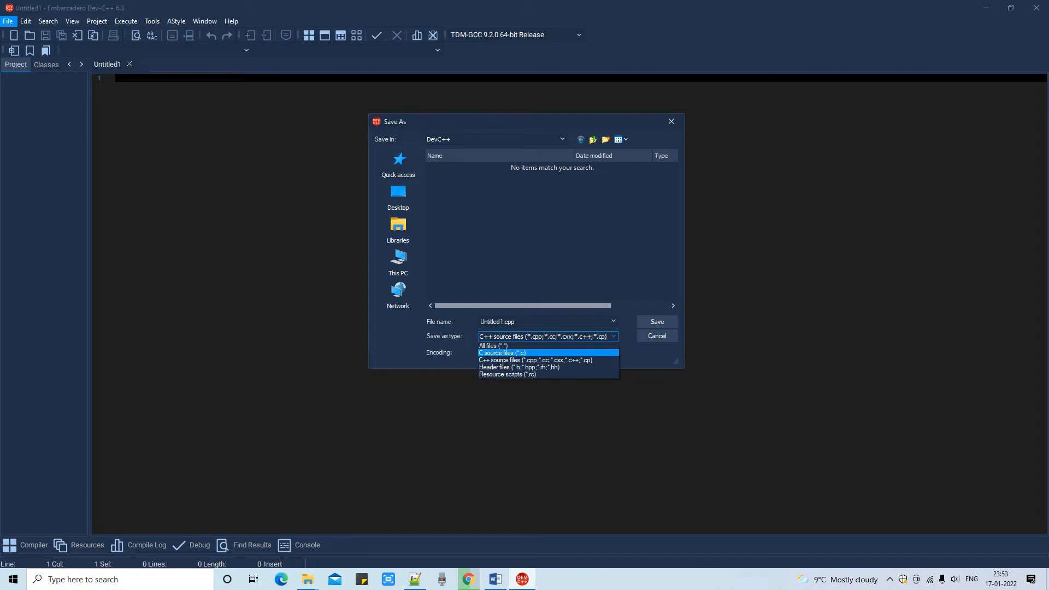
left_click(501, 353)
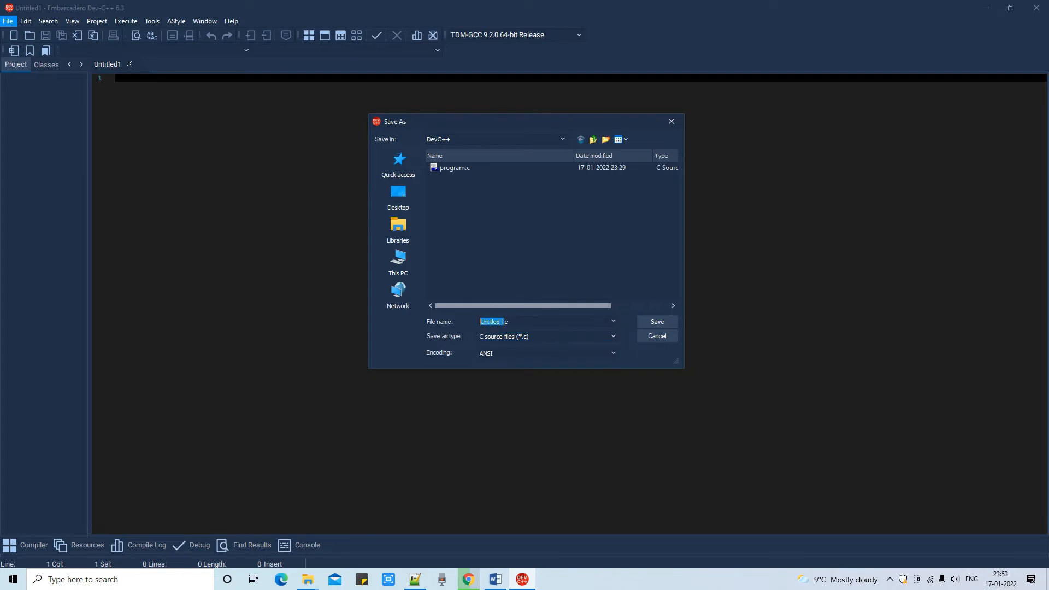
type("prog.c")
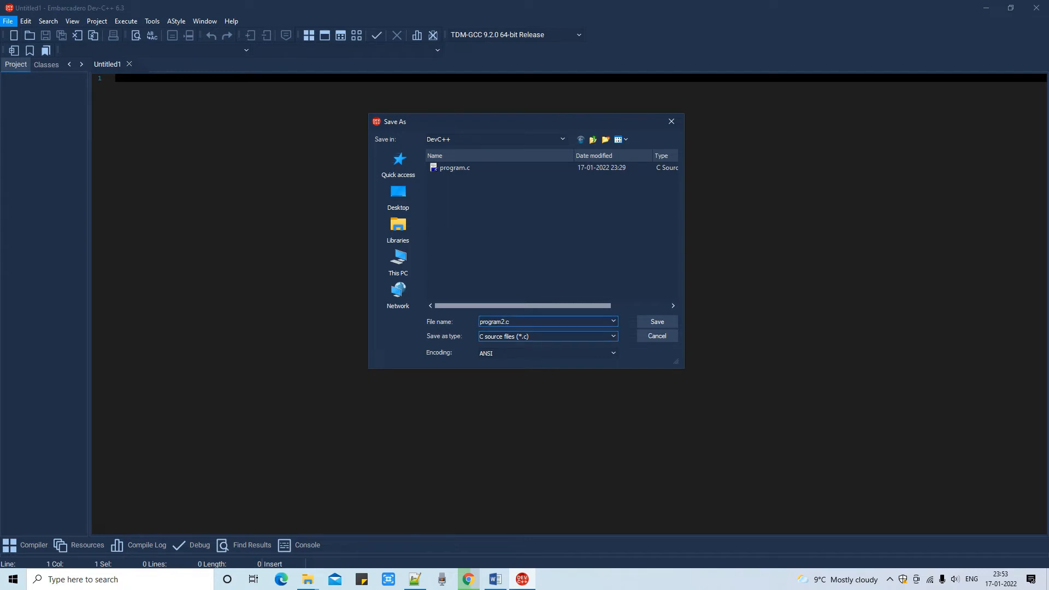
triple_click(495, 322)
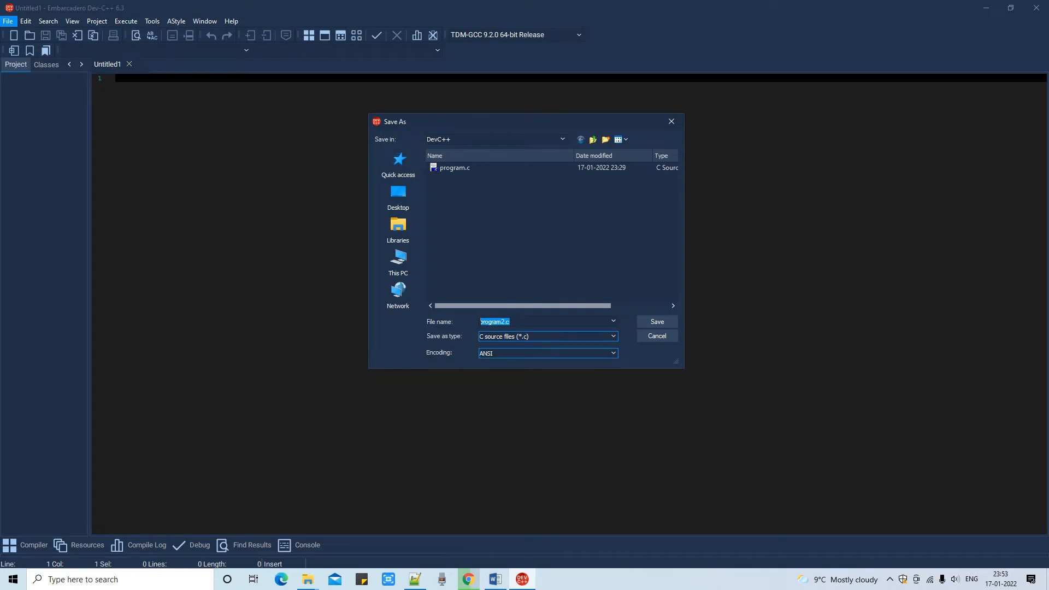
left_click(592, 139)
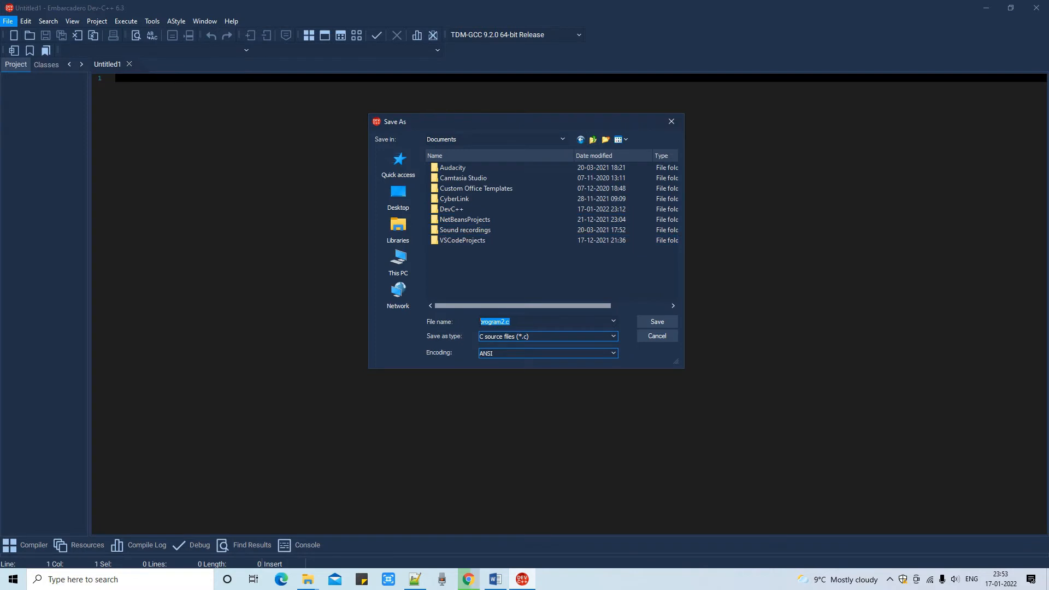
left_click(465, 219)
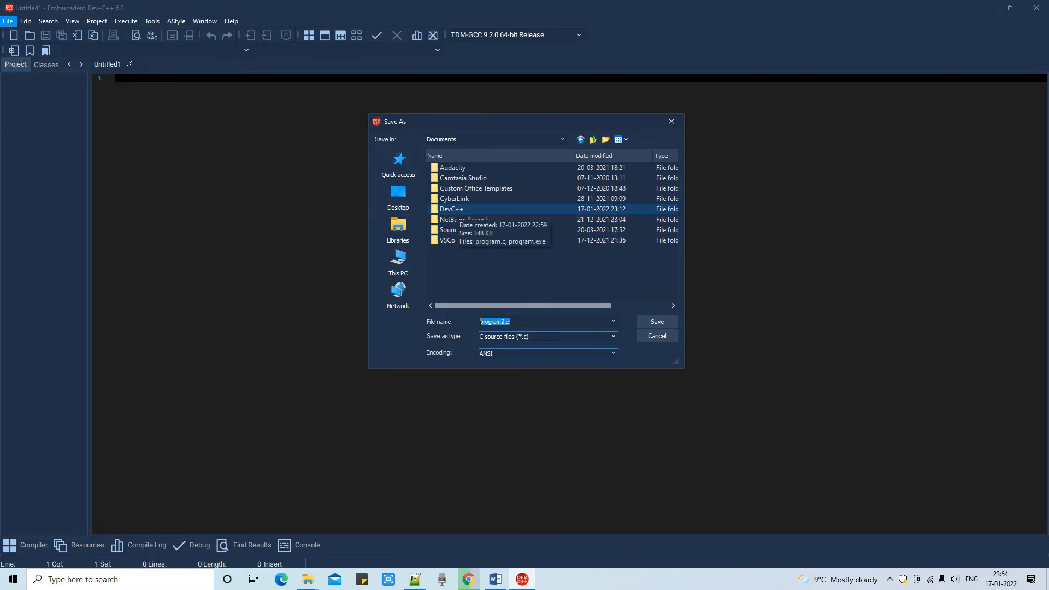
double_click(451, 208)
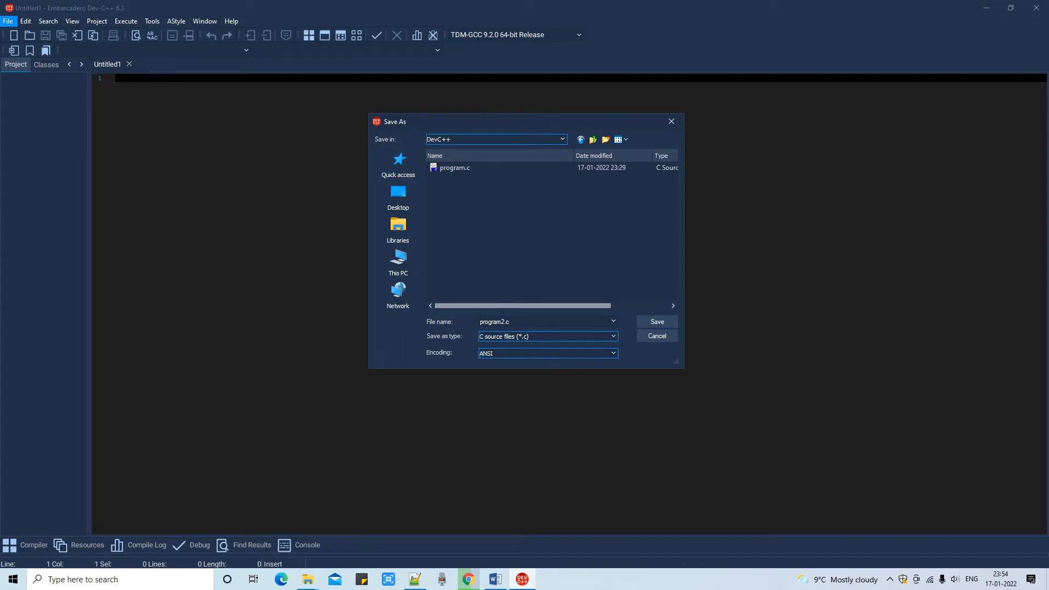
left_click(454, 167)
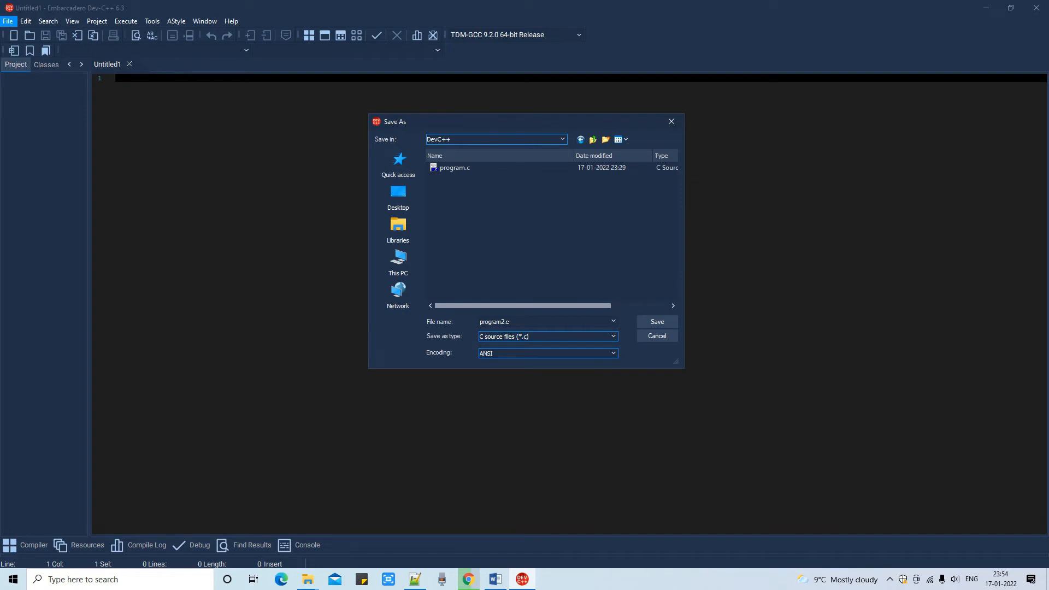
left_click(656, 322)
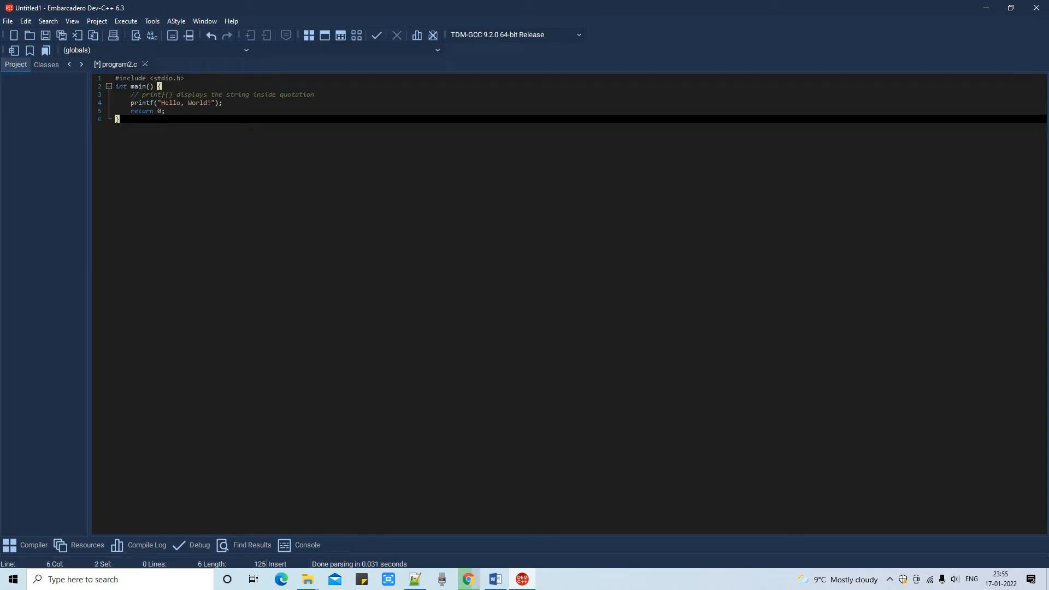
- Select all the Hello World code and enlarge the editor font size
key("ctrl+a")
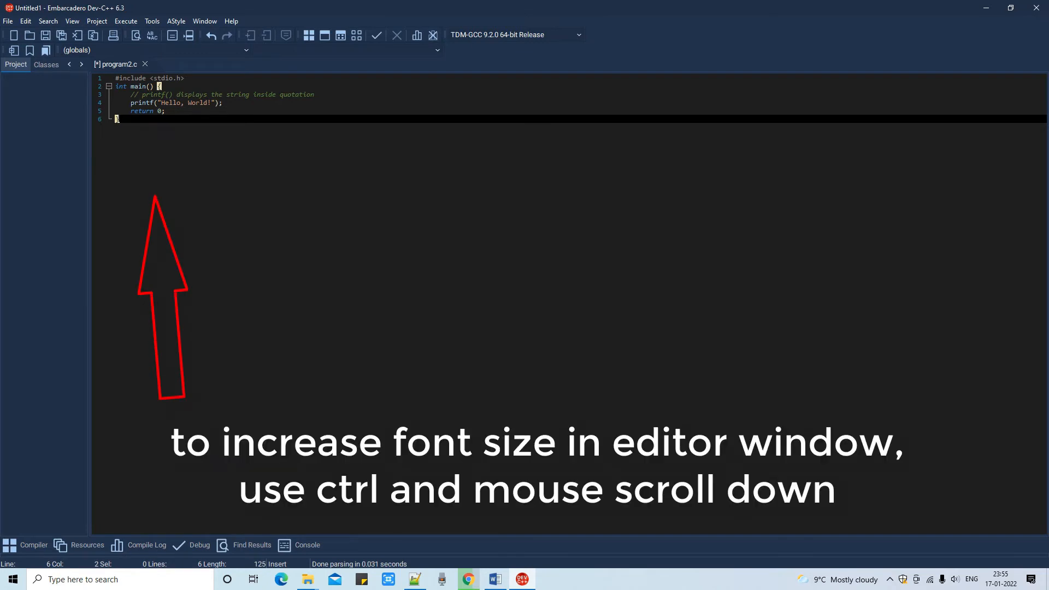
scroll("down", 3)
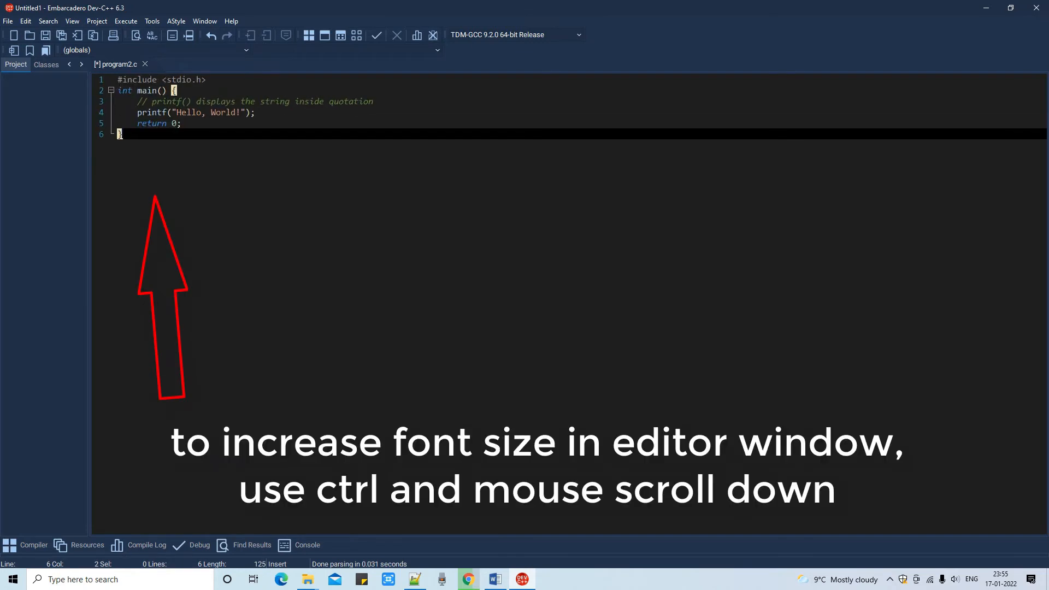
scroll("down", 3)
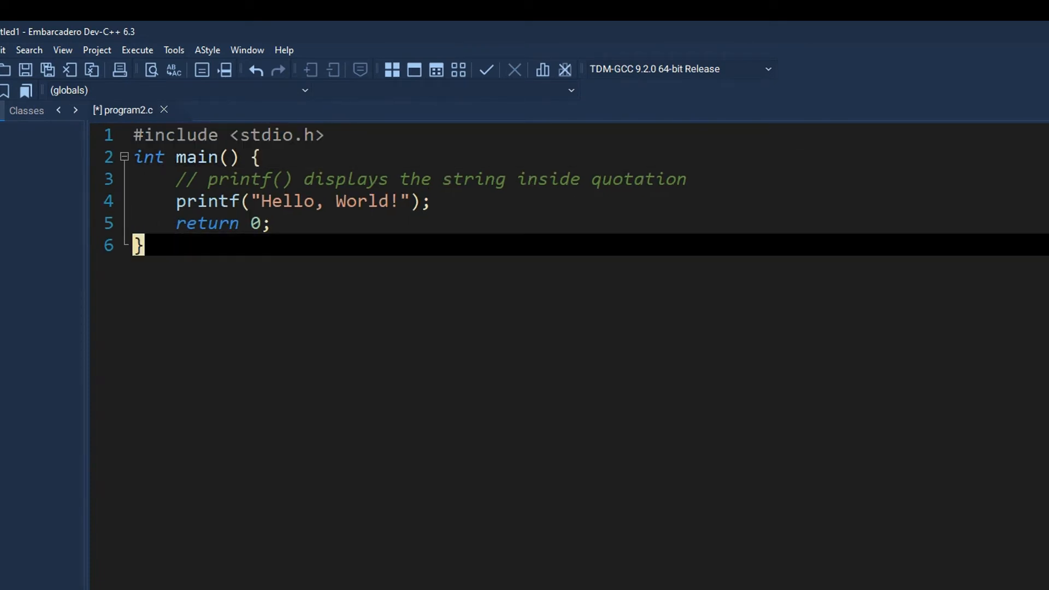
- Save the Hello World code in program2.c using the toolbar Save button
left_click(26, 70)
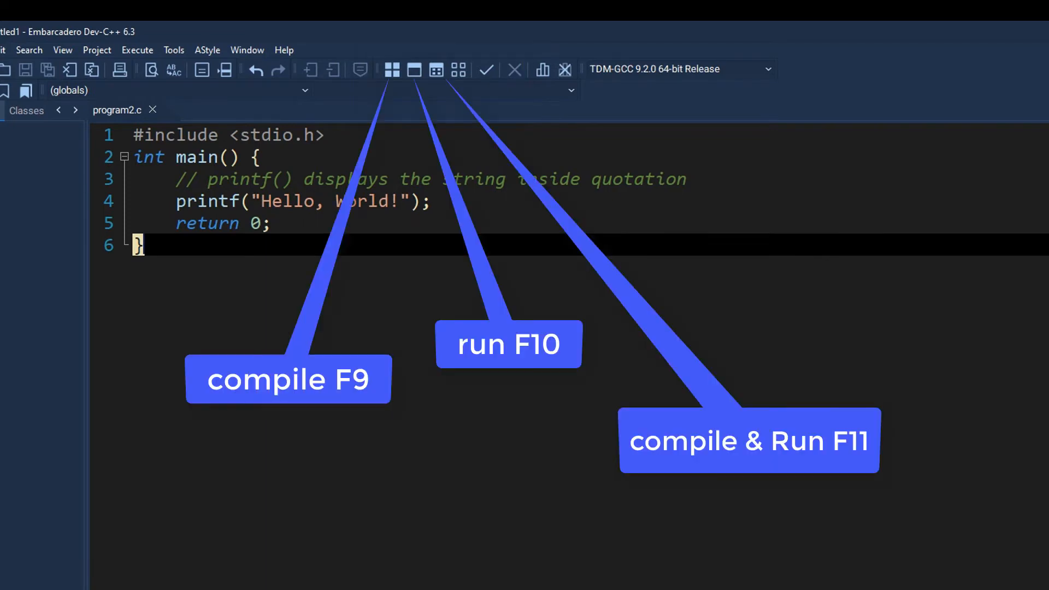
mouse_move(391, 70)
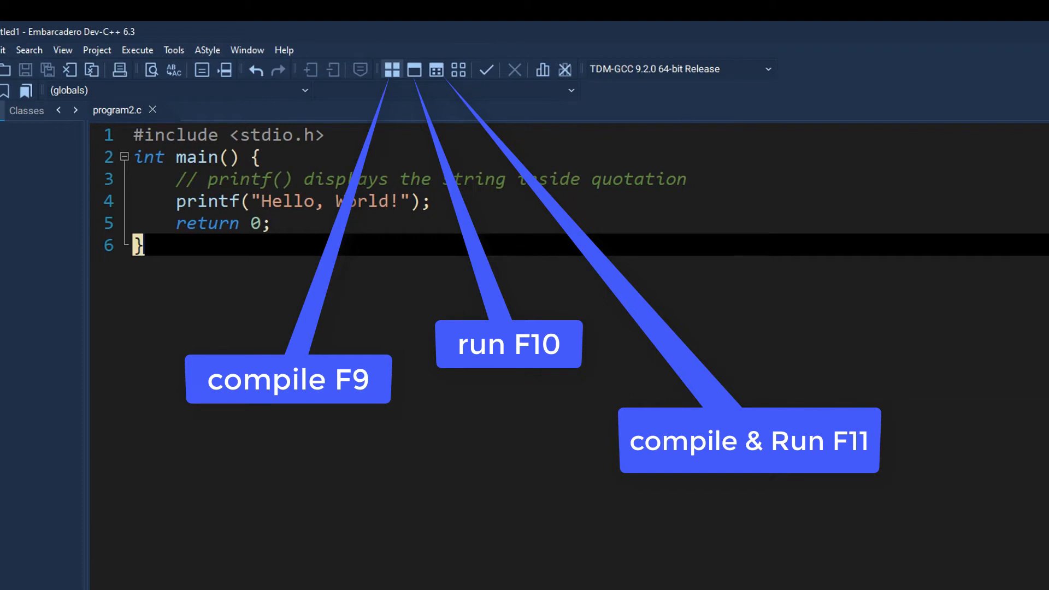
mouse_move(394, 70)
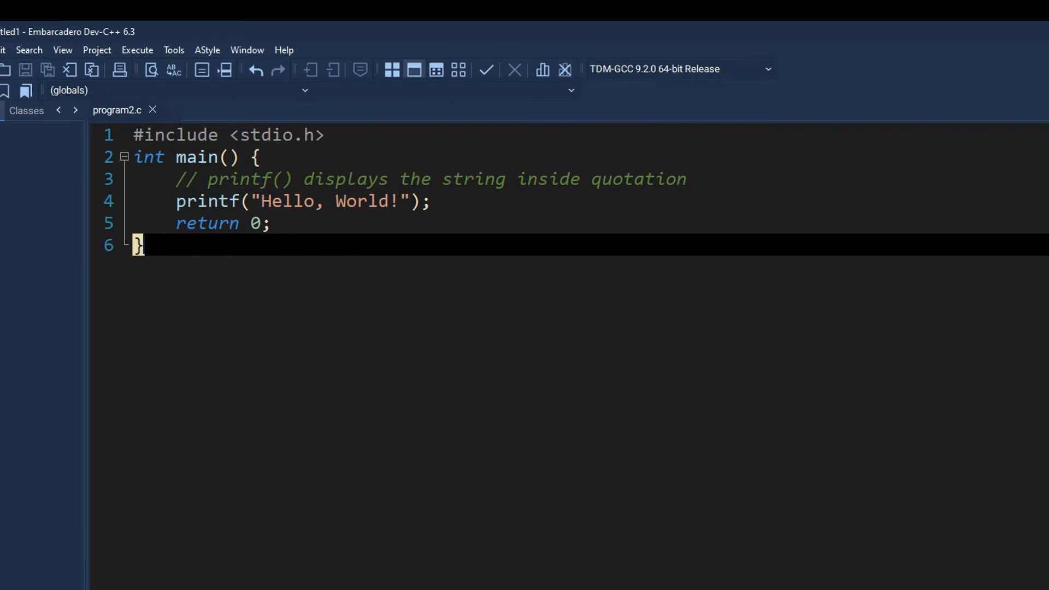
mouse_move(437, 70)
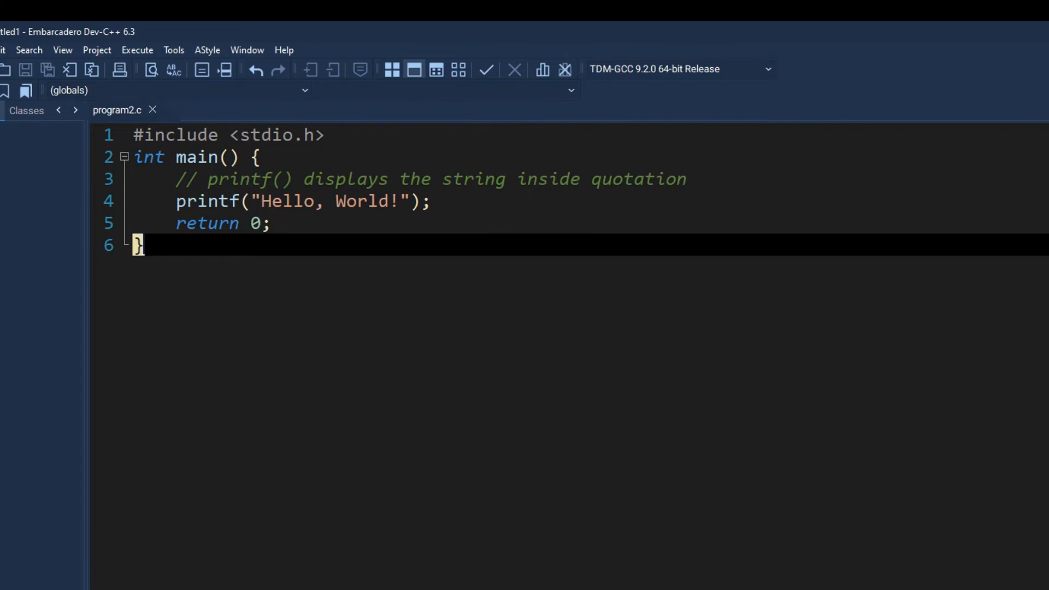
mouse_move(392, 70)
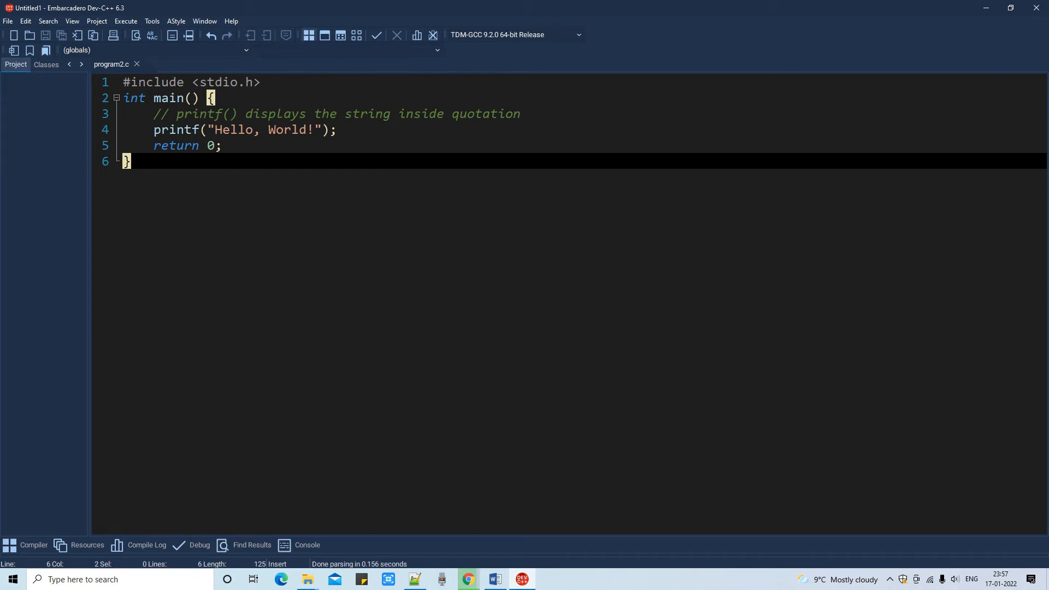
- Compile program2.c into program2.exe, getting 0 errors and 0 warnings
left_click(308, 34)
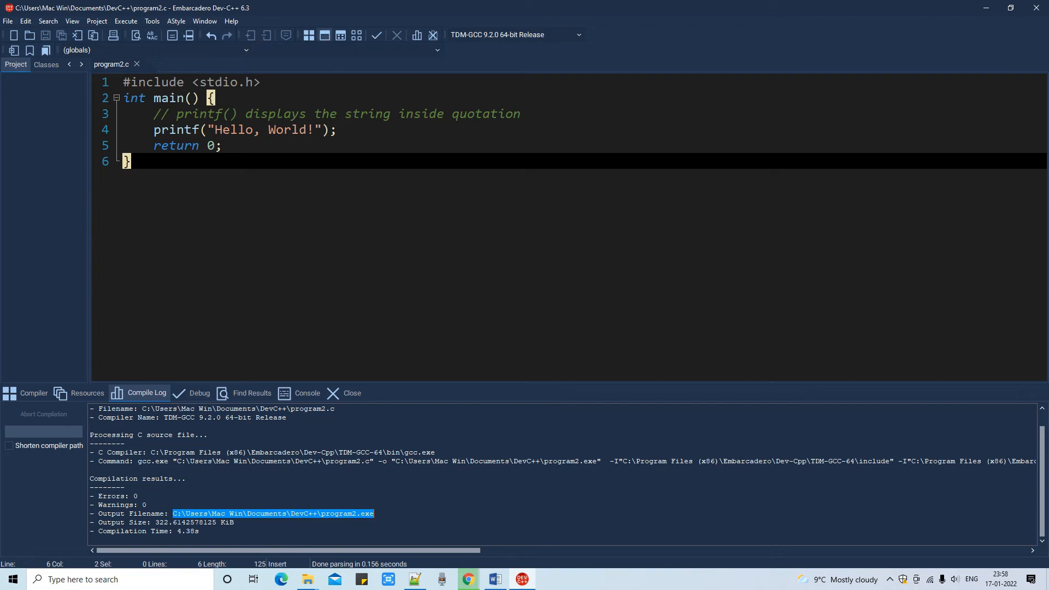
mouse_move(338, 34)
type("Cool IT ")
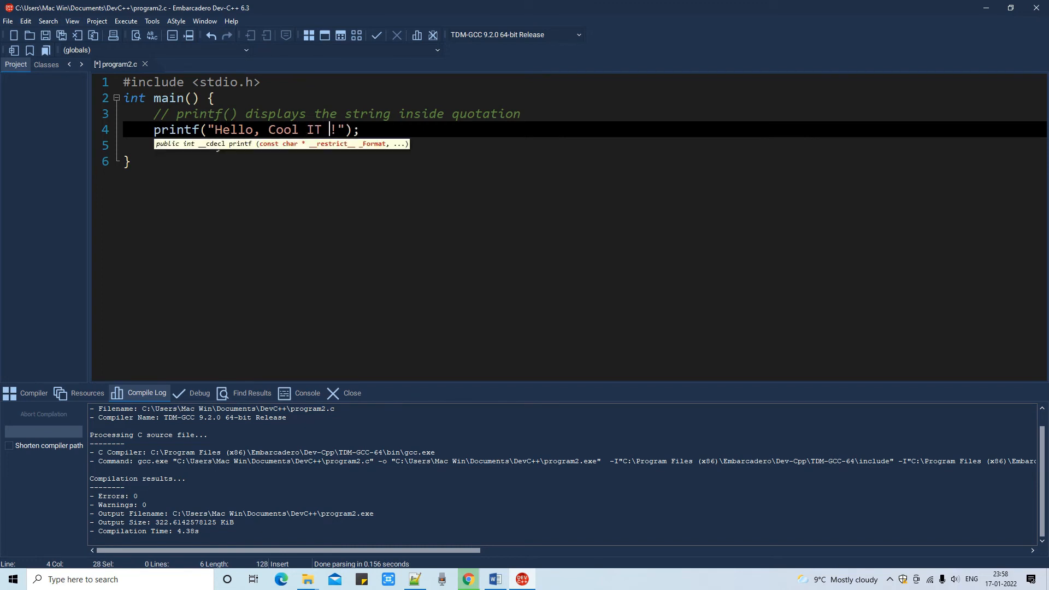
- Change the printf greeting to "Hello, Cool IT Help!" and recompile
type("Help")
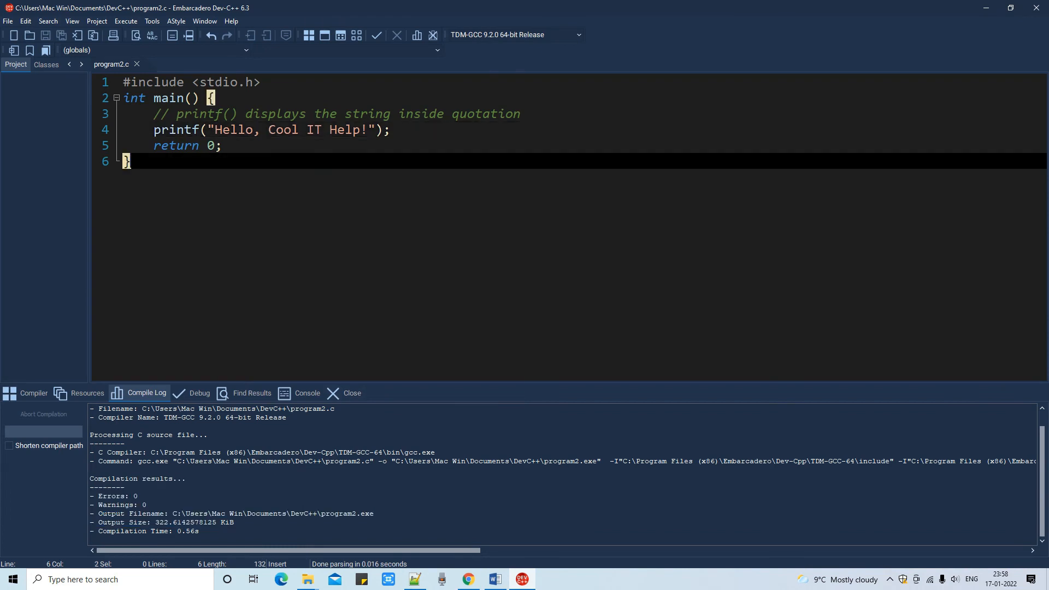
- Run program2.exe, view "Hello, Cool IT Help!" in the console, then close it
left_click(307, 393)
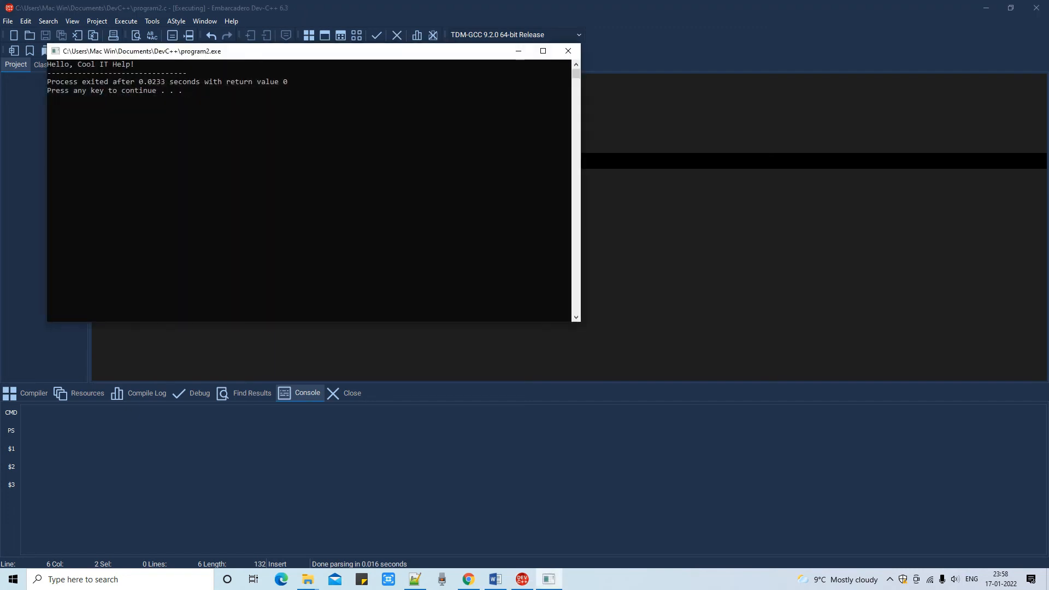
left_click(568, 51)
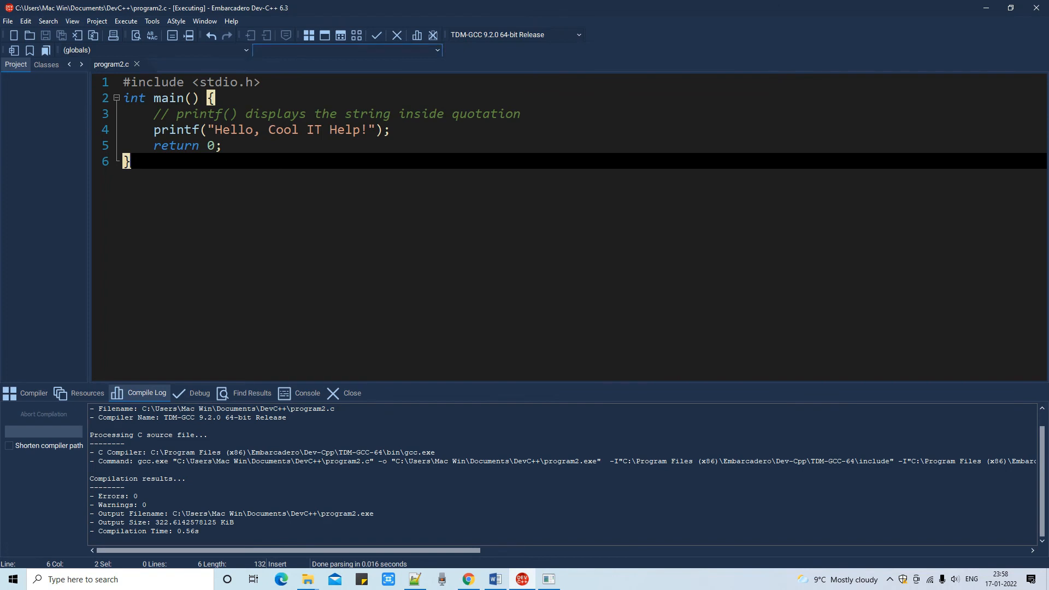
mouse_move(339, 35)
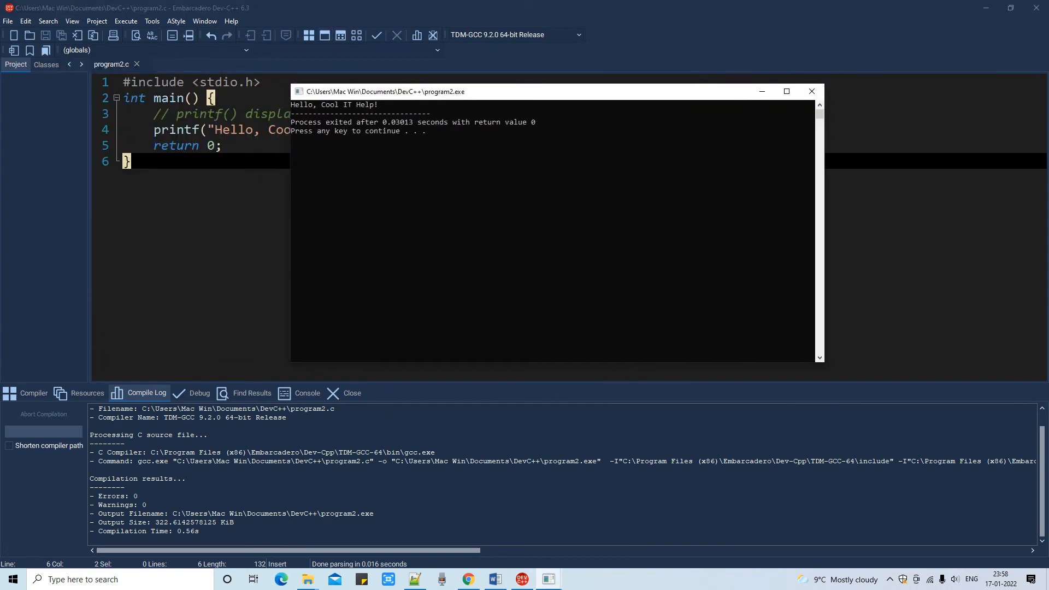
left_click_drag(385, 92, 442, 96)
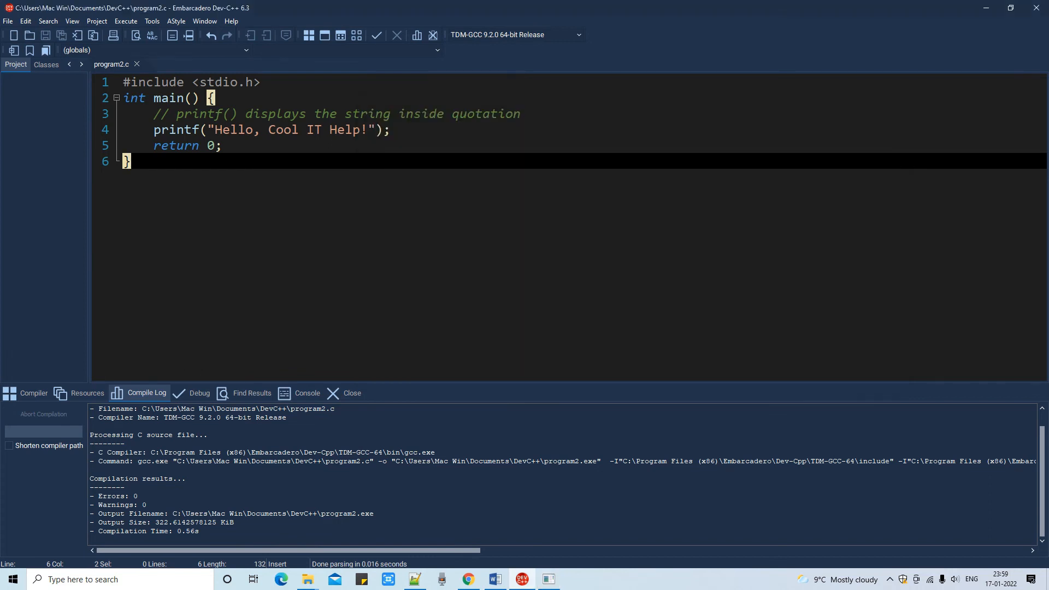
left_click(268, 129)
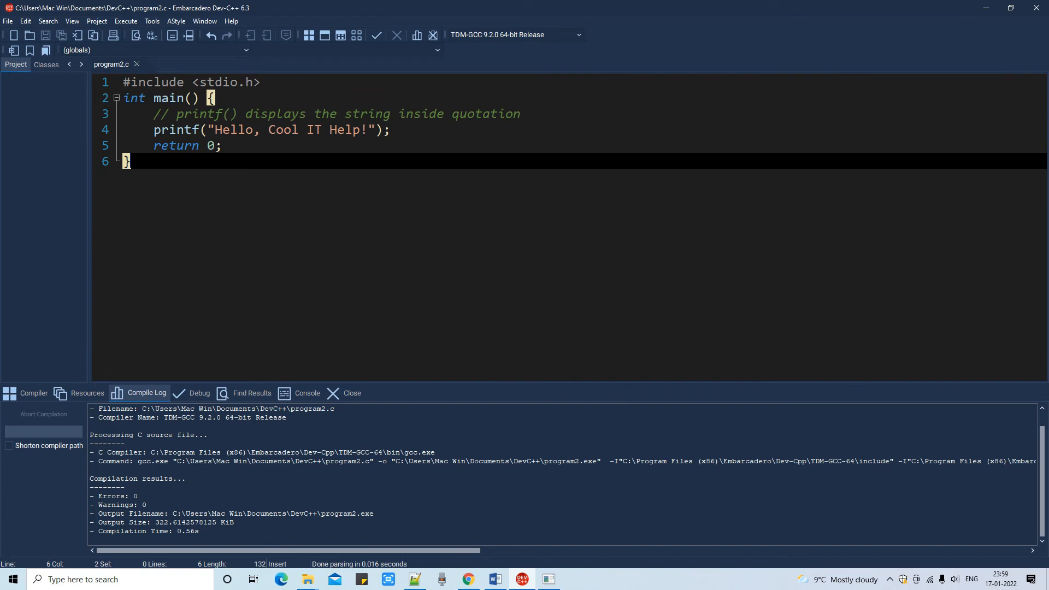
- Try AStyle formatting on program2.c, then undo to restore its original indentation
left_click(416, 579)
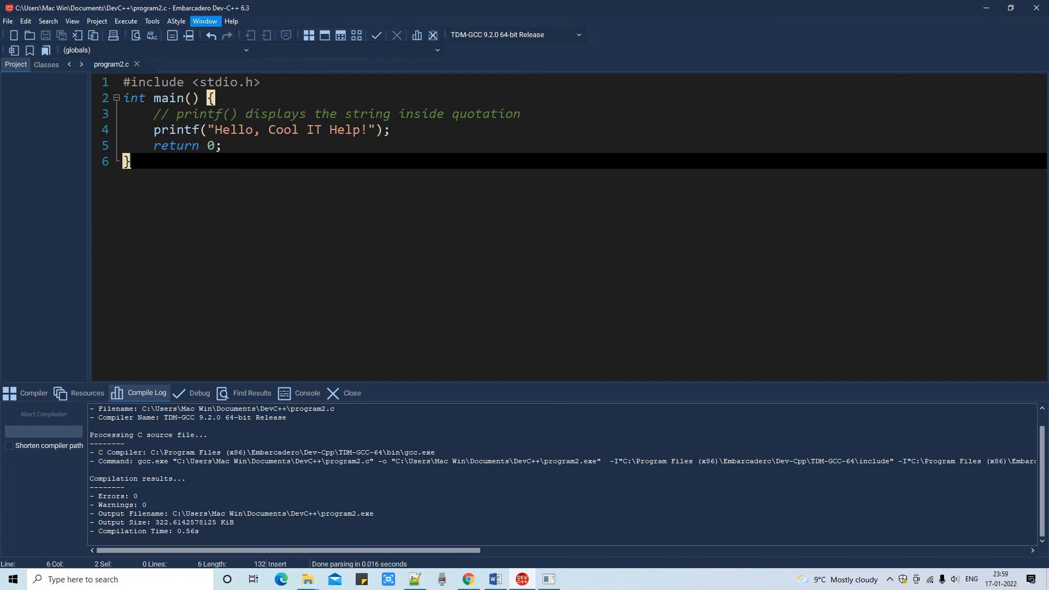
left_click(205, 21)
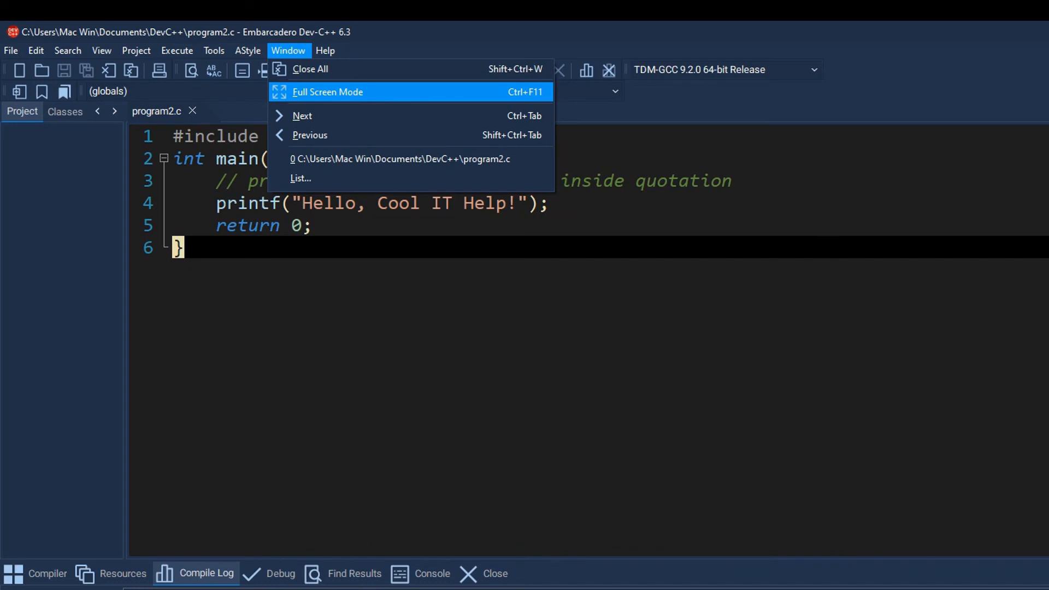
left_click(247, 51)
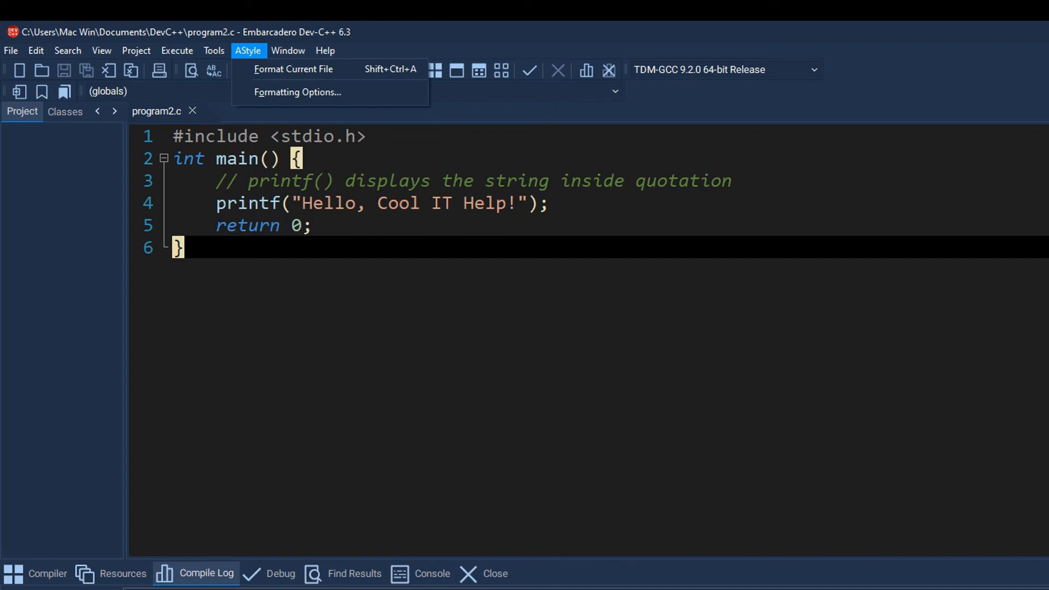
mouse_move(293, 69)
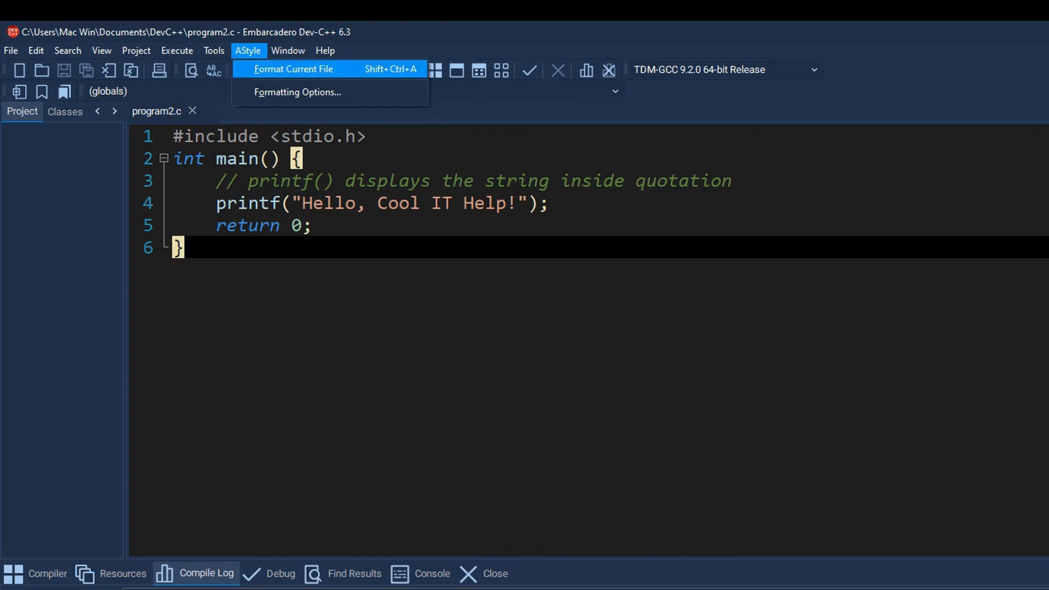
left_click(293, 68)
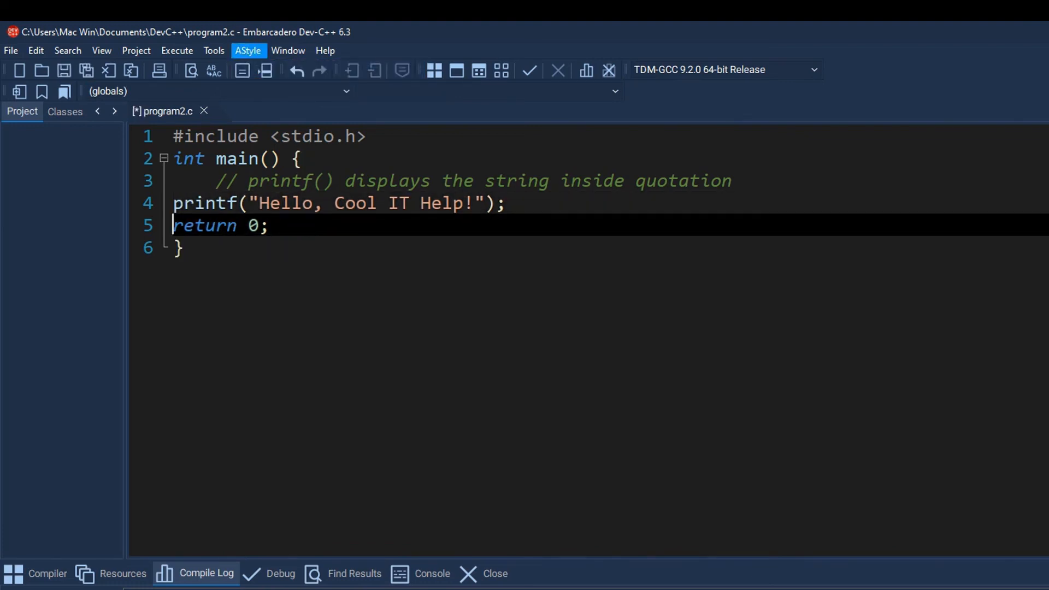
left_click(248, 51)
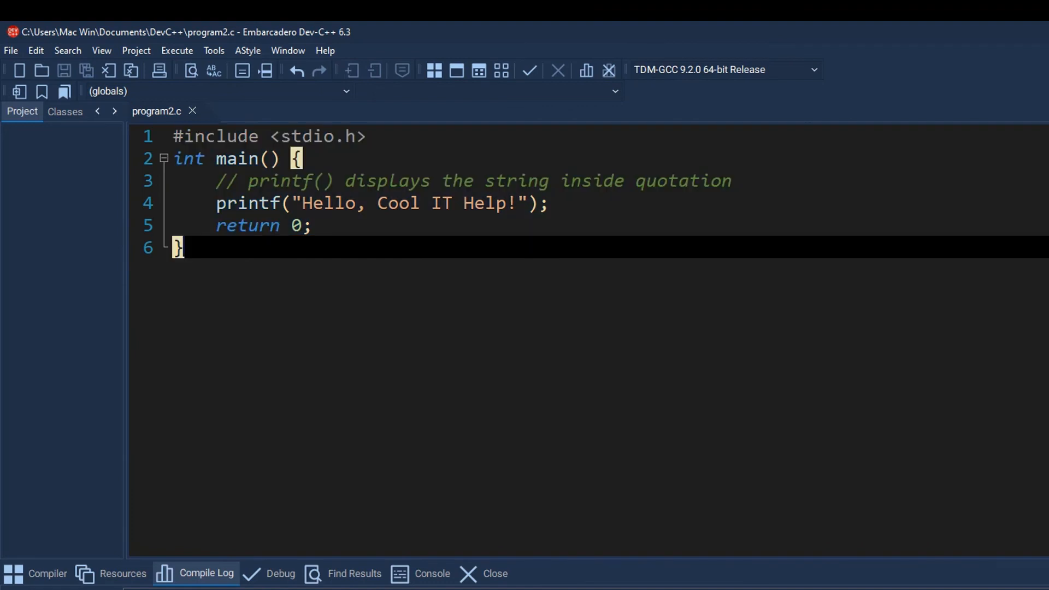
- Browse the Tools, Execute and Project menus, ending on the project commands
left_click(214, 50)
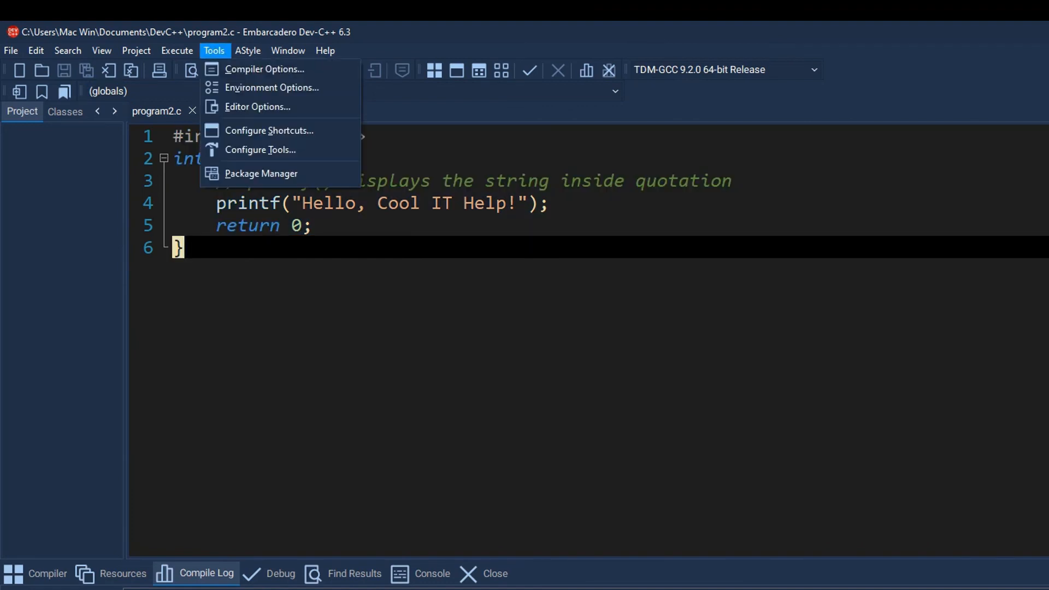
mouse_move(264, 69)
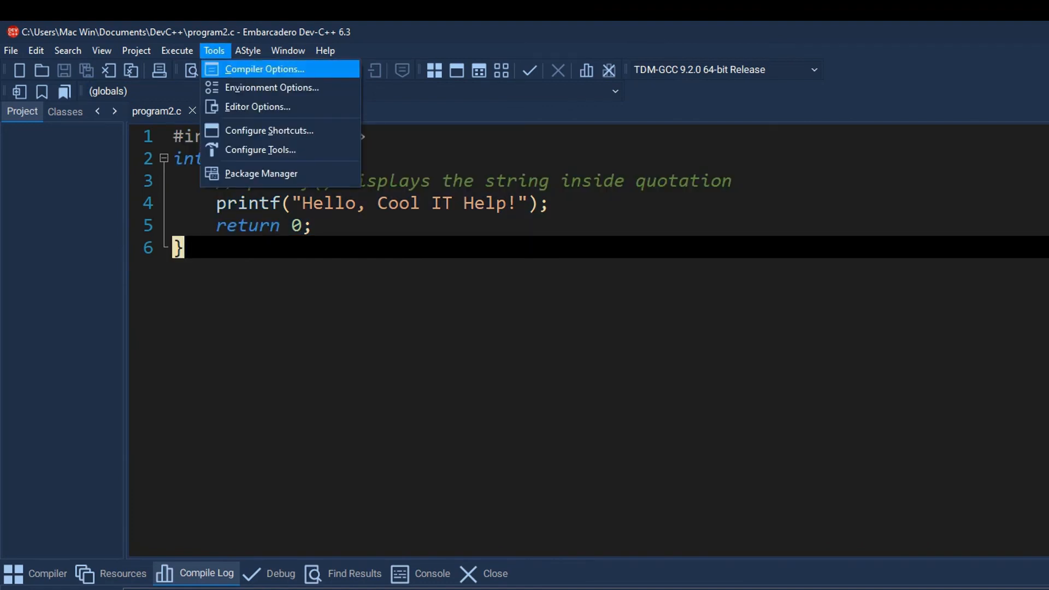
mouse_move(260, 150)
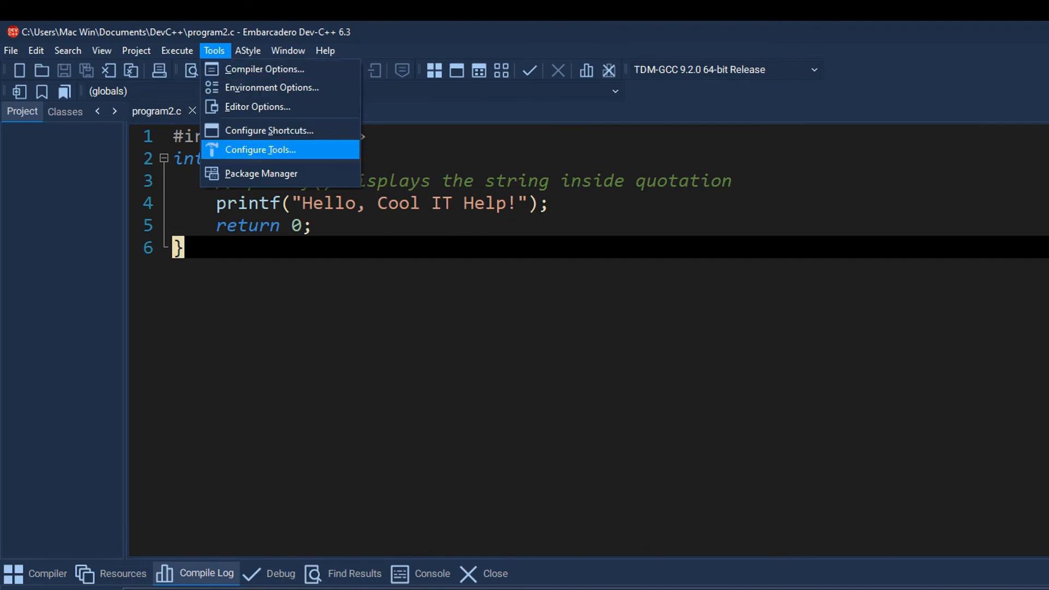
mouse_move(265, 69)
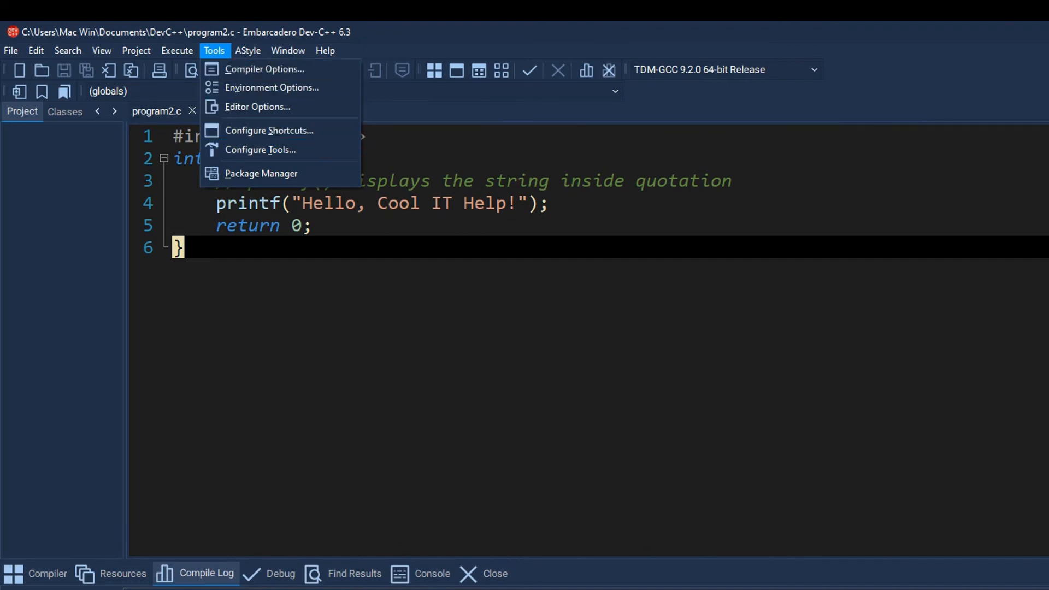
left_click(177, 51)
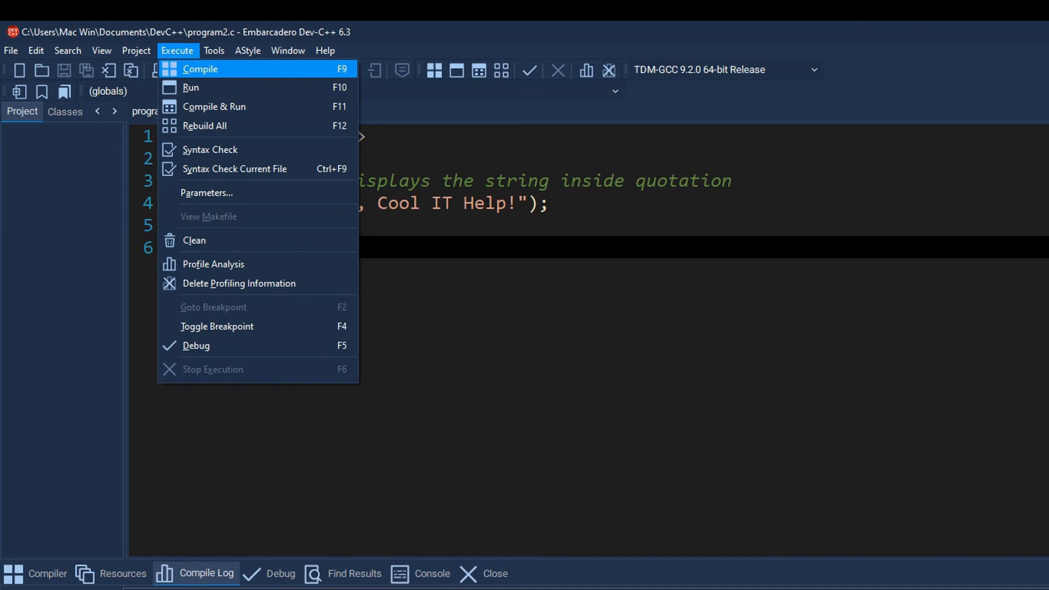
mouse_move(194, 240)
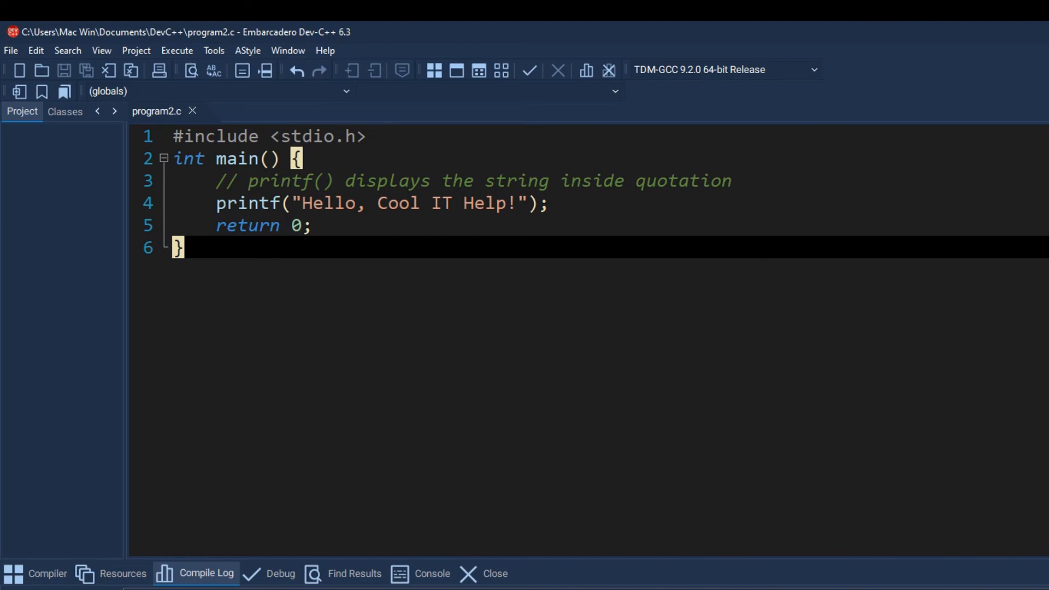
left_click(136, 50)
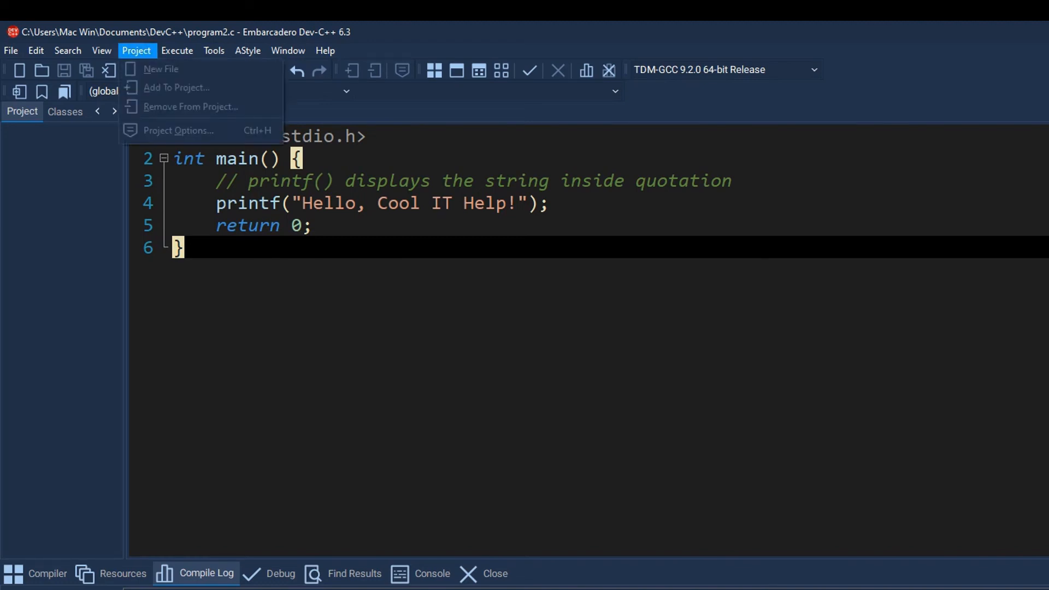
left_click(101, 50)
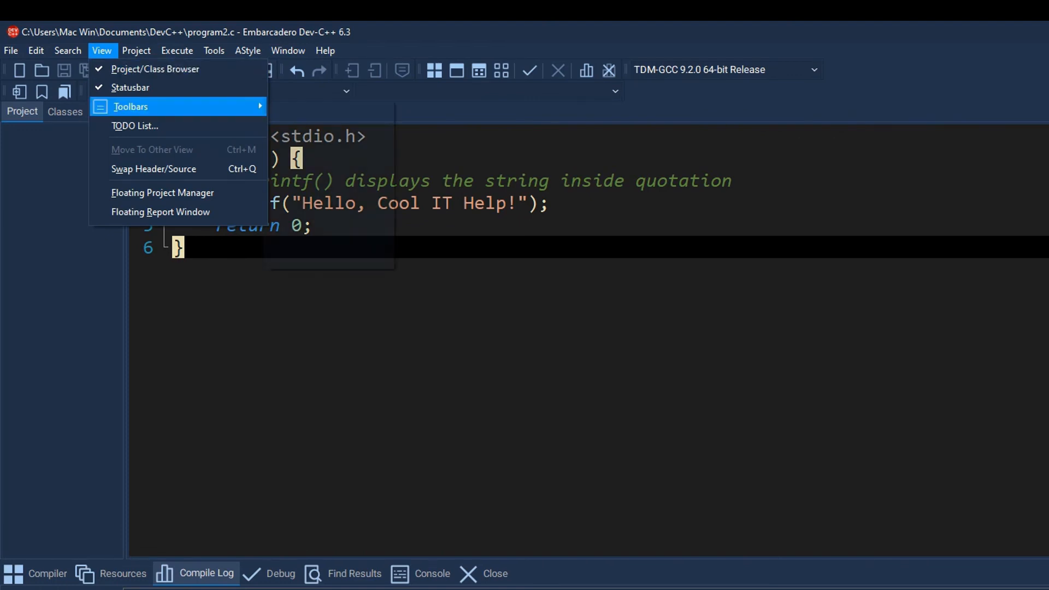
mouse_move(131, 106)
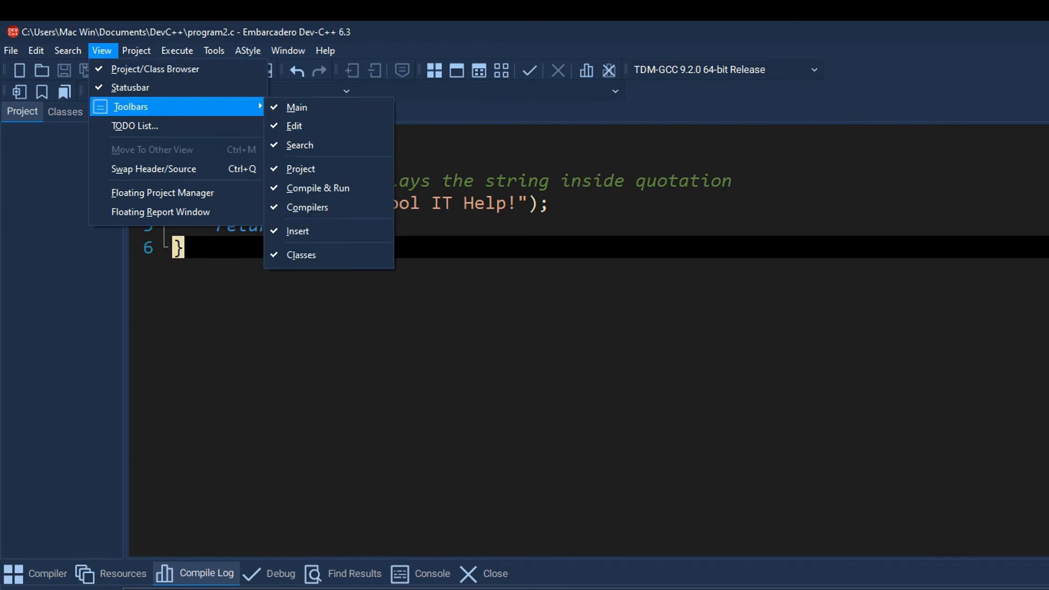
mouse_move(297, 107)
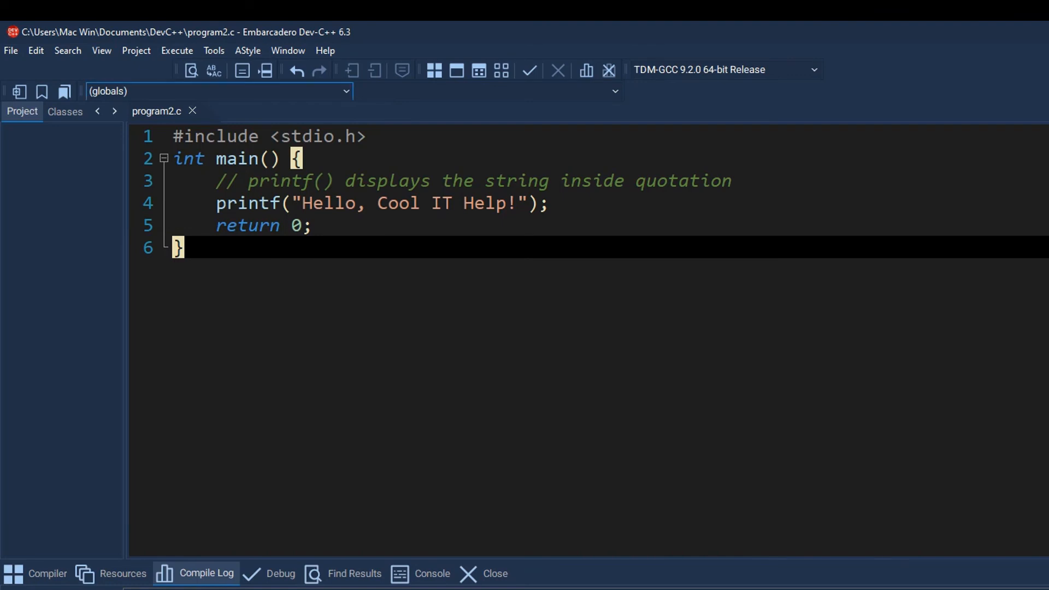
left_click(177, 50)
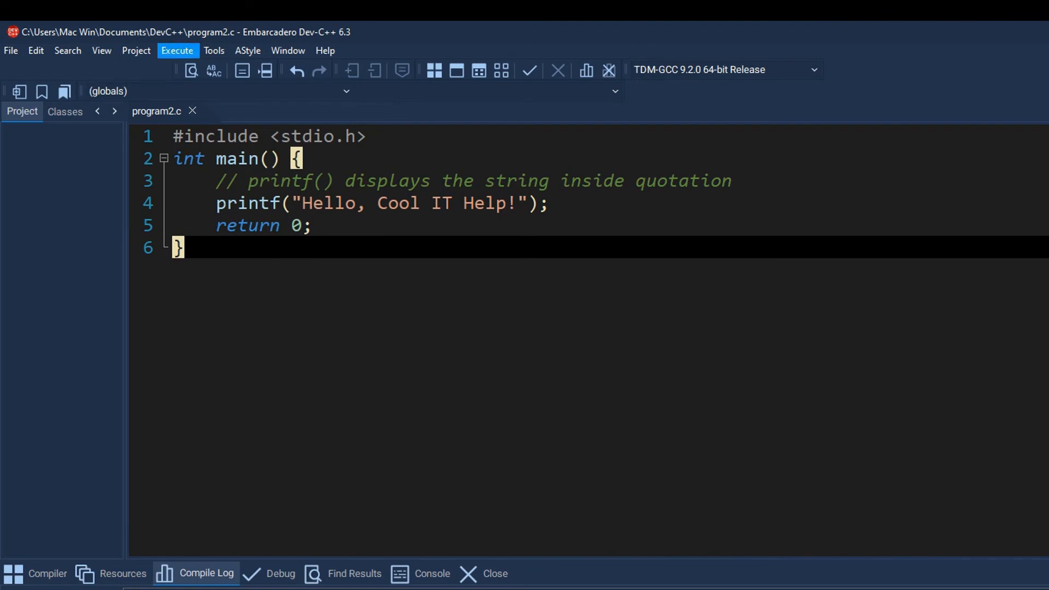
left_click(177, 50)
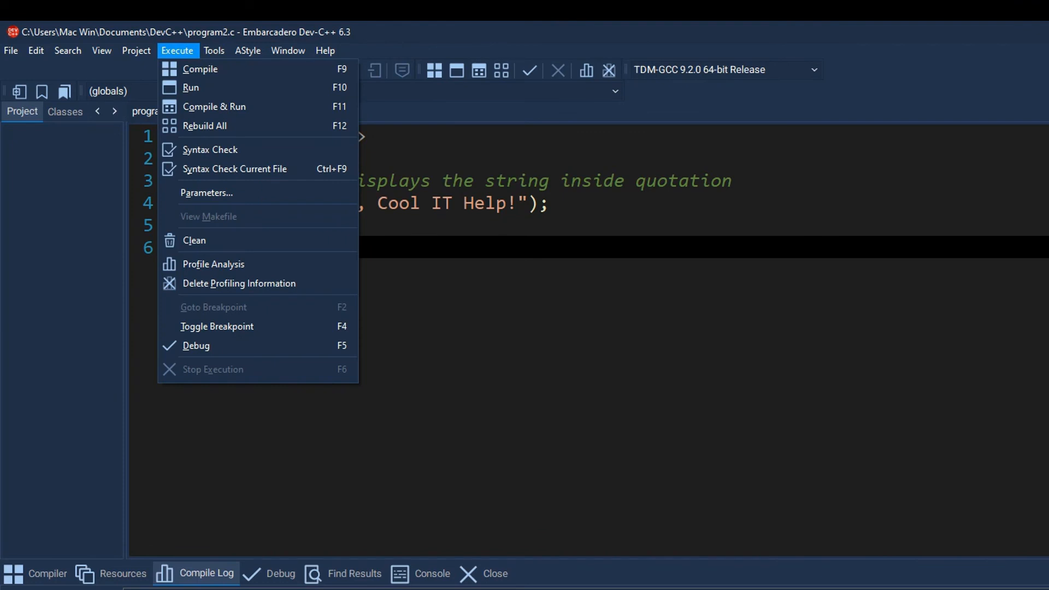
left_click(102, 50)
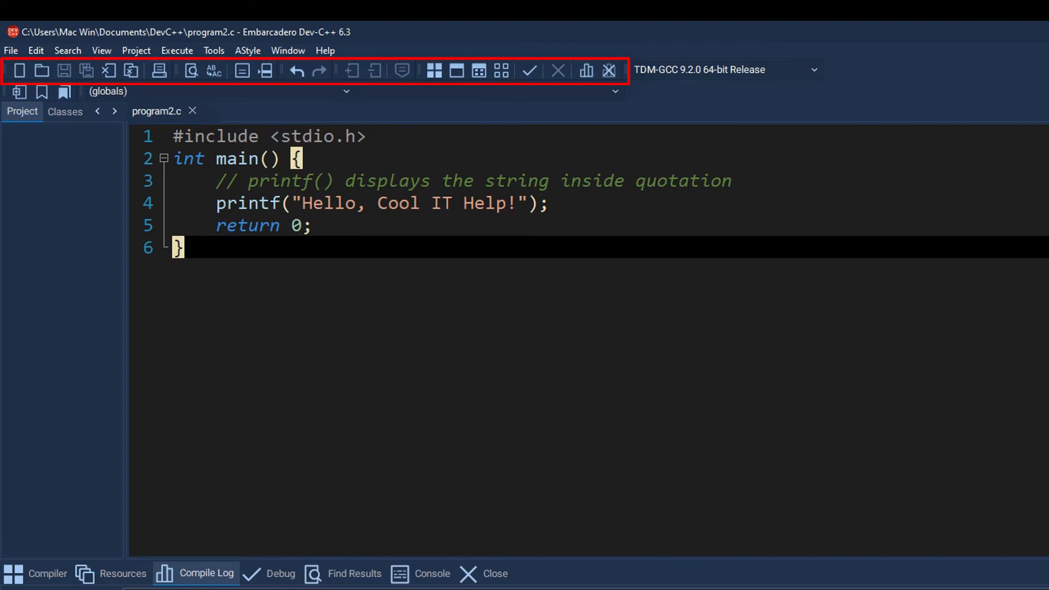
- Browse the Search and Edit menu commands in Dev-C++
left_click(68, 50)
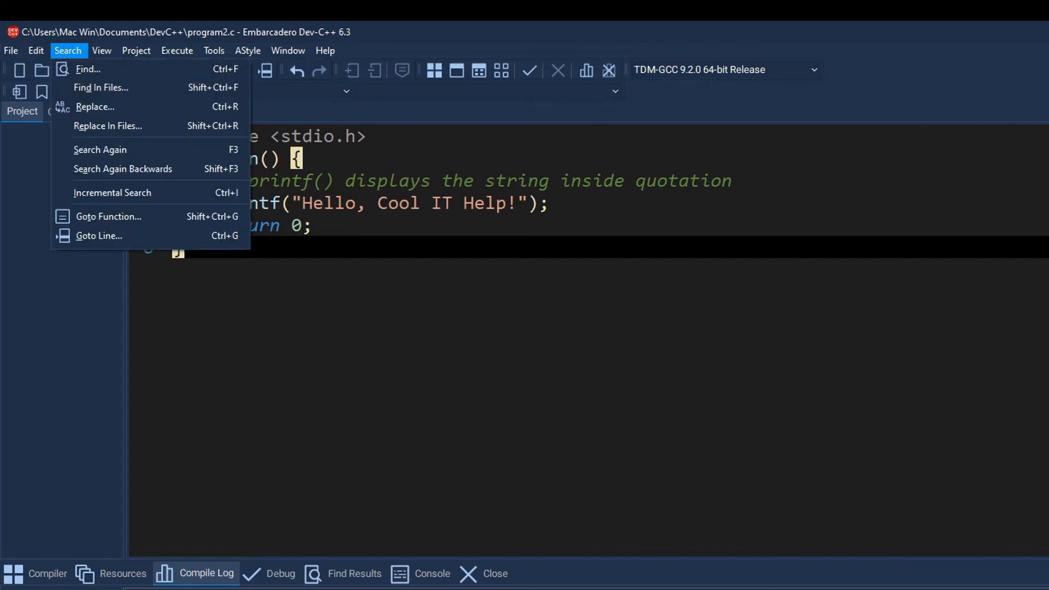
left_click(35, 48)
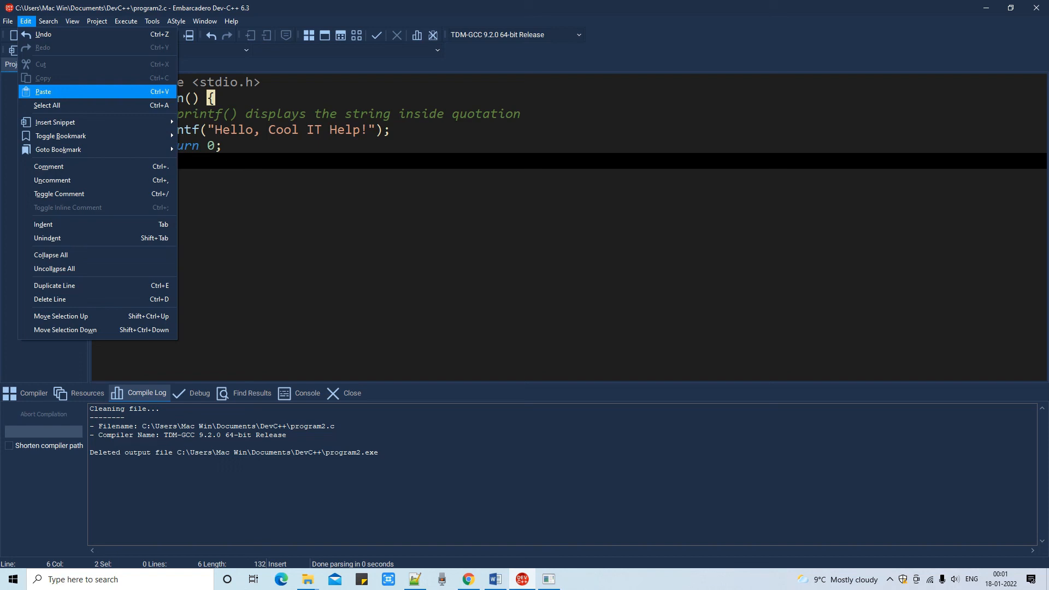
mouse_move(49, 166)
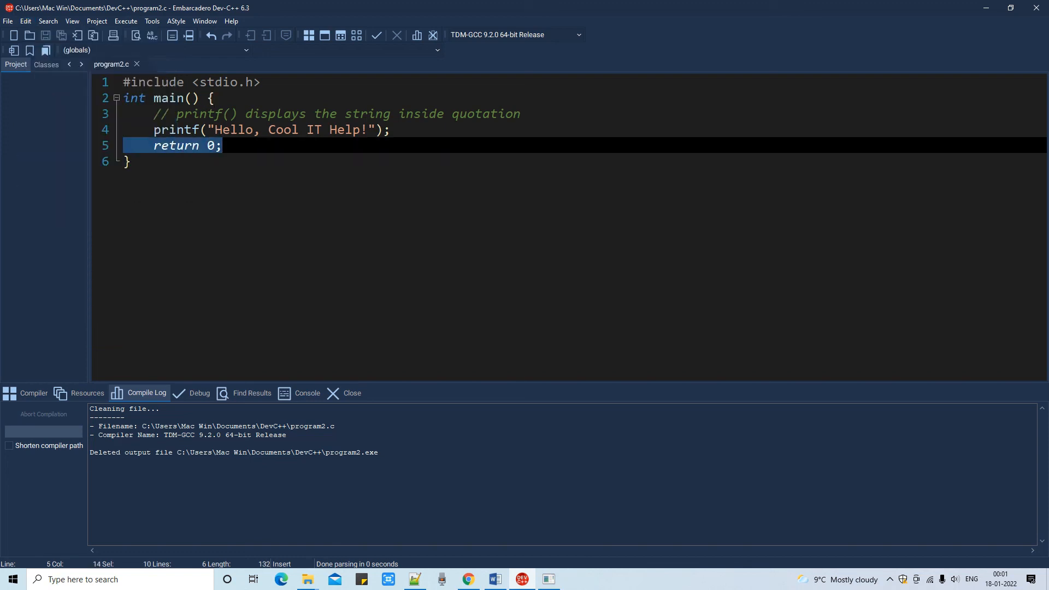
- Comment out return 0; with Edit > Comment, view 'Hello, Cool IT Help!', and close the console
left_click(25, 22)
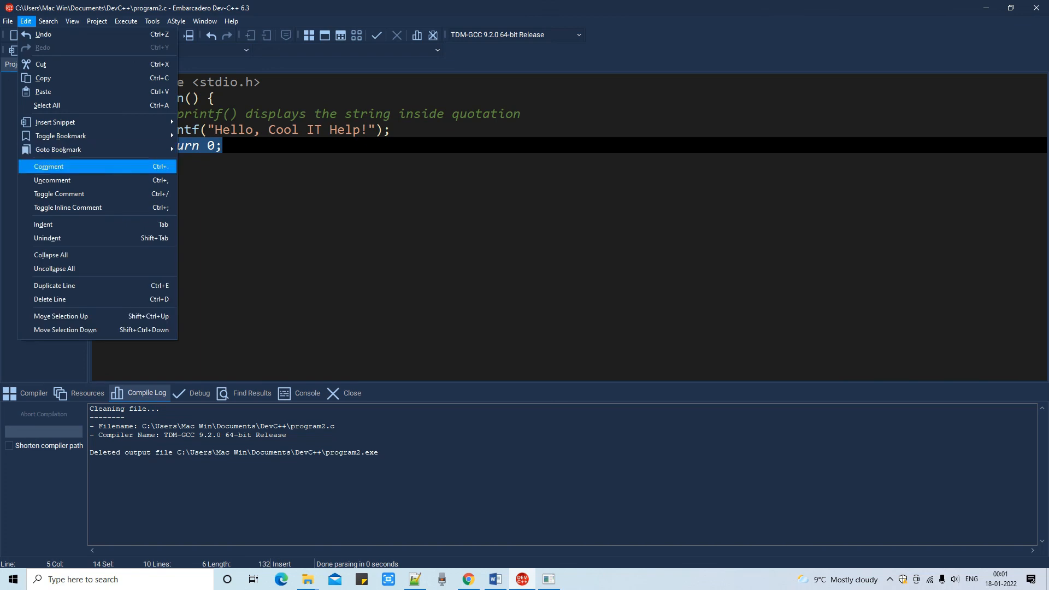
left_click(49, 166)
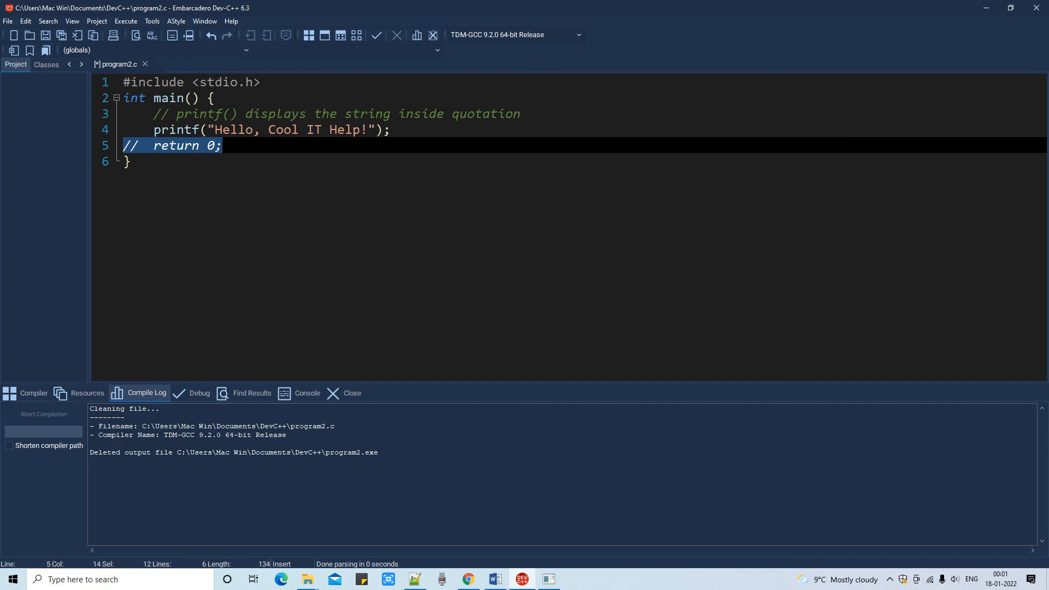
left_click(25, 21)
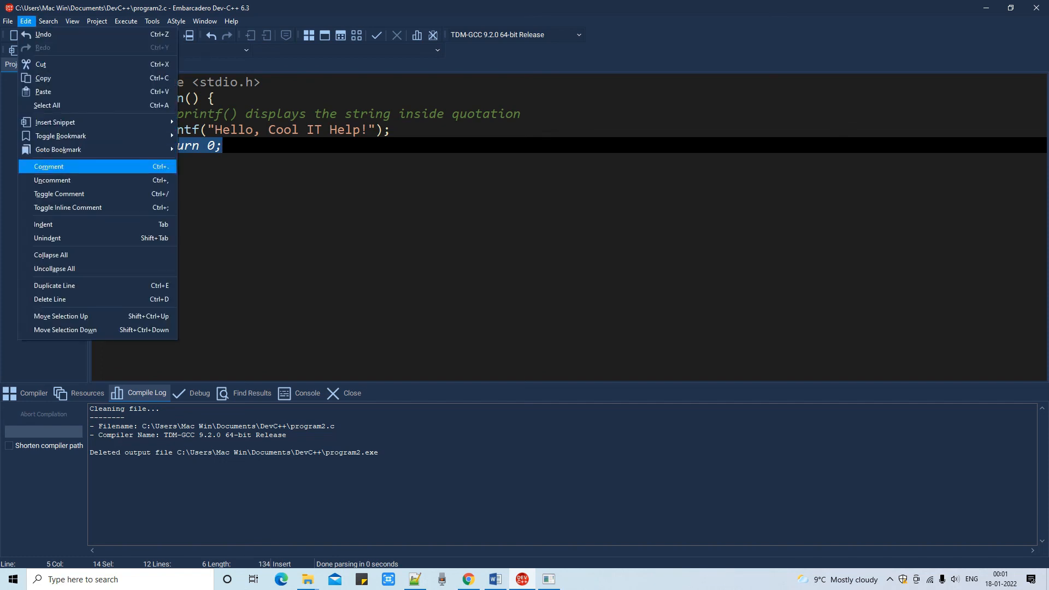
mouse_move(44, 224)
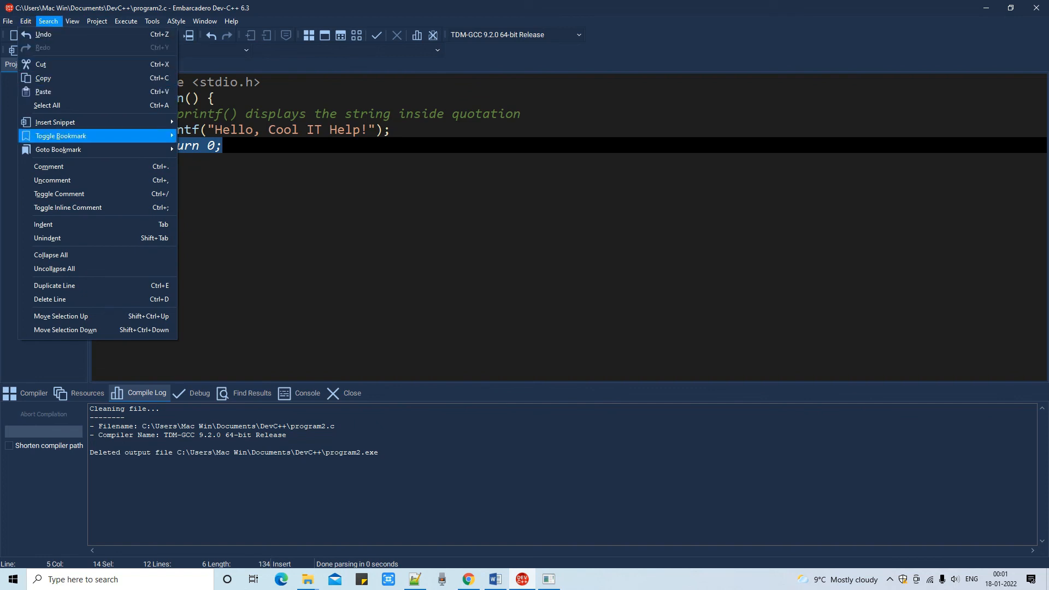
mouse_move(48, 166)
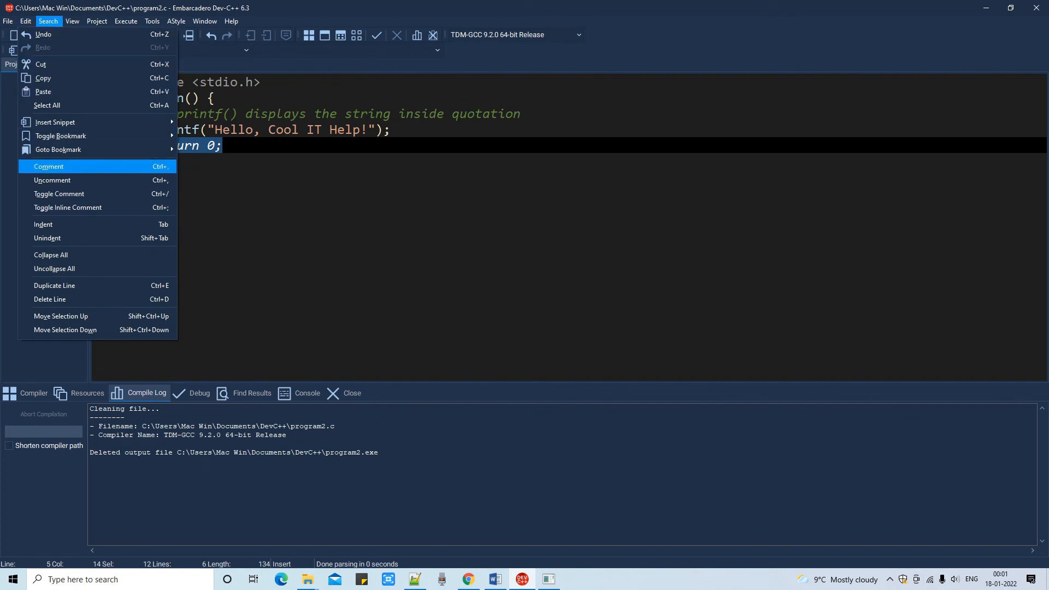
left_click(49, 166)
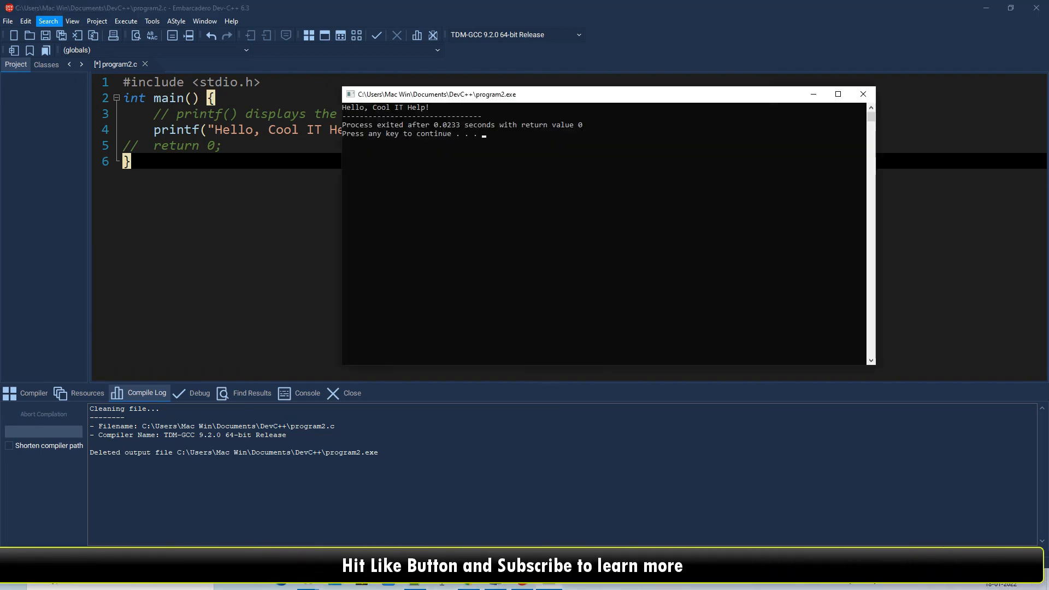
left_click(864, 93)
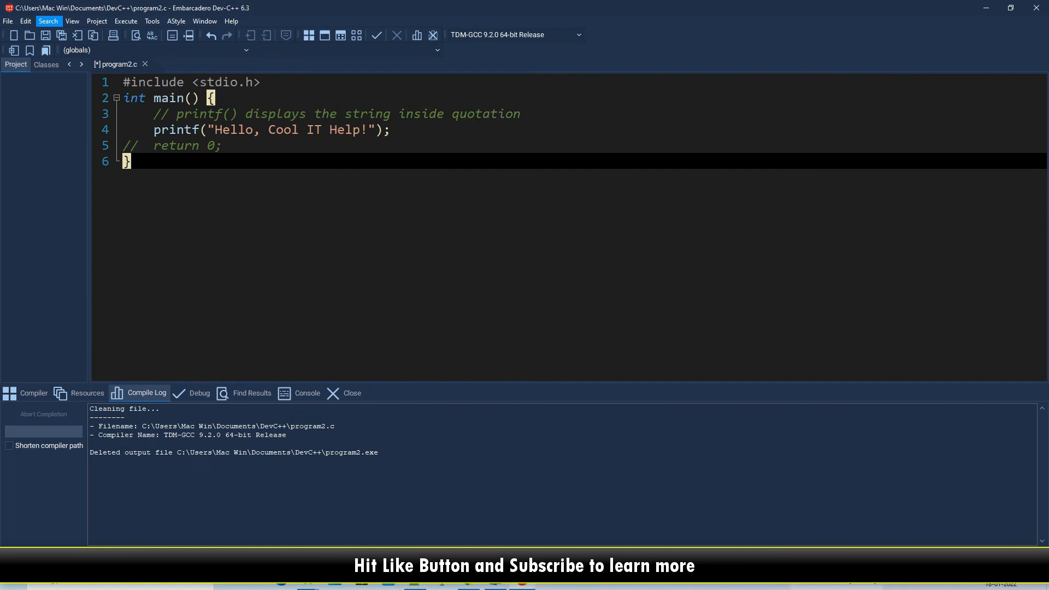